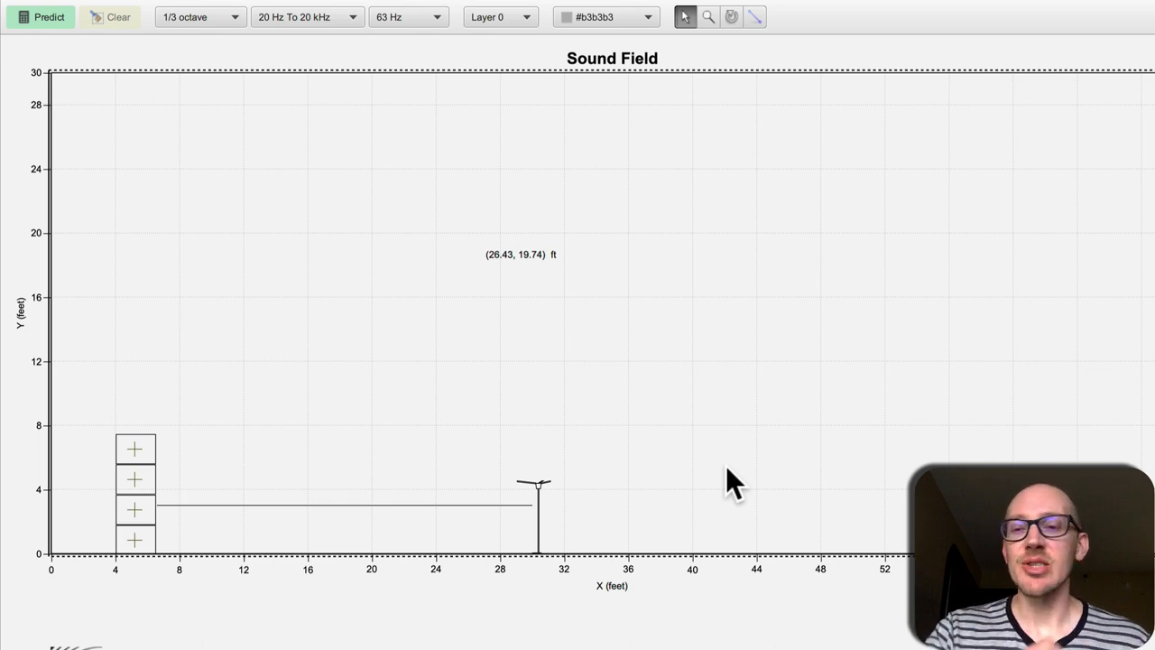
mouse_move(126, 411)
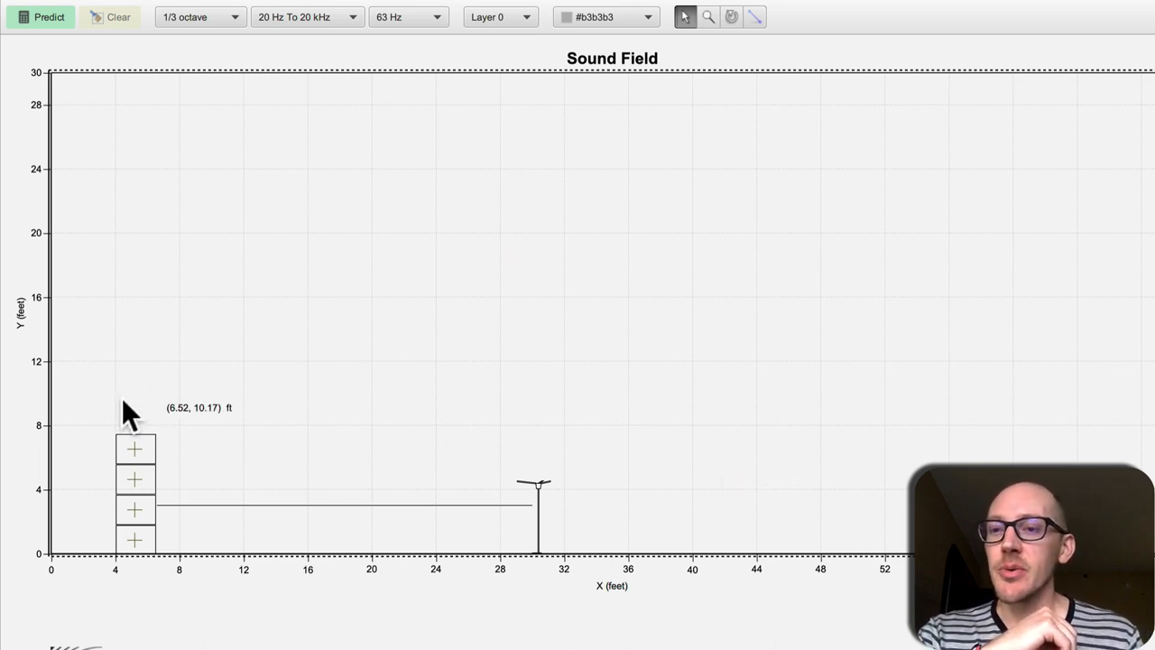
mouse_move(99, 401)
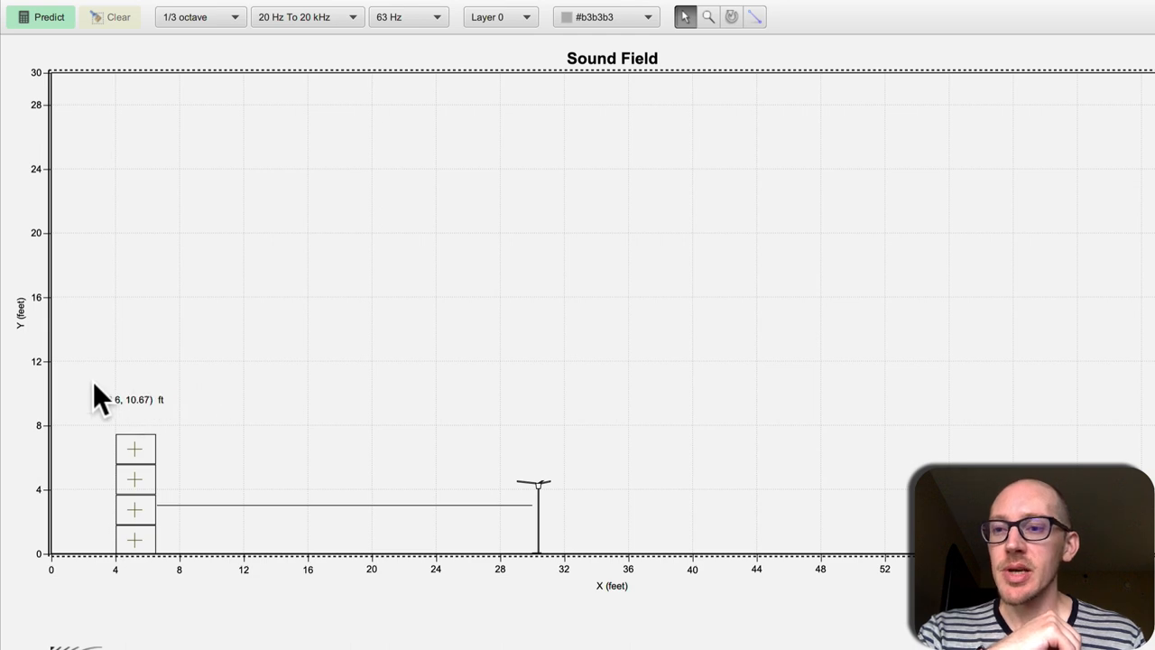
mouse_move(433, 361)
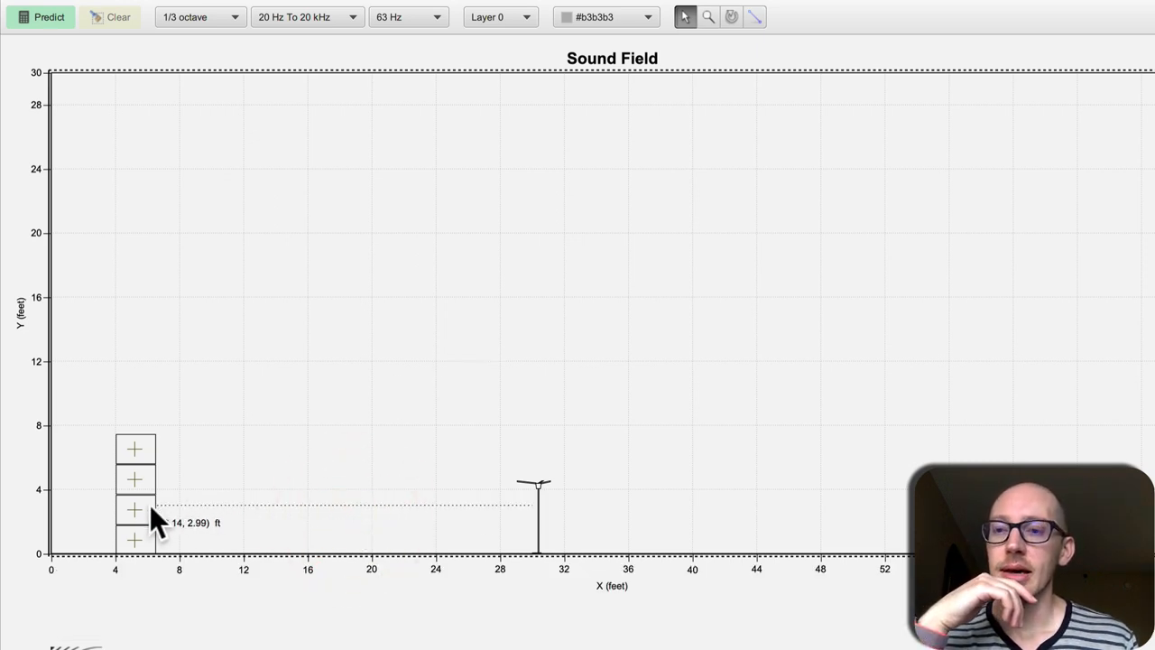
mouse_move(538, 523)
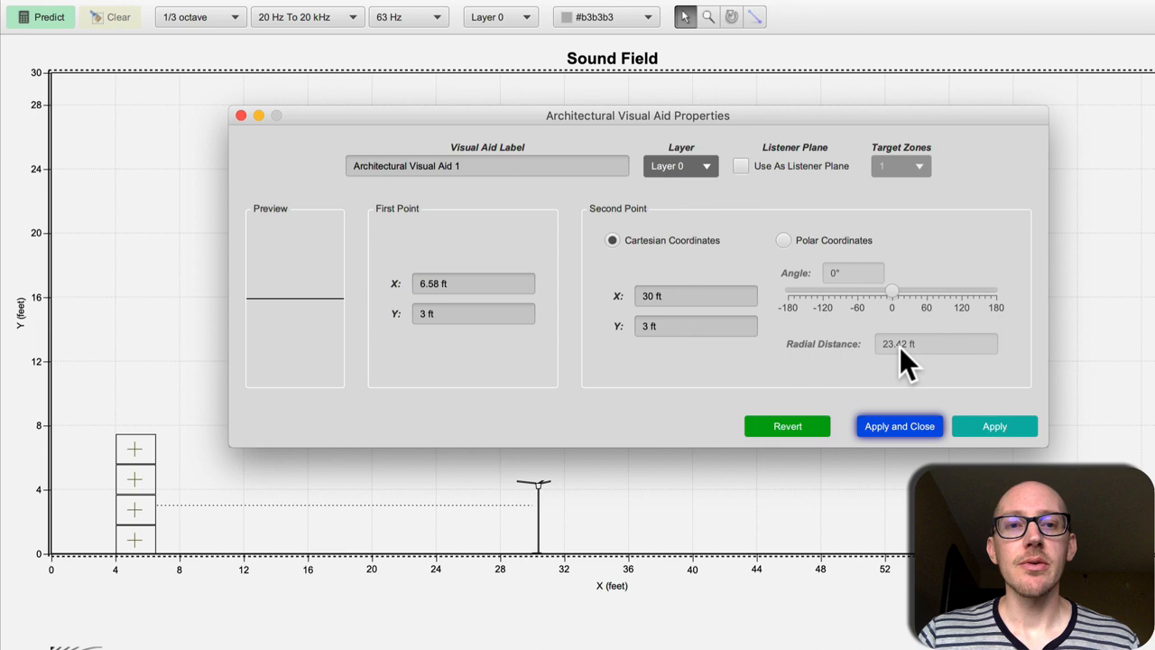
mouse_move(253, 123)
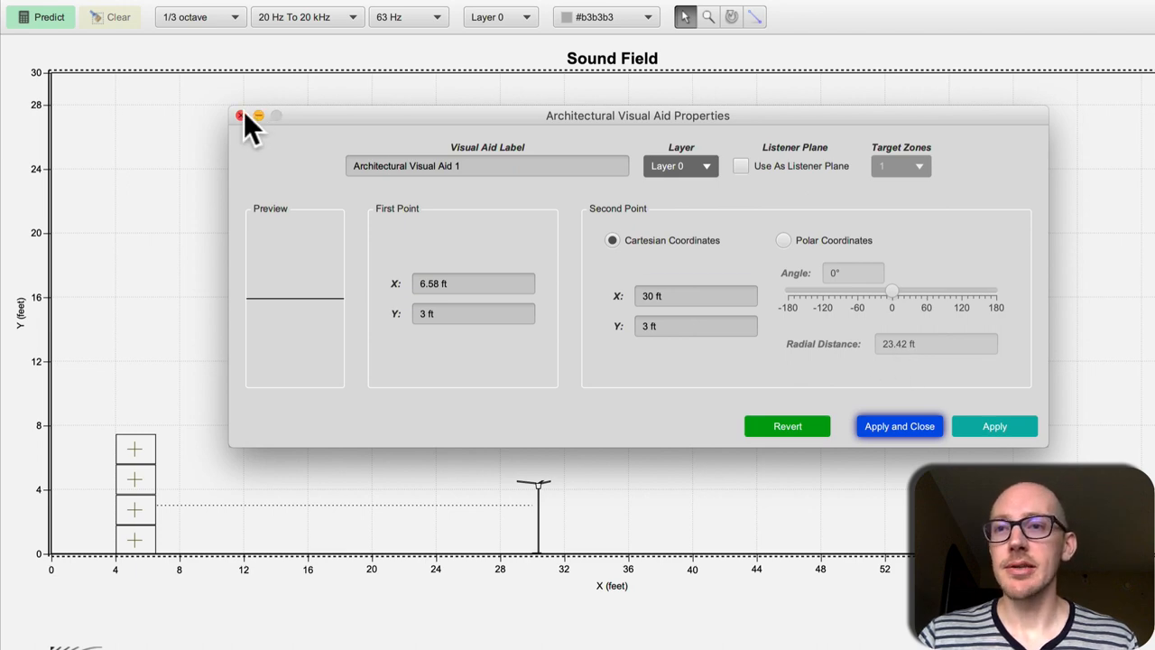
Sketch the direct path in red and the reflected wall path in blue with ScreenBrush arrows.
click(238, 115)
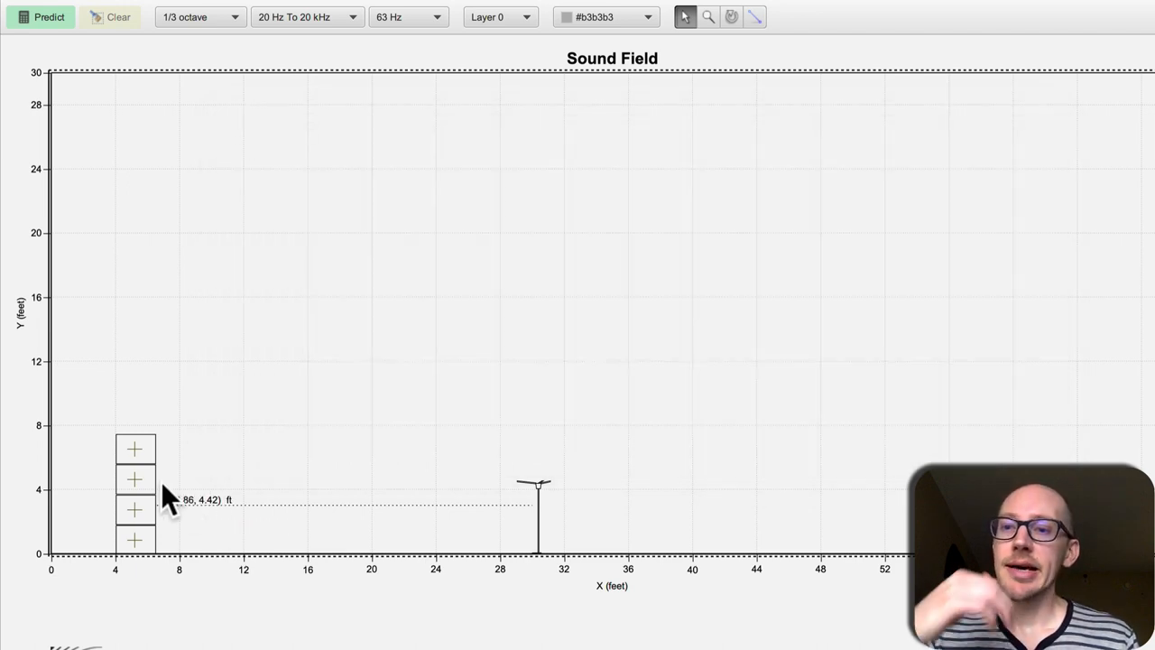
mouse_move(162, 508)
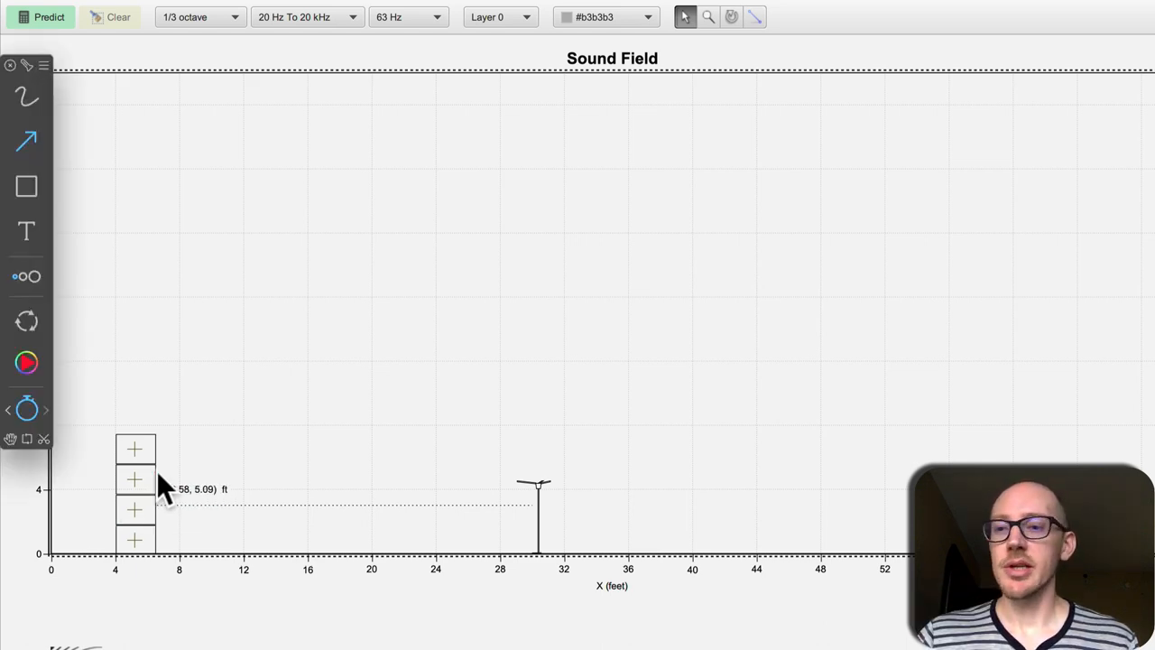
mouse_move(144, 490)
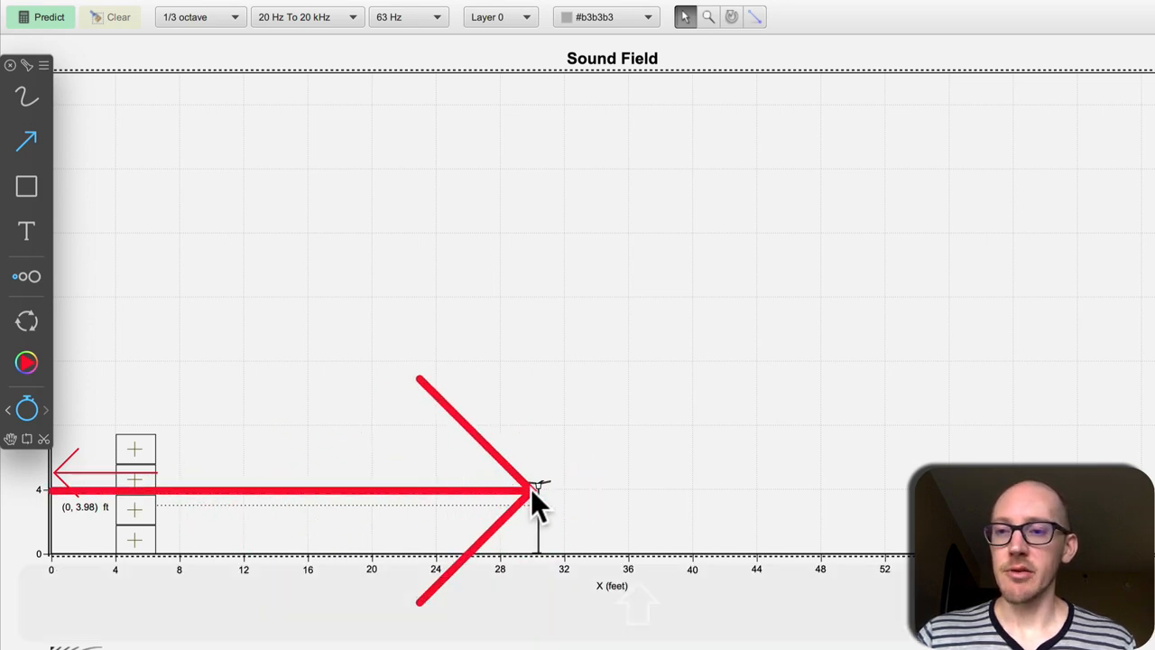
click(26, 361)
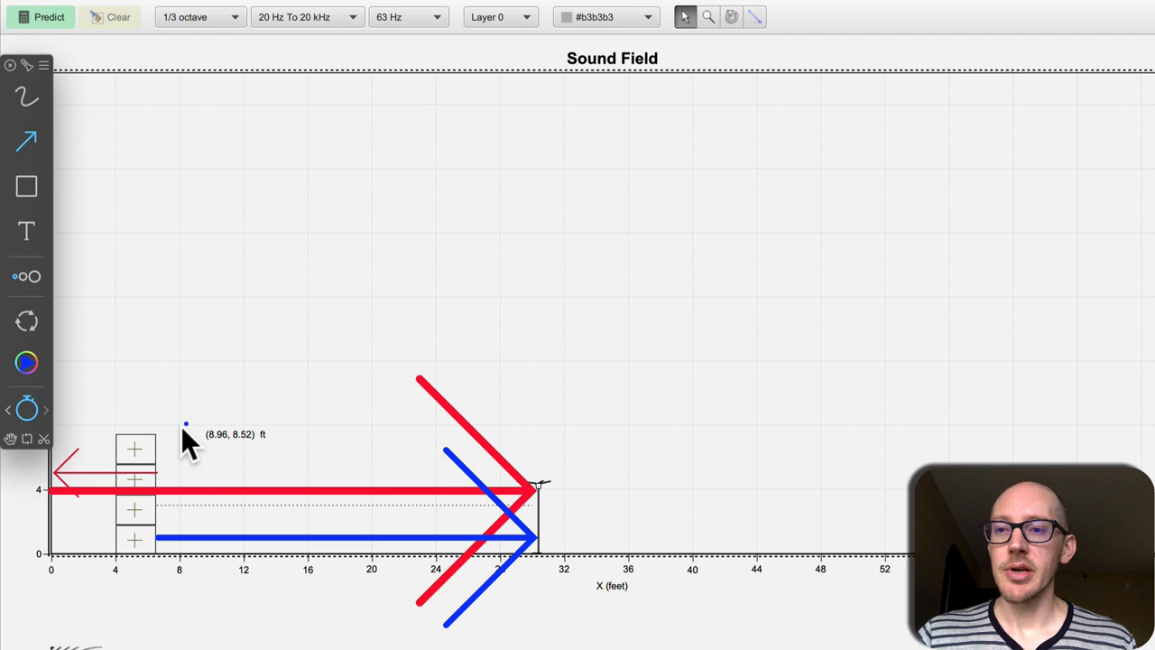
mouse_move(76, 491)
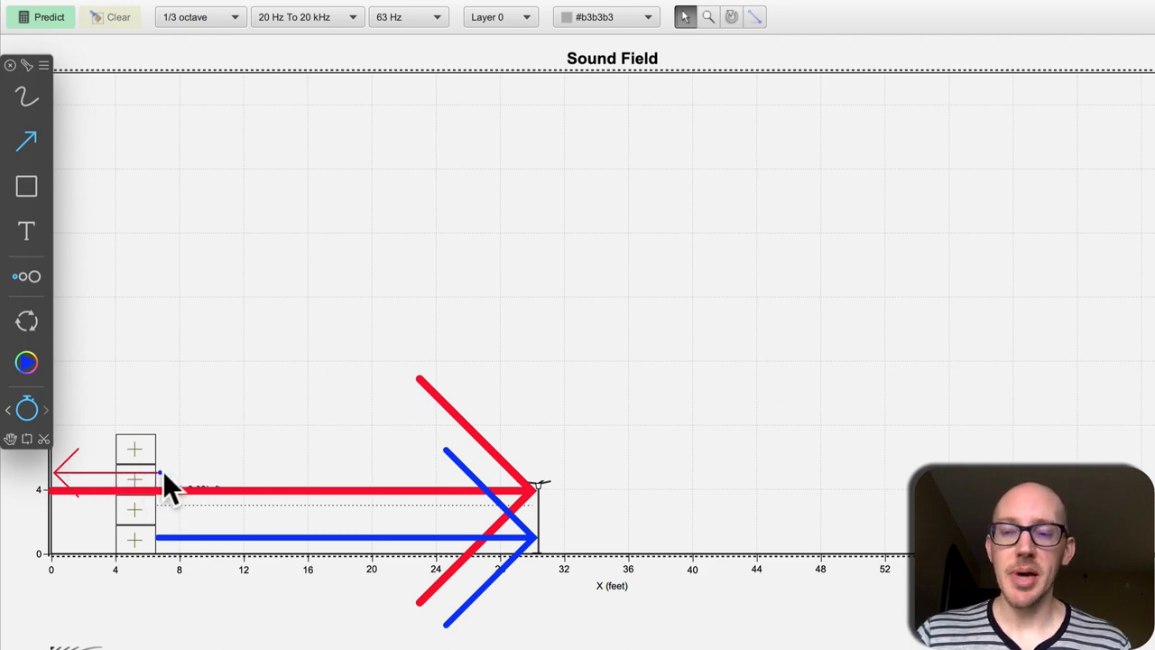
mouse_move(86, 357)
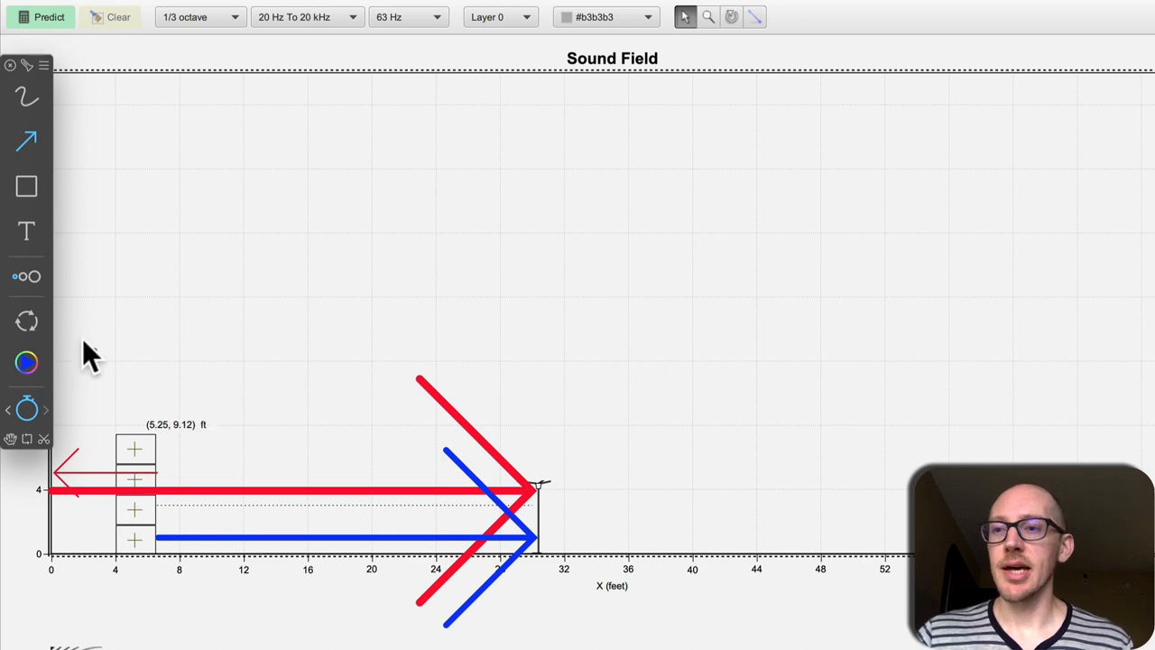
click(25, 361)
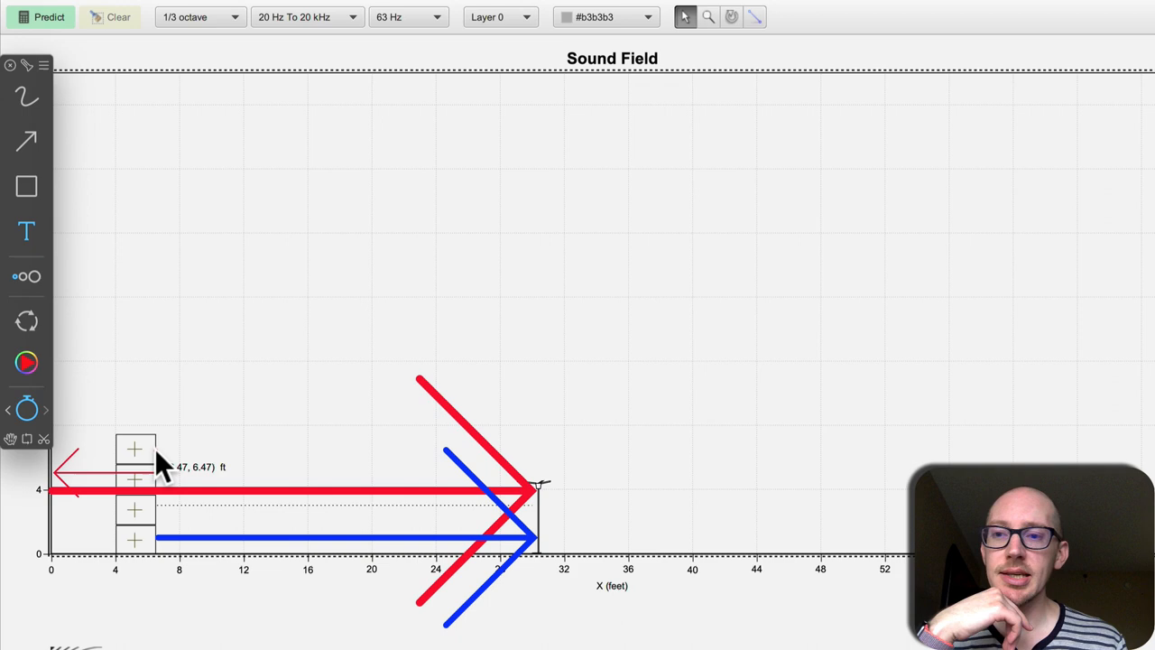
mouse_move(86, 487)
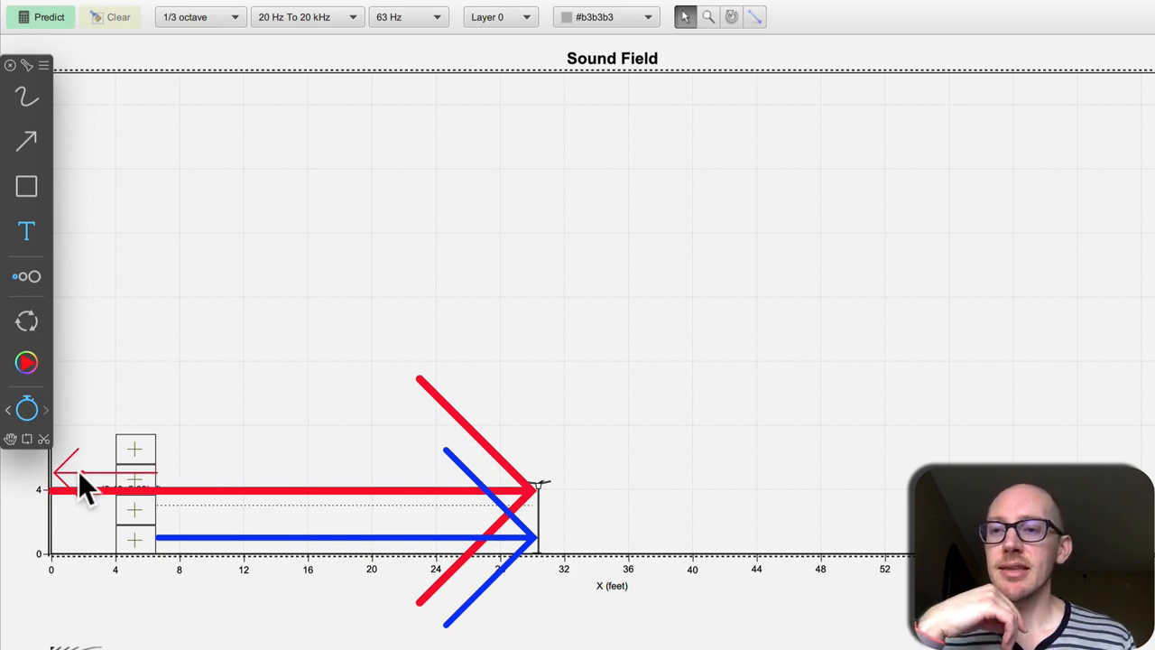
mouse_move(162, 501)
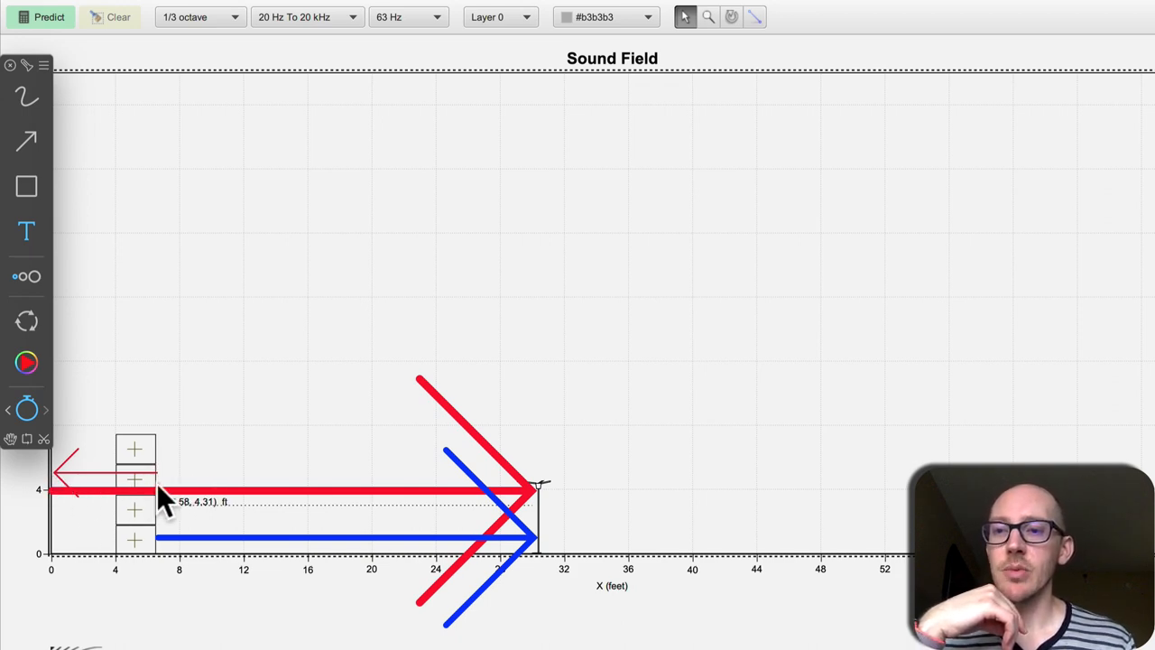
mouse_move(198, 397)
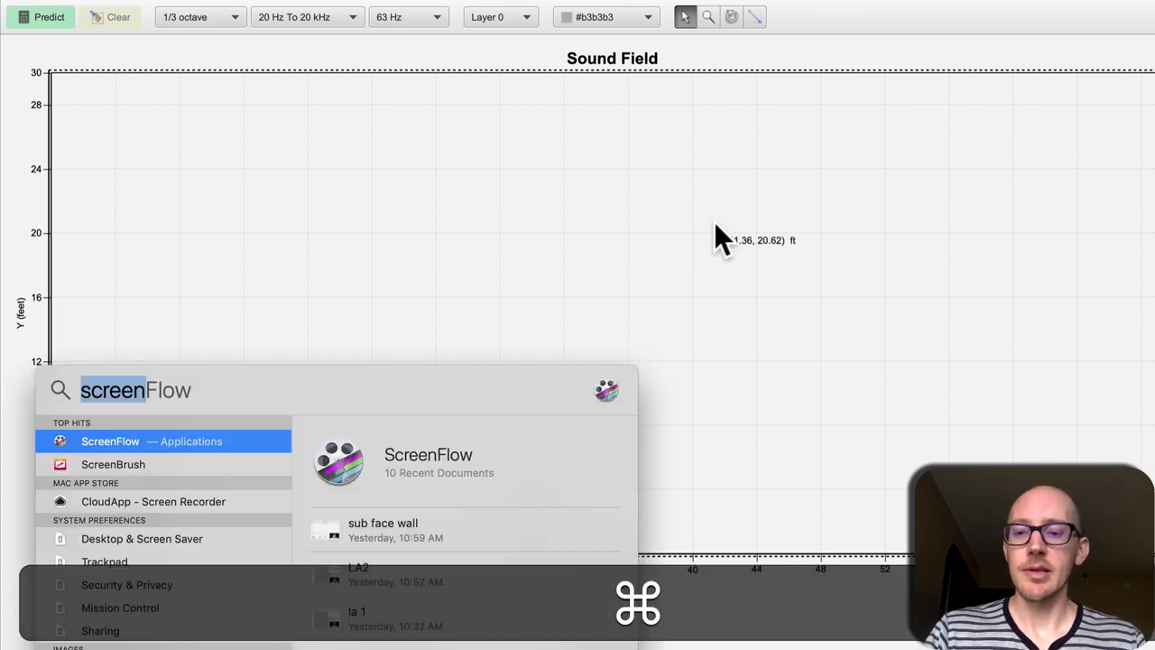
Work out 1130/13 ≈ 86.9 Hz peak and 1130/13/2 ≈ 43.5 Hz dip in Spotlight.
text(11)
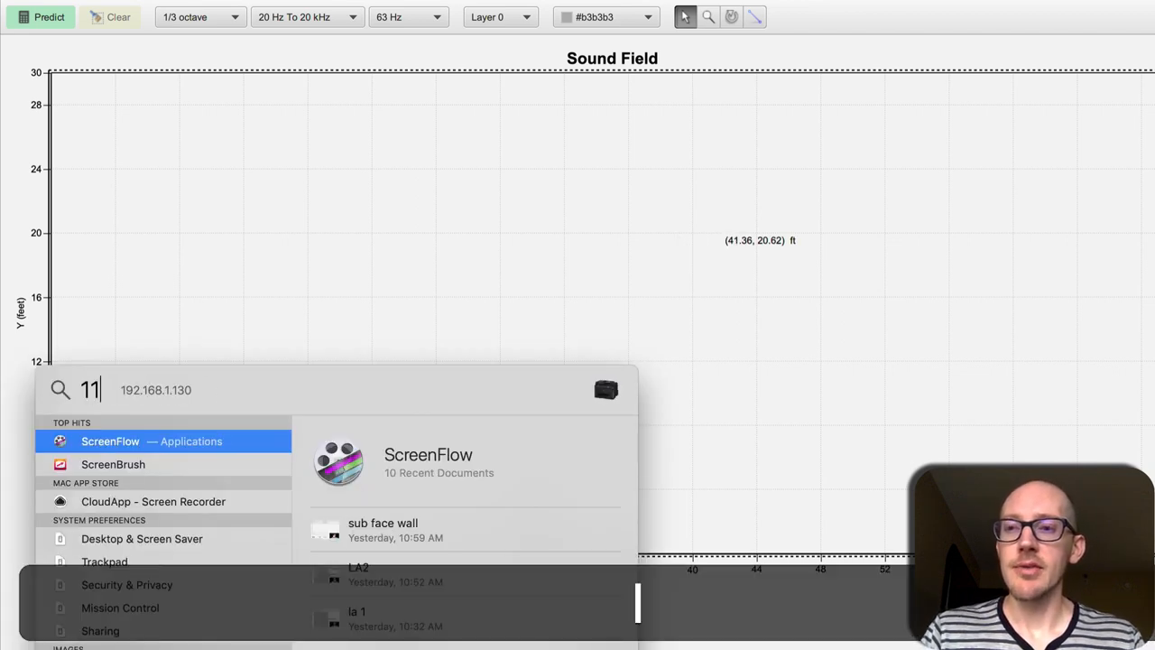
text(30/)
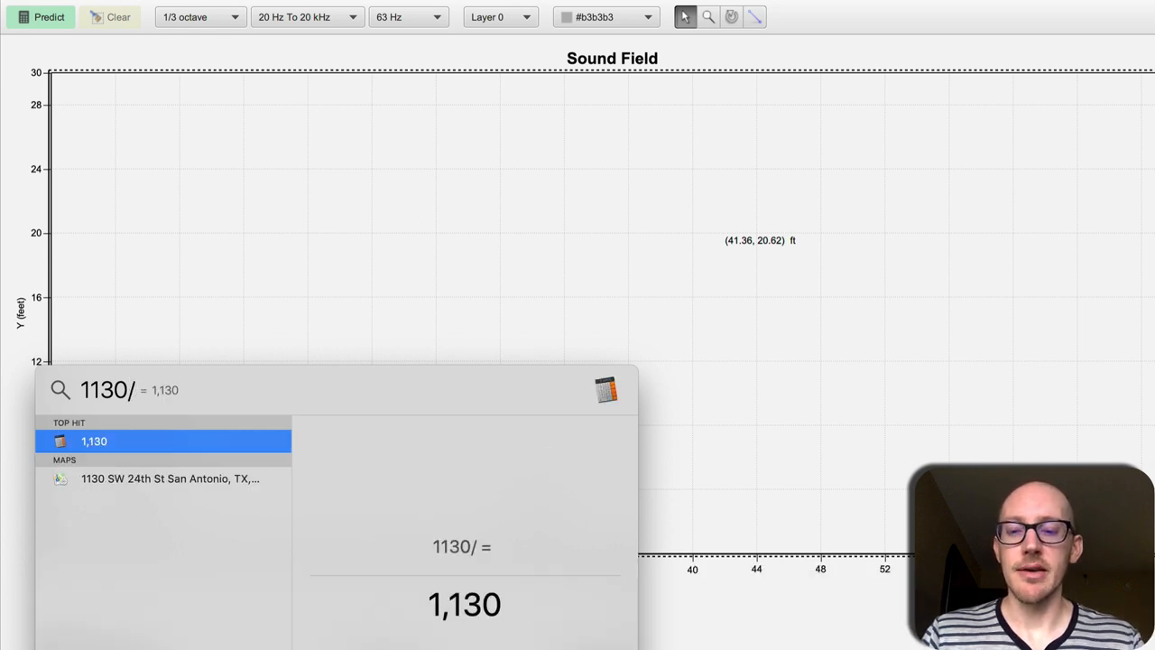
text(13)
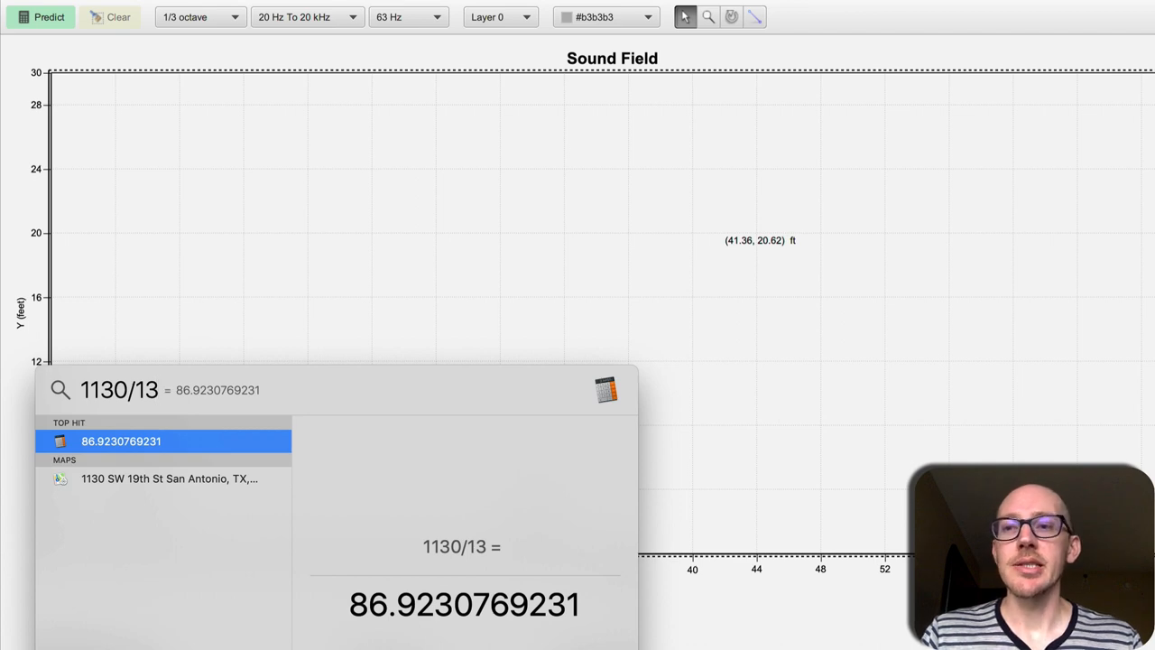
text(/2)
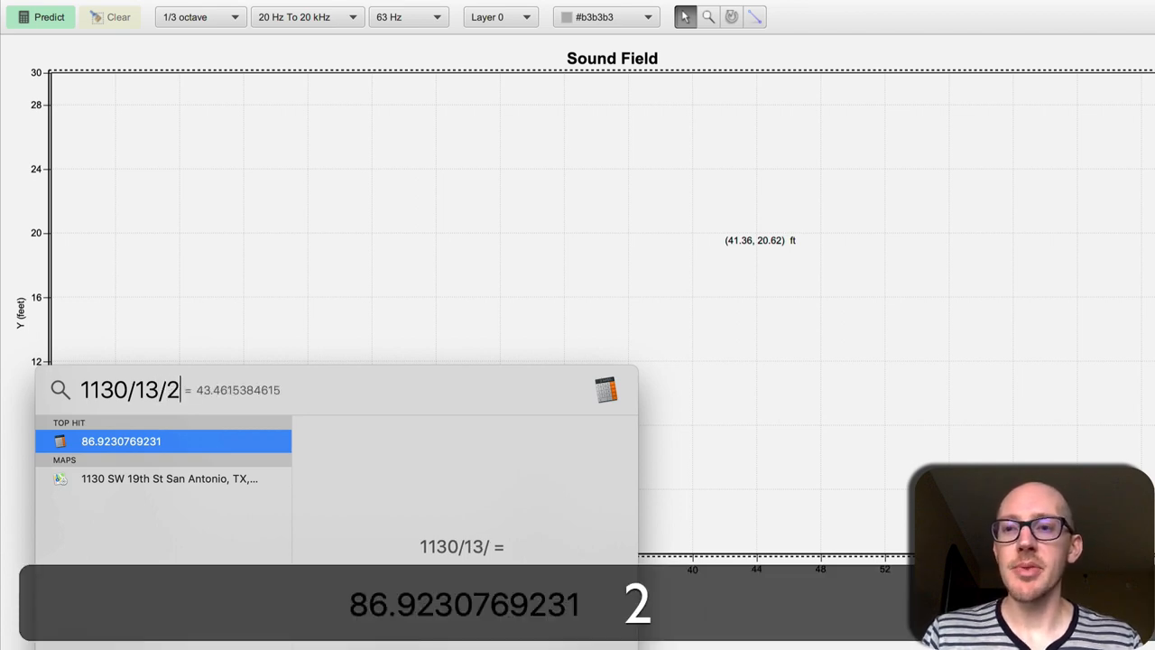
text(2)
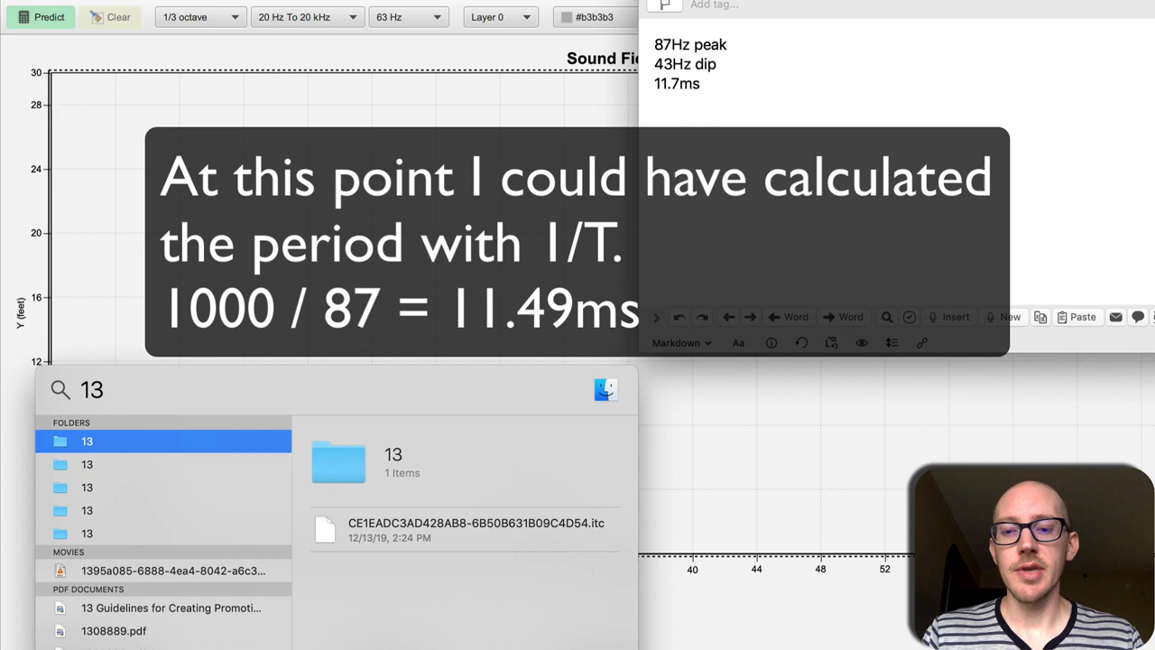
text(*0)
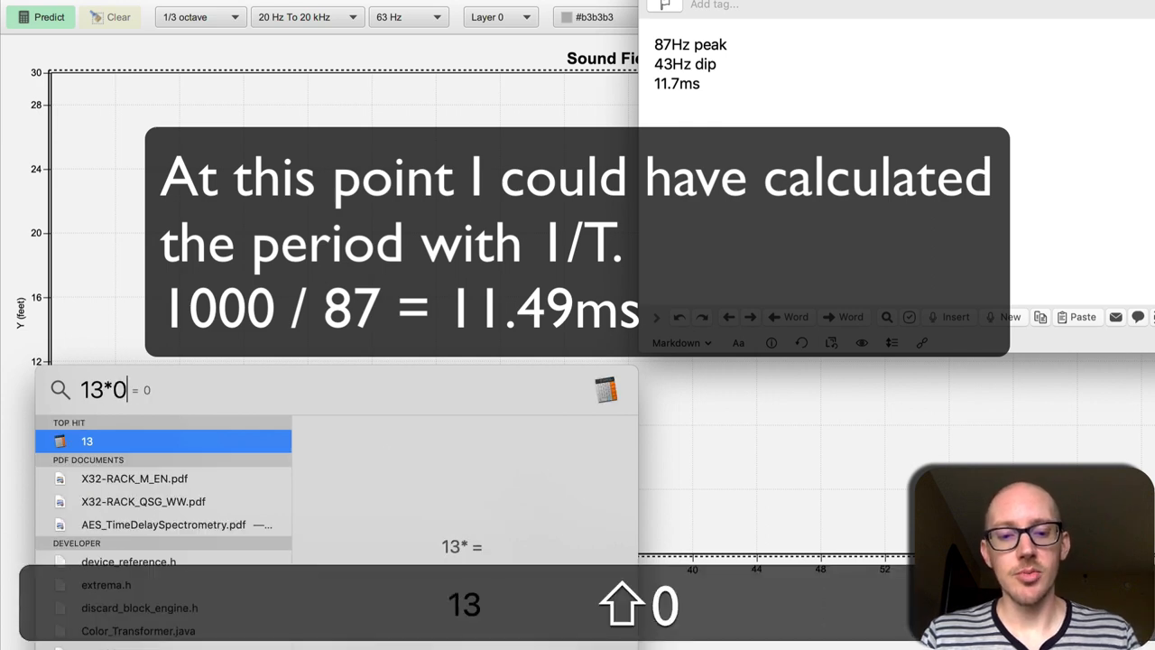
text(.9)
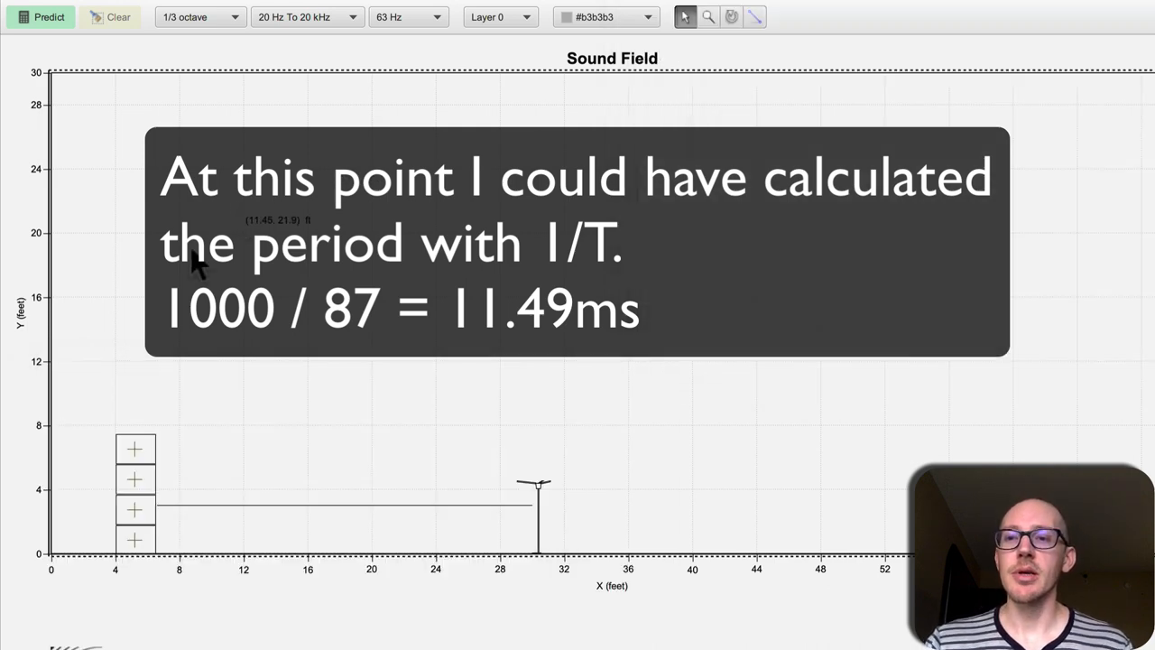
mouse_move(271, 387)
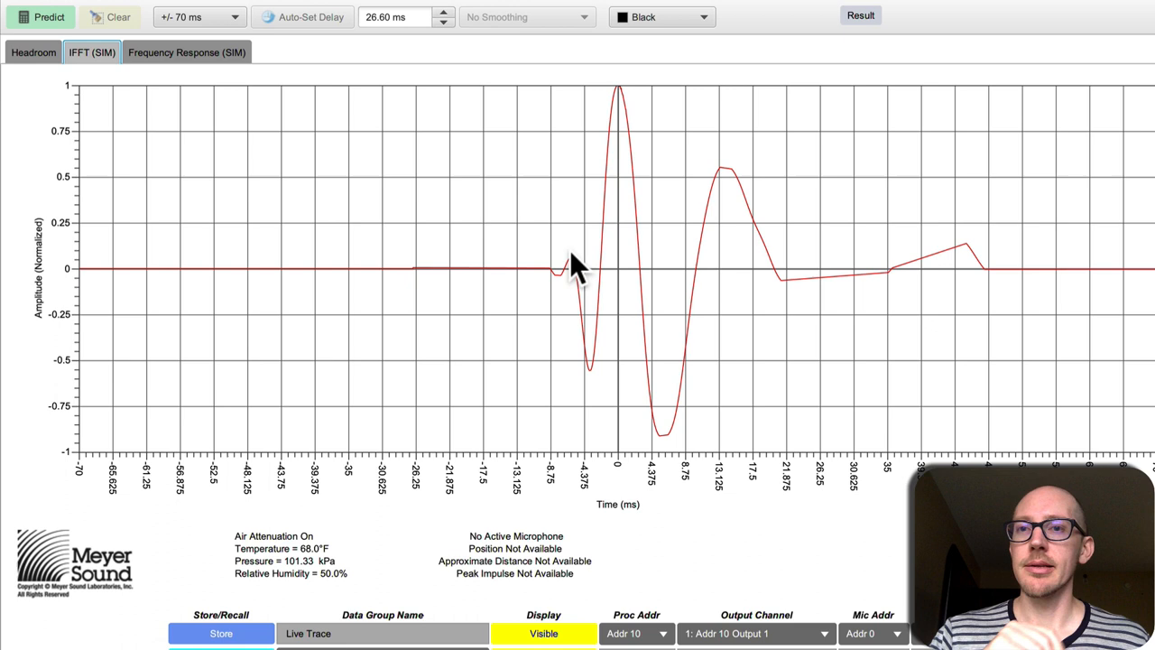
Add a second impulse response trace over the stored one for comparison.
click(47, 16)
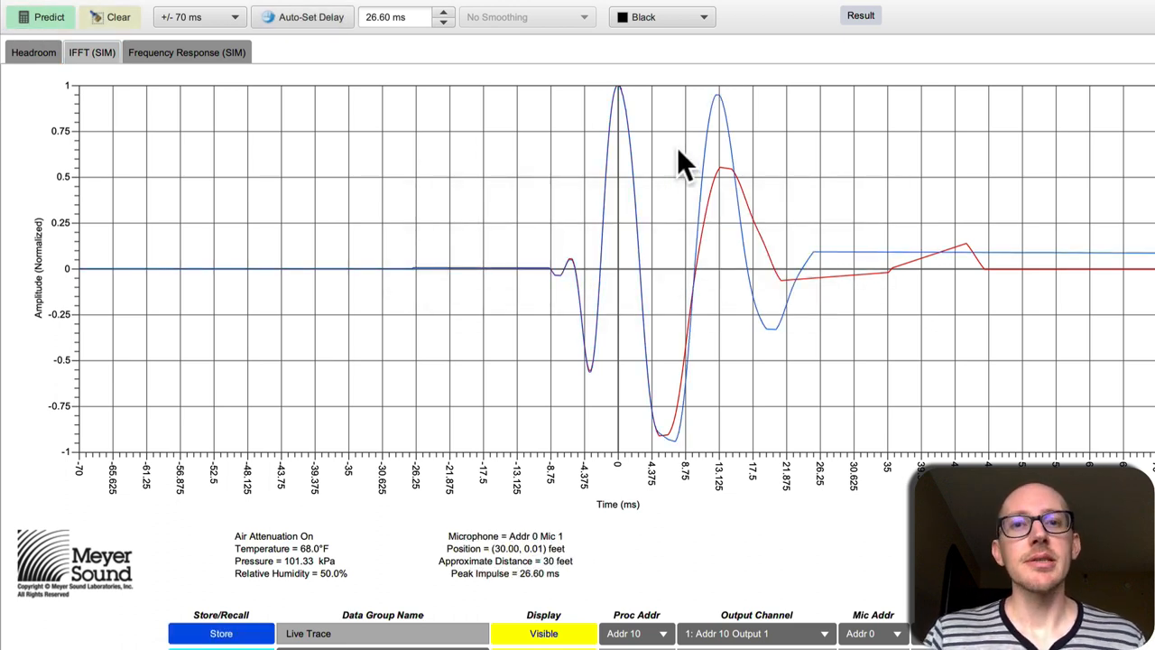
mouse_move(623, 112)
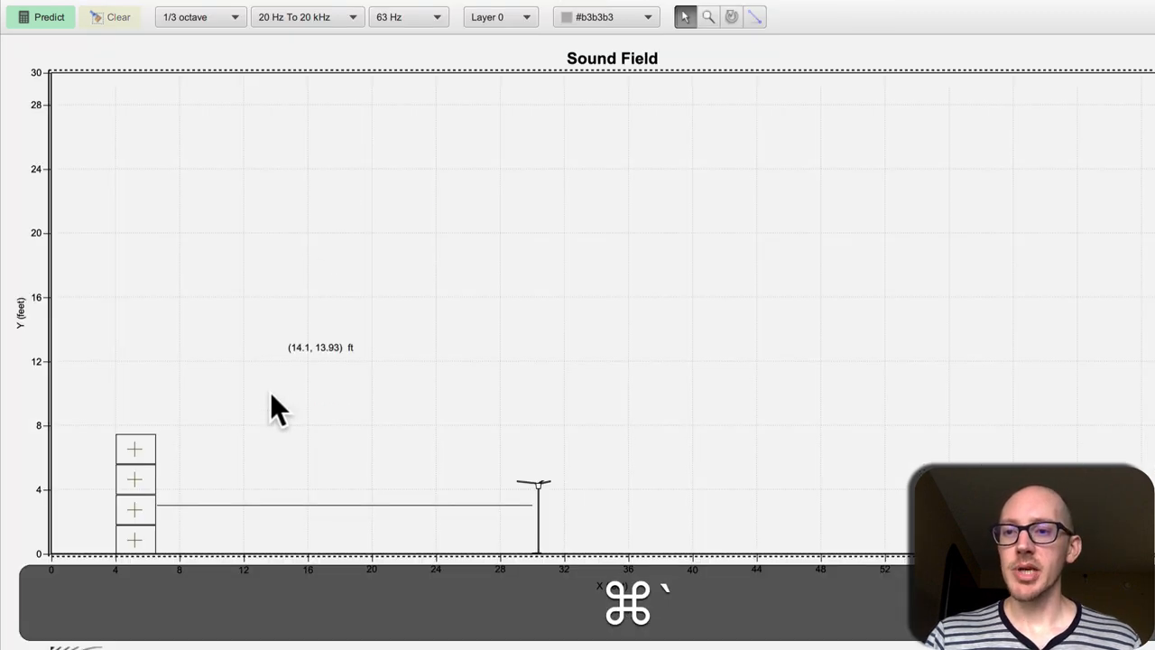
mouse_move(171, 512)
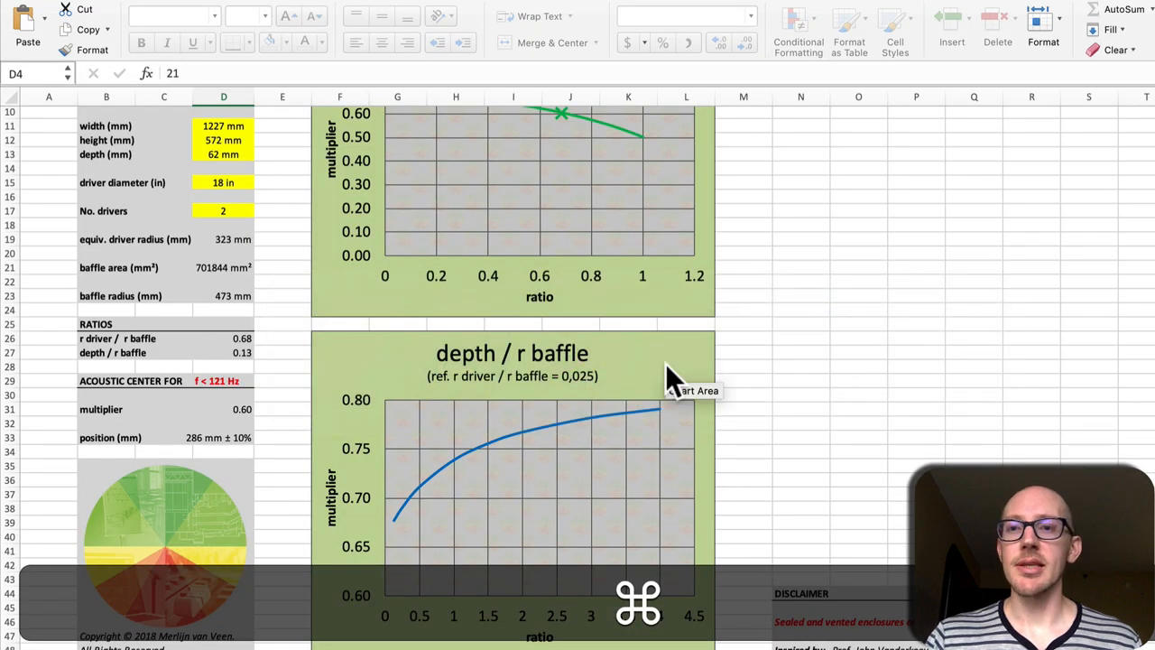
scroll(up, 3)
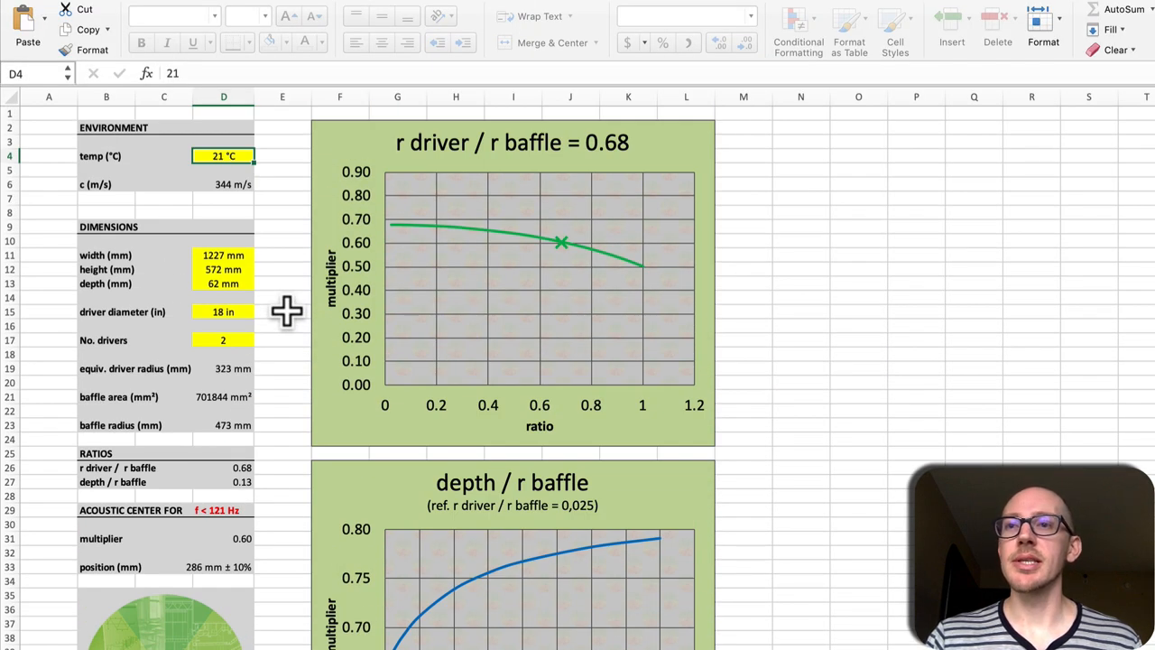
mouse_move(215, 295)
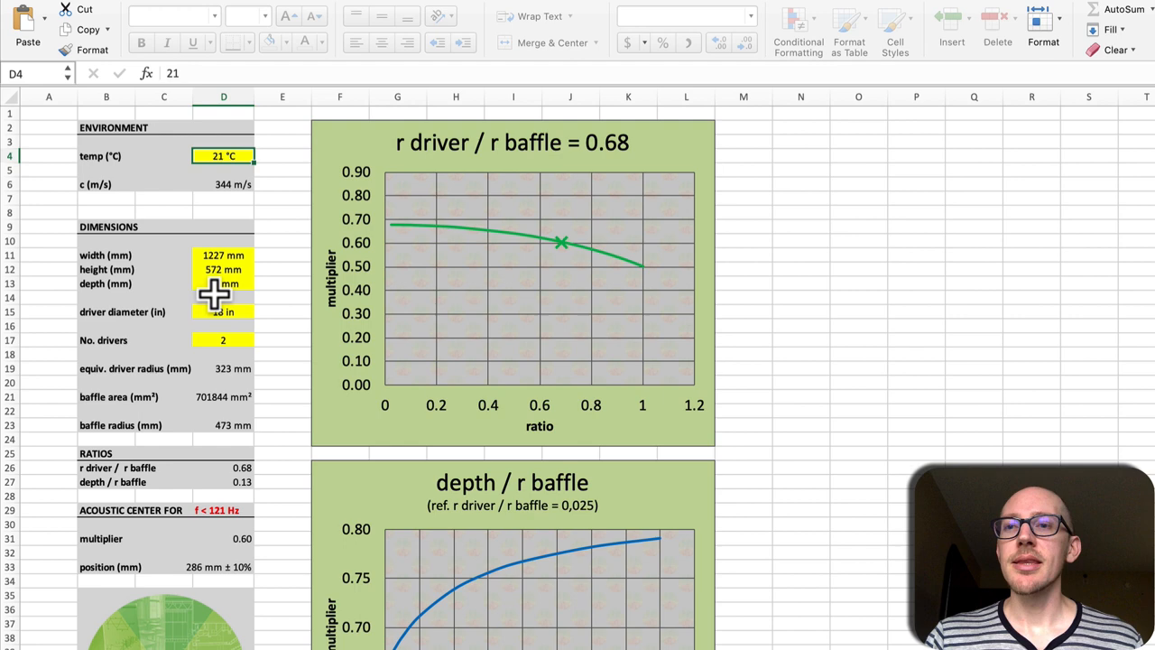
key(cmd+tab)
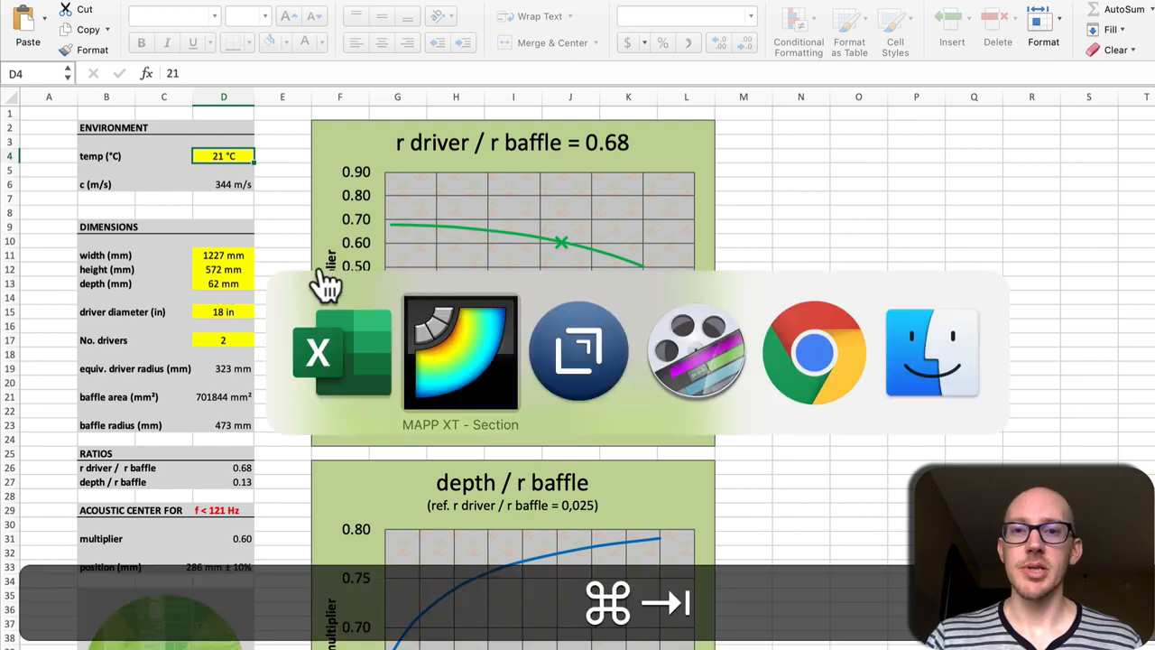
click(812, 352)
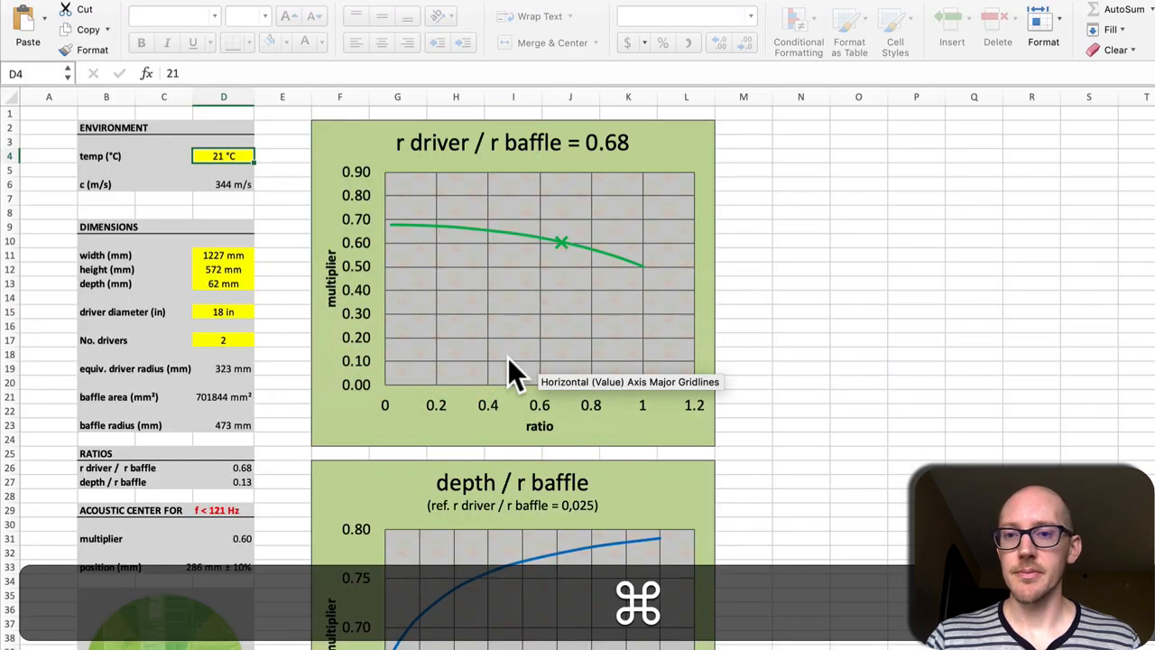
scroll(down, 3)
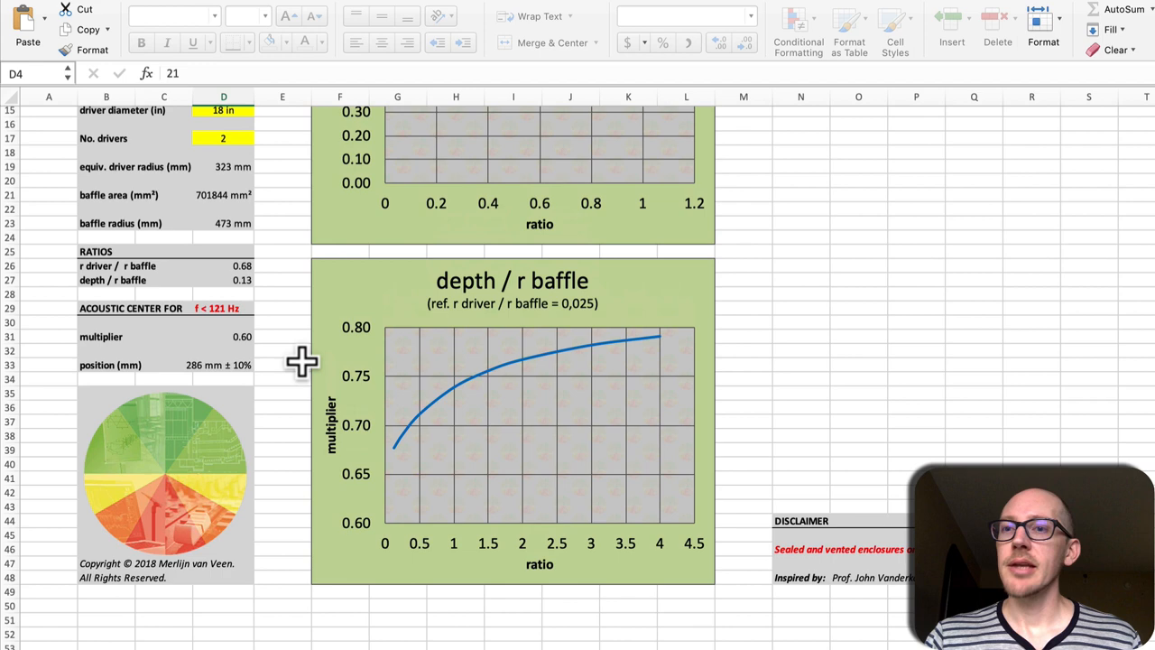
mouse_move(163, 372)
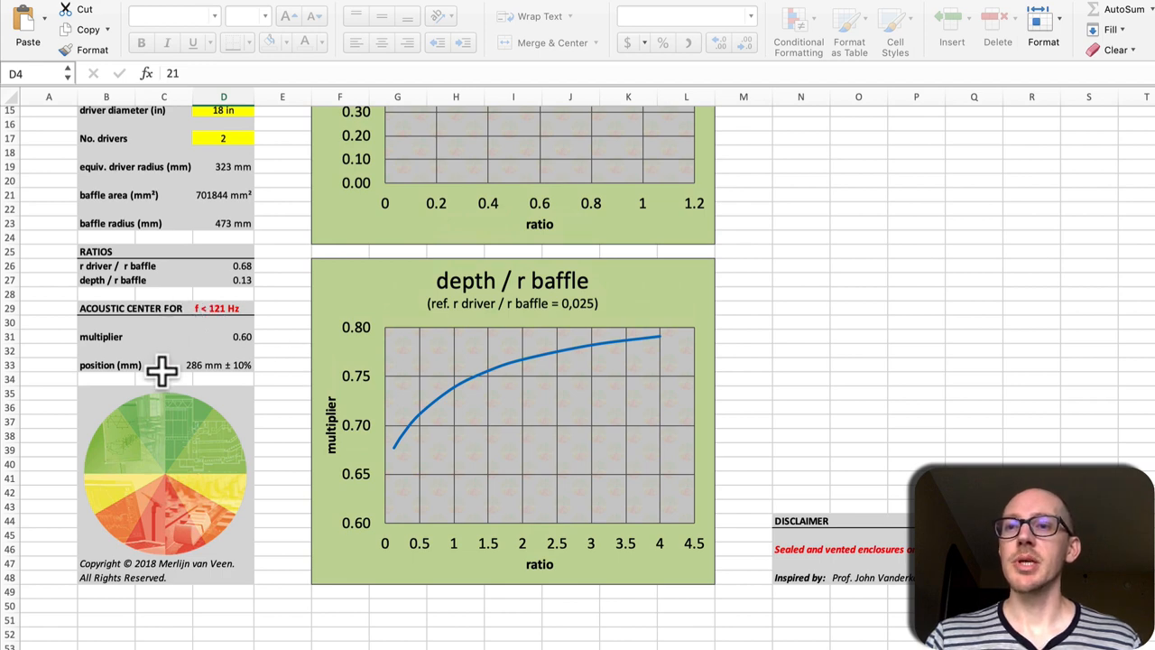
mouse_move(220, 397)
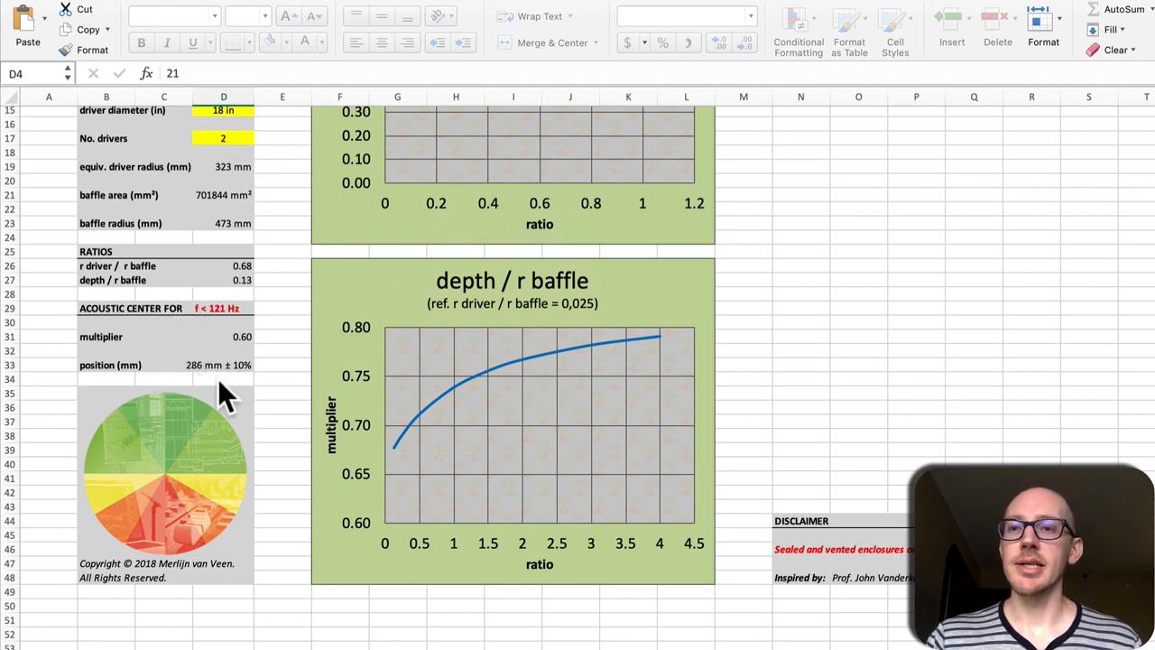
mouse_move(177, 371)
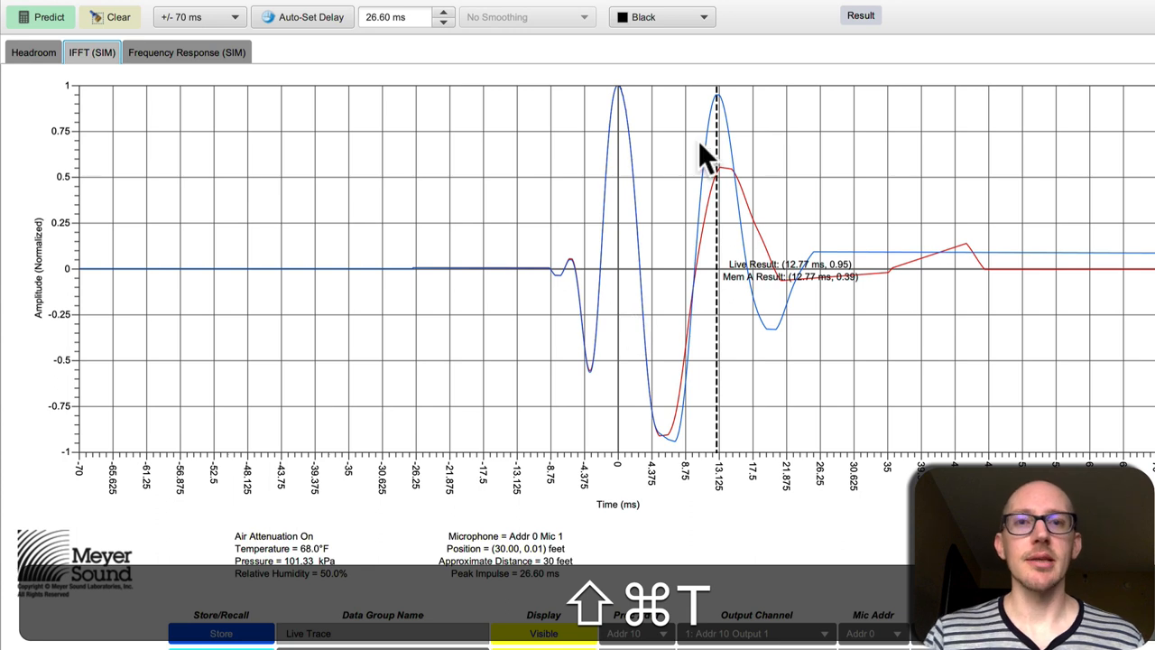
mouse_move(718, 135)
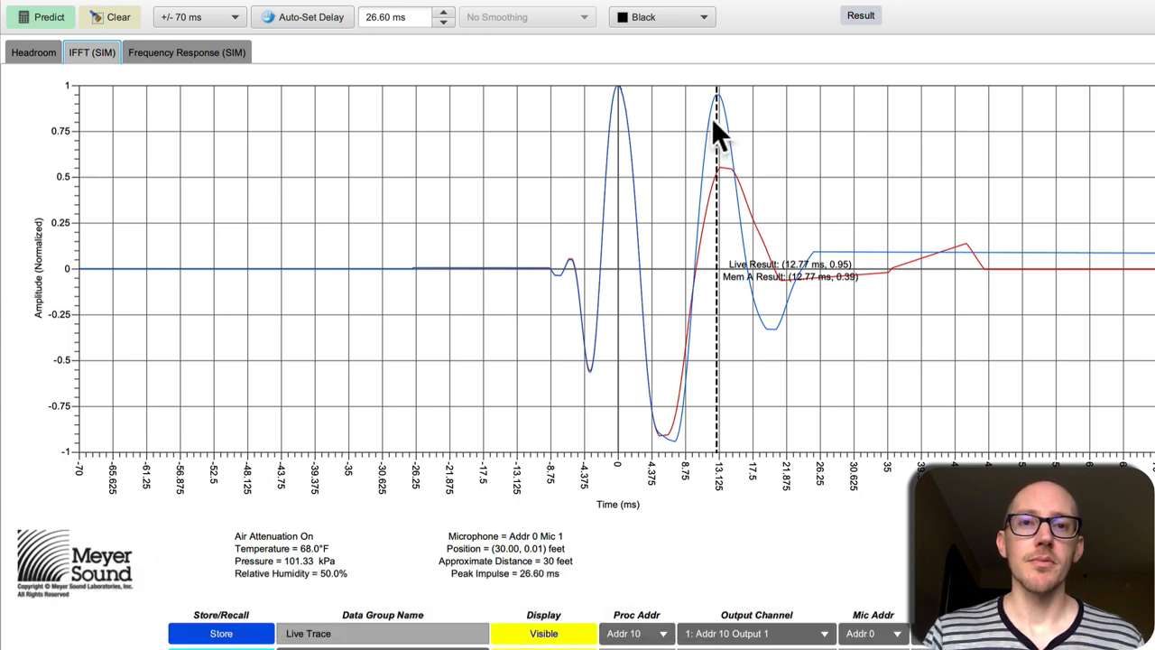
mouse_move(621, 141)
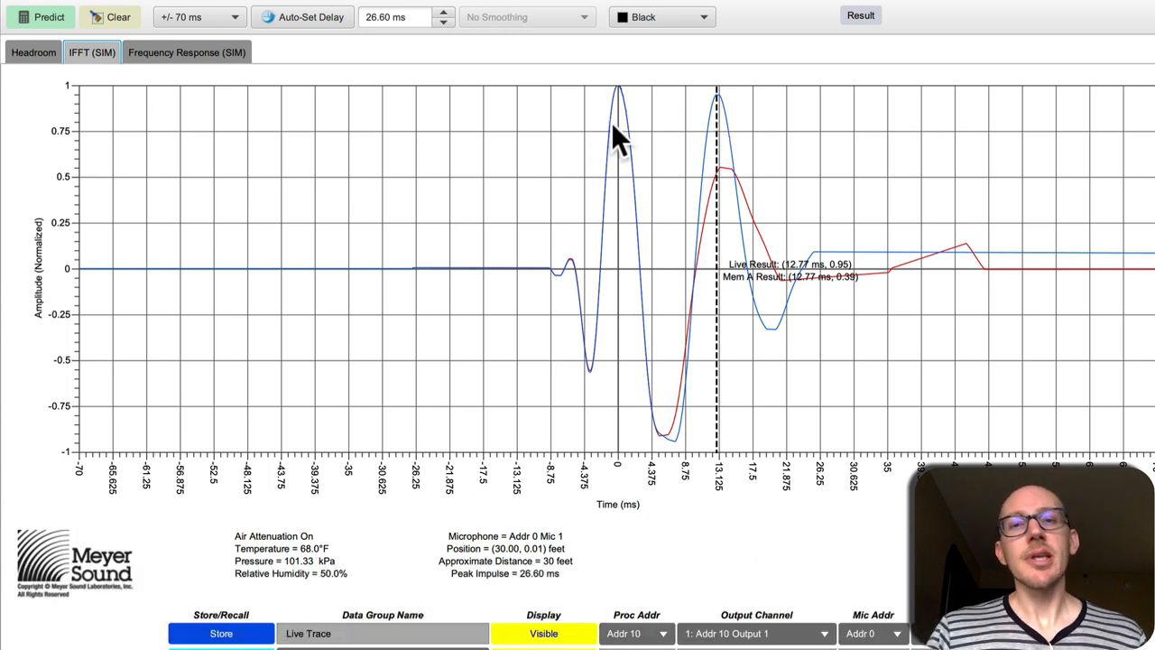
mouse_move(677, 159)
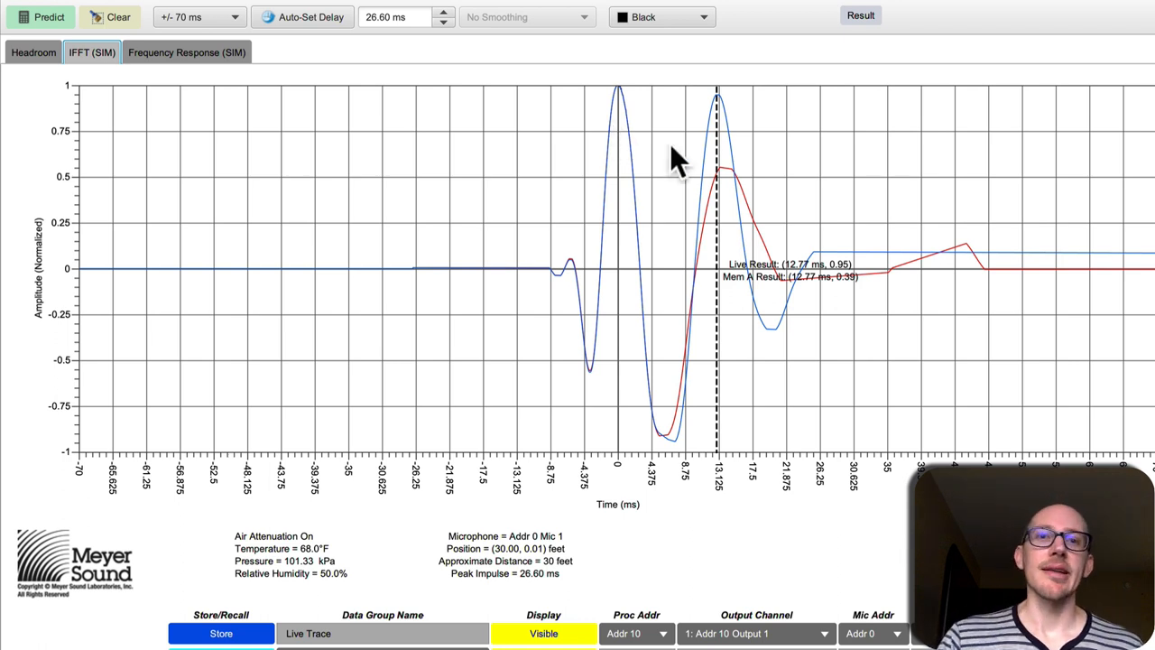
mouse_move(664, 163)
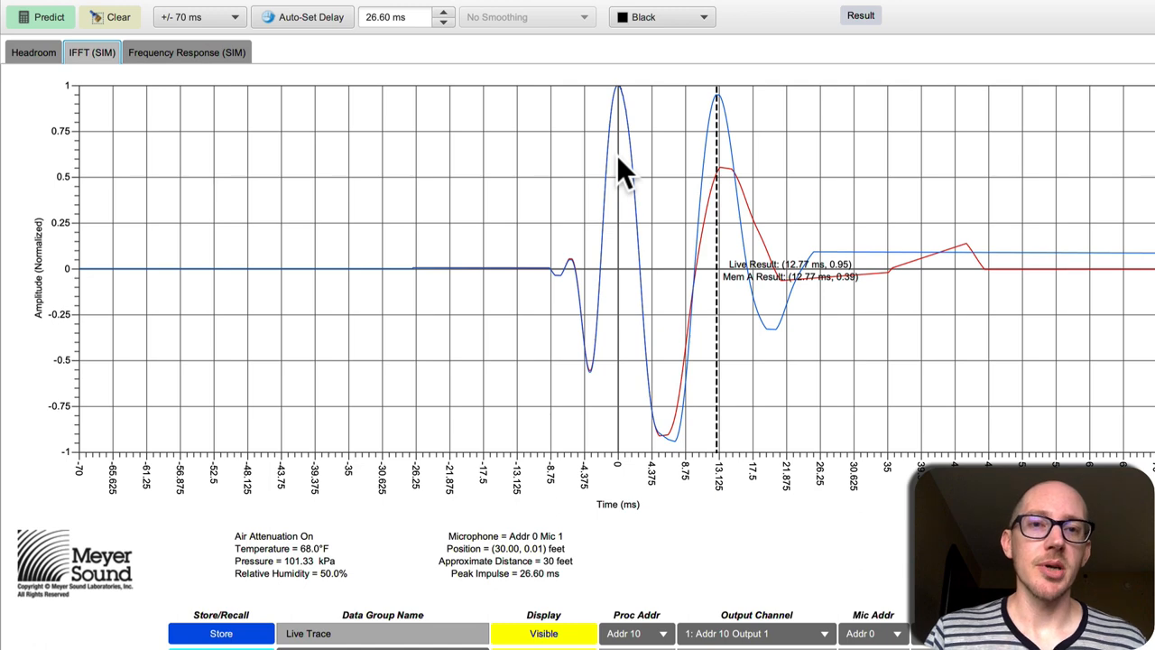
Compare the live and Mem A frequency response traces, 102.68 versus 109.56 dB at 39.55 Hz.
click(187, 53)
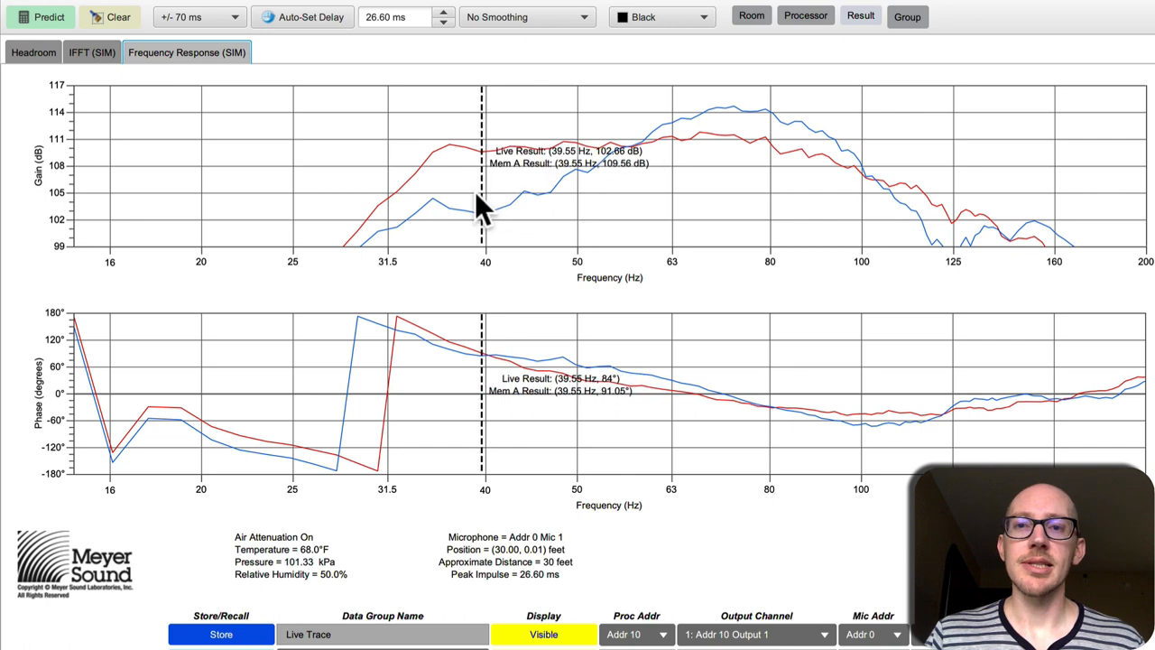
mouse_move(772, 171)
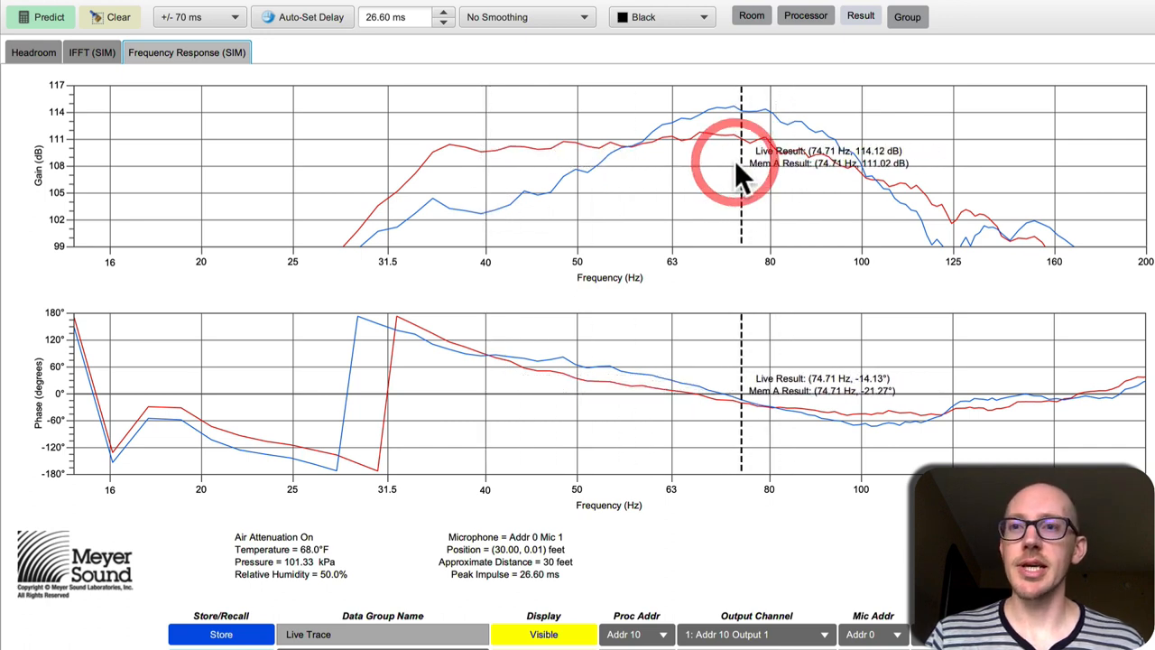
Return to the IFFT impulse comparison read at 12.77 ms.
click(90, 50)
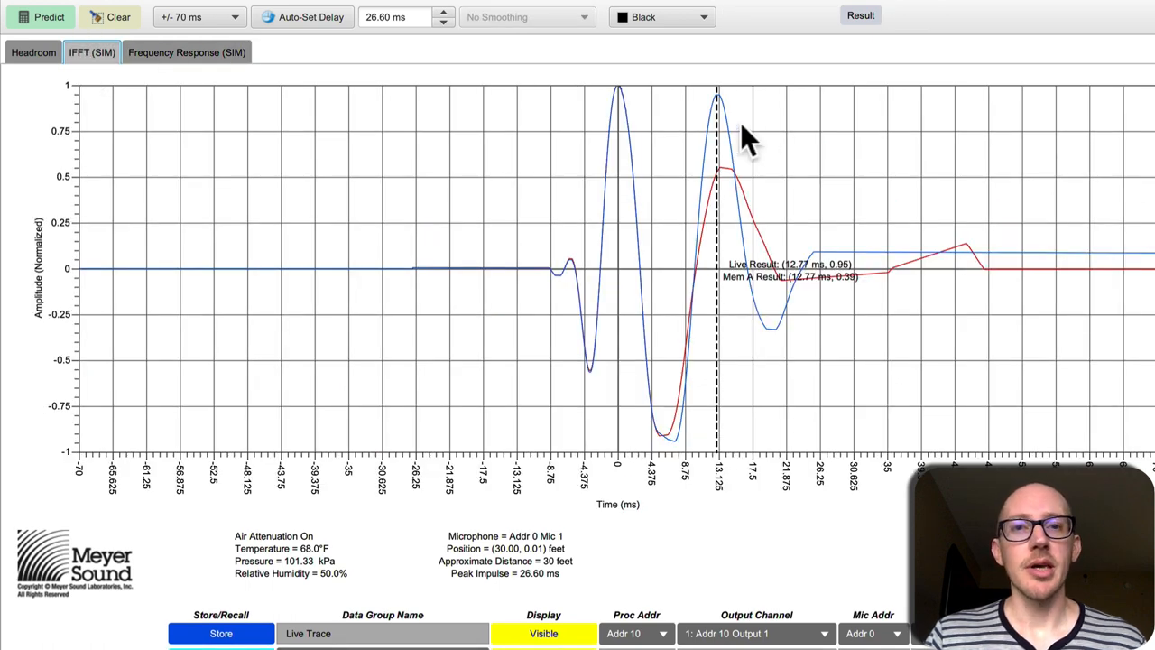
mouse_move(719, 148)
text(500)
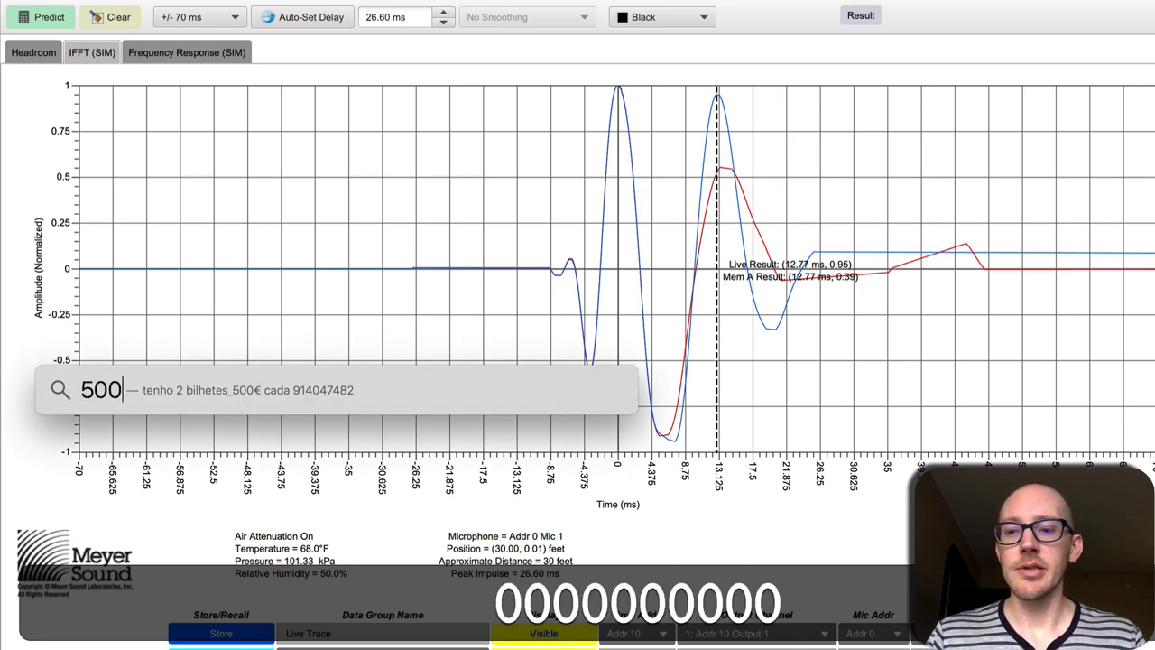
Work out 500/12.7 ≈ 39.37 in Spotlight and show MAPP XT's frequency response again.
text(/12.7)
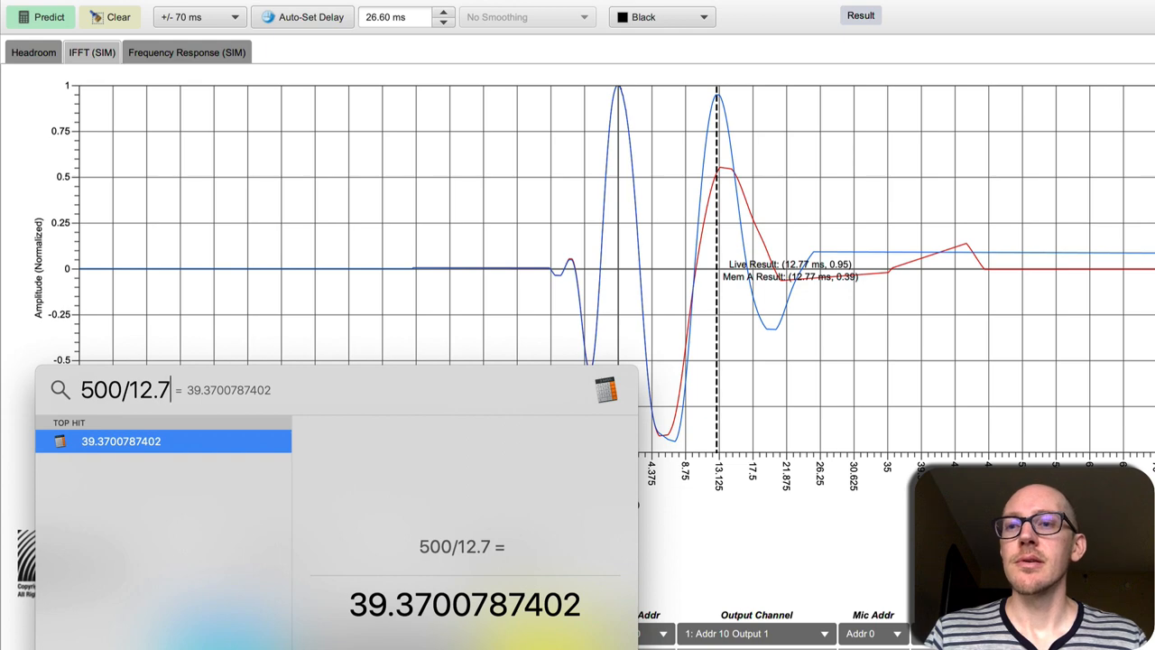
text(*2)
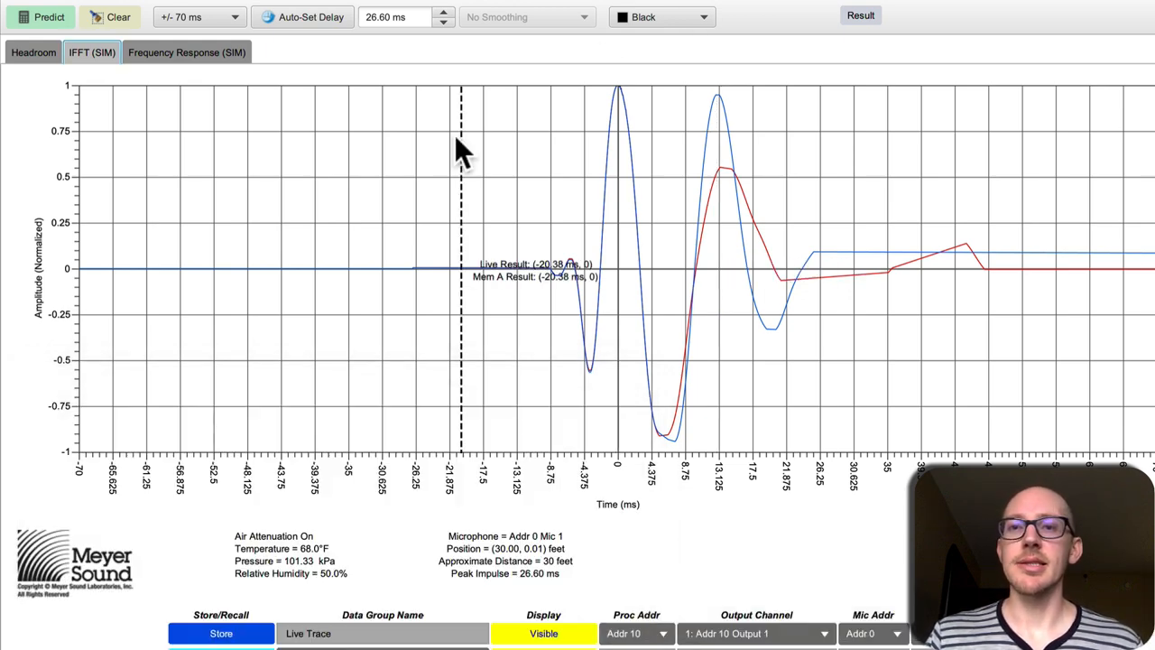
mouse_move(559, 123)
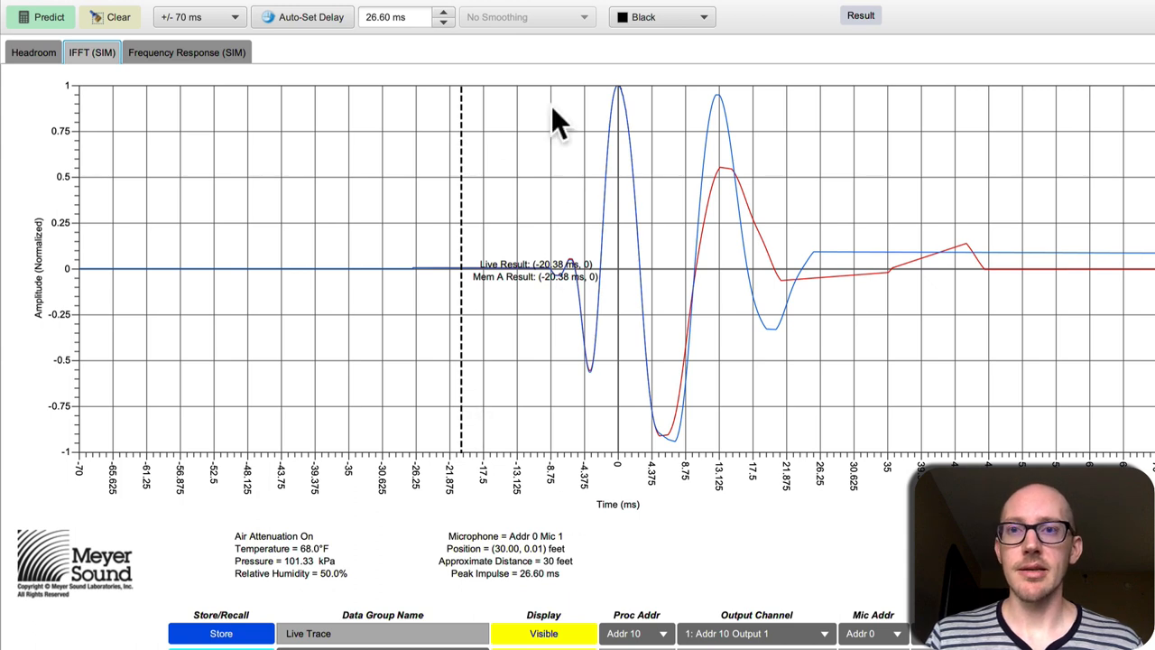
click(188, 53)
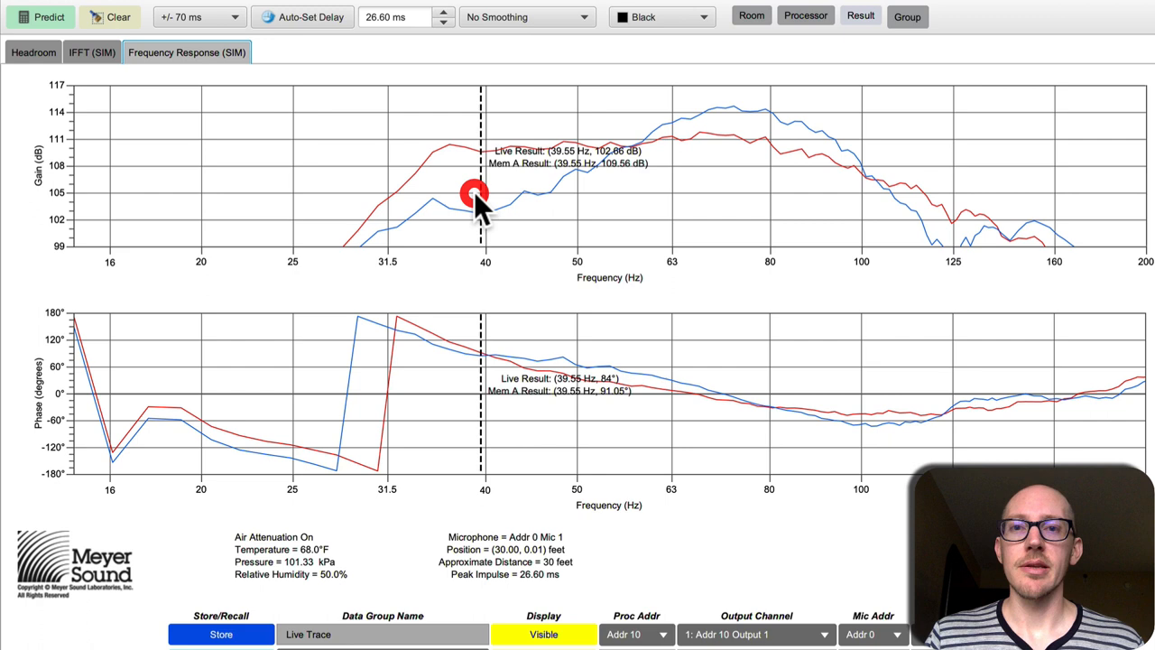
mouse_move(671, 177)
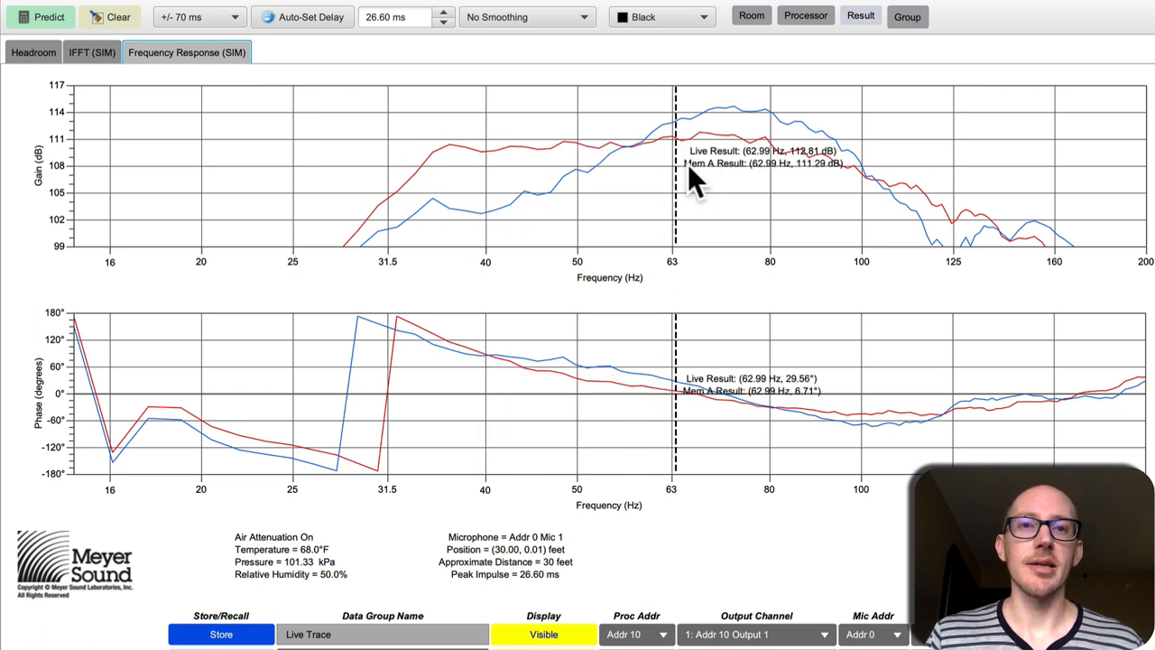
mouse_move(725, 177)
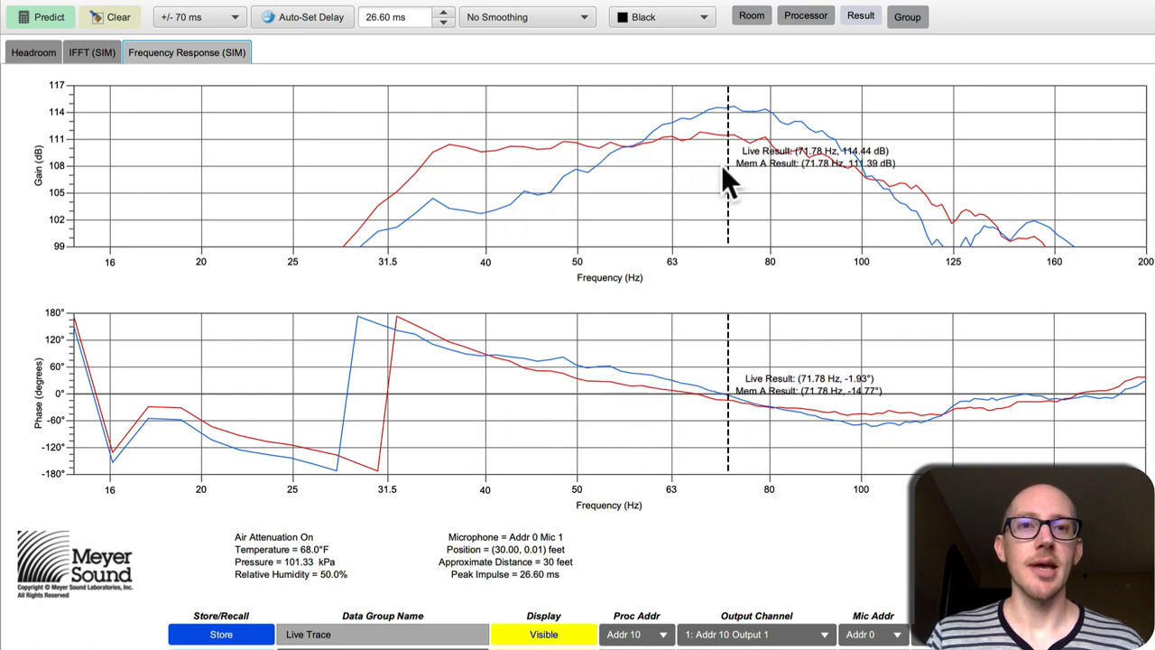
mouse_move(765, 176)
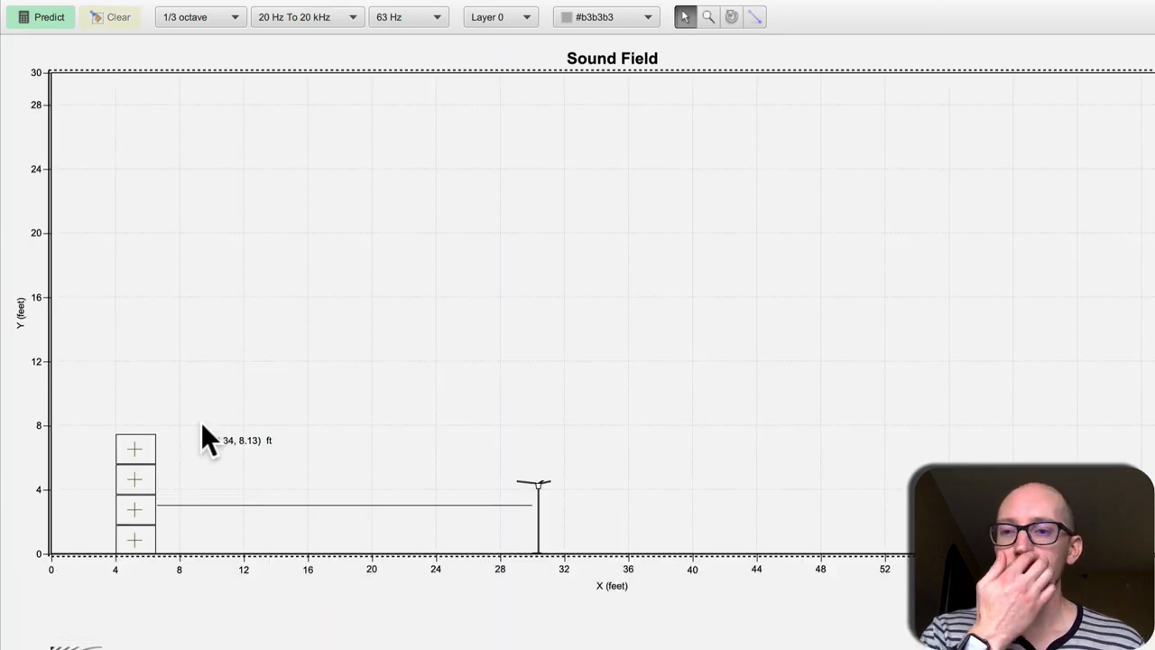
mouse_move(177, 430)
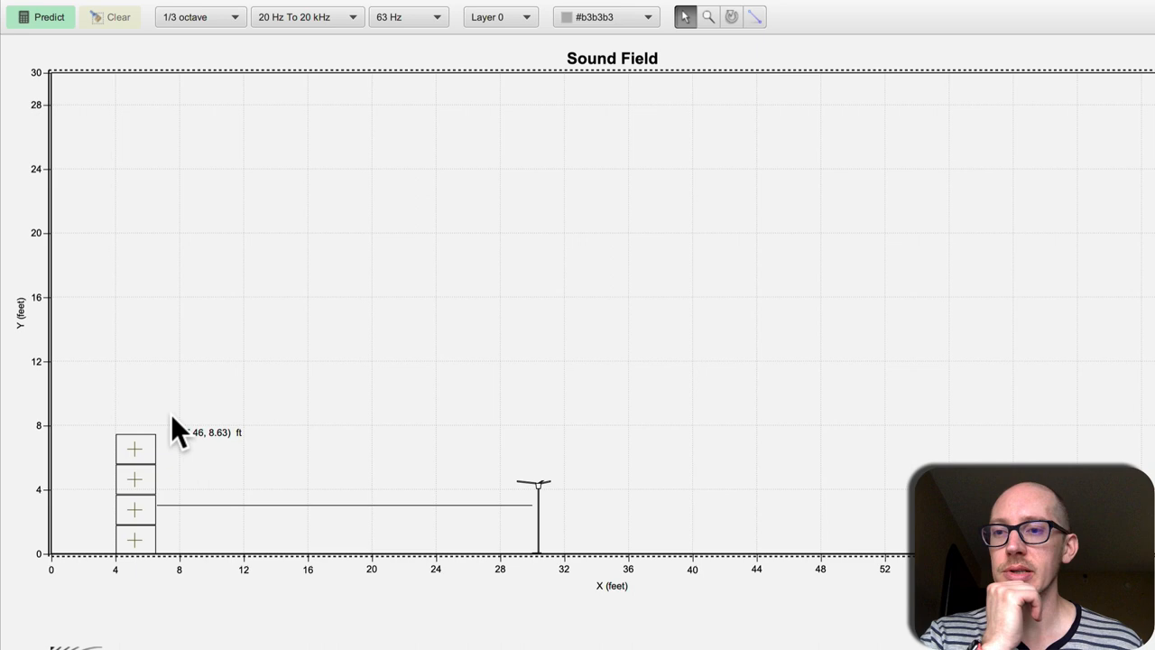
Set the ground-stacked subwoofer array to face Left with its reference point at the Front.
key(shift+cmd+l)
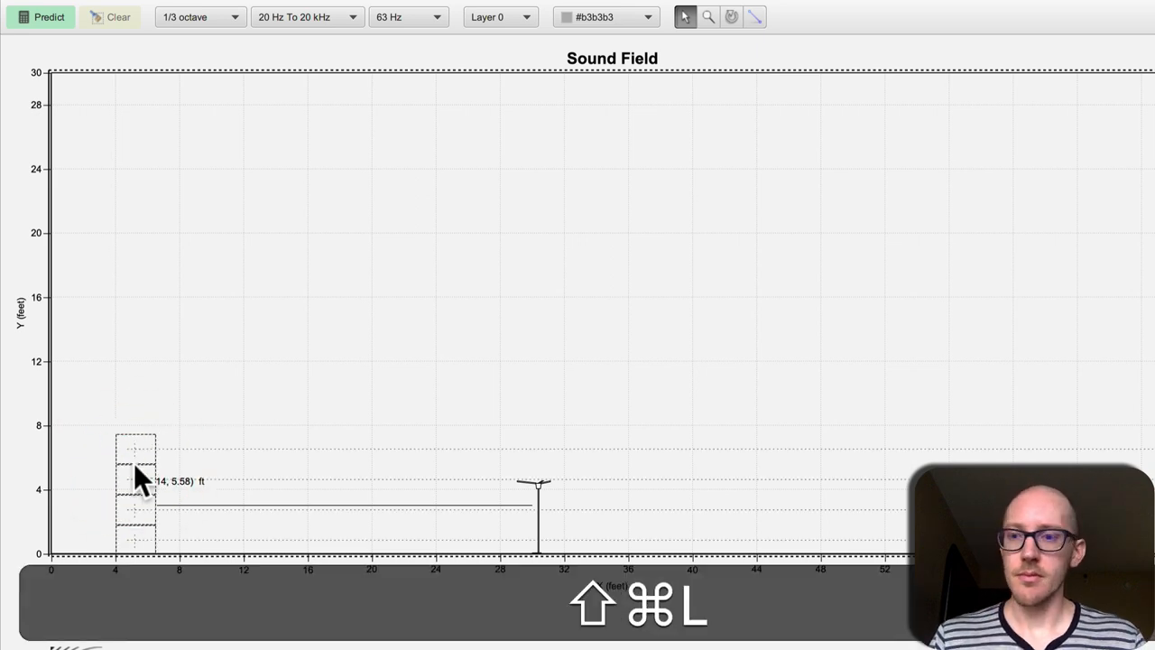
double_click(135, 487)
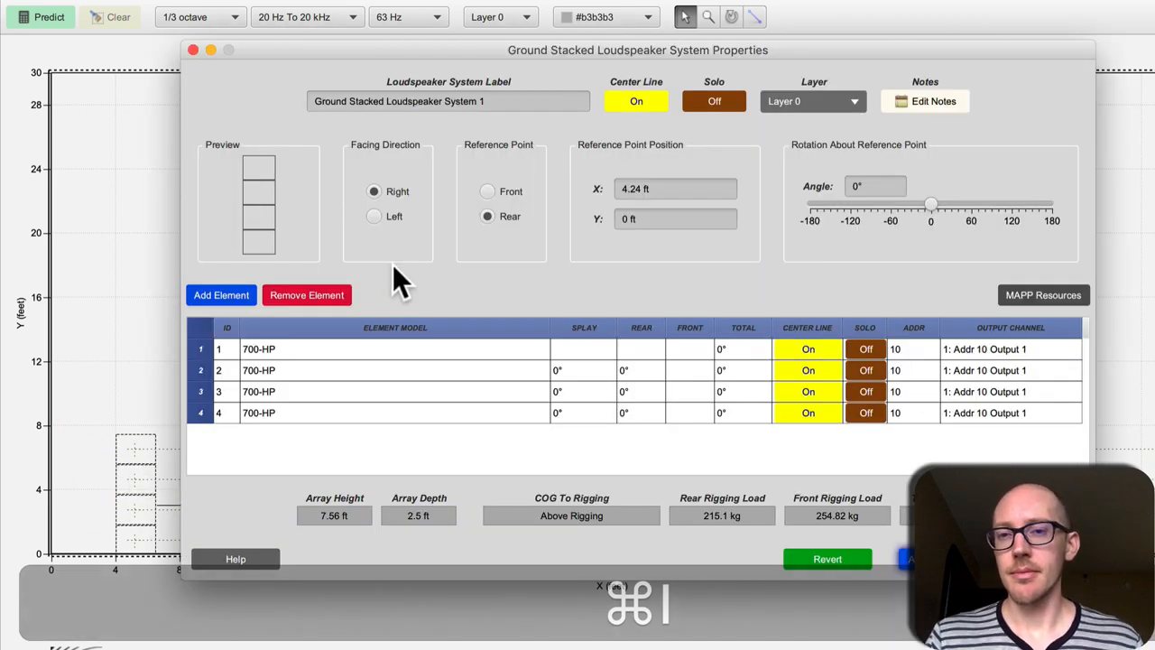
click(374, 216)
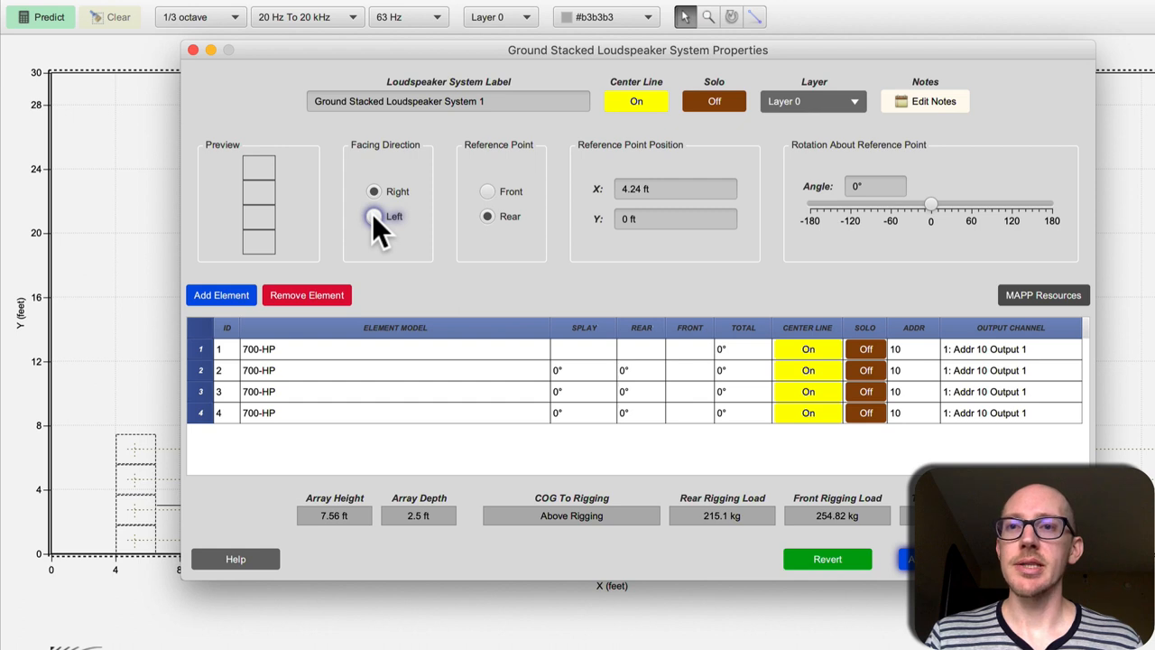
click(373, 217)
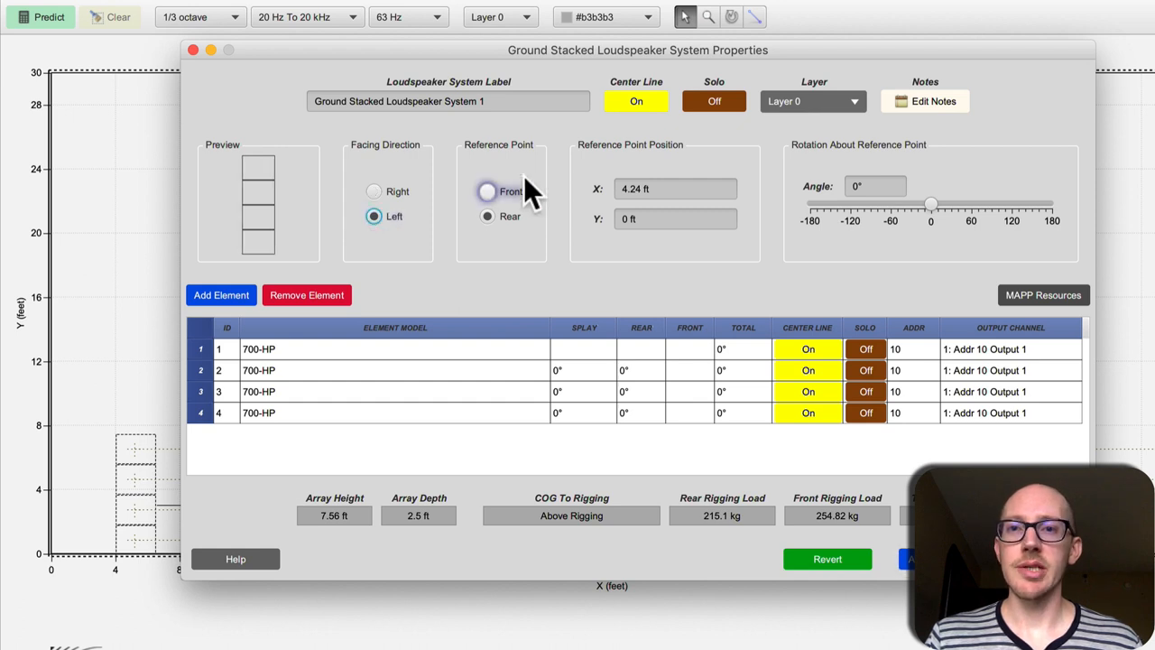
click(487, 191)
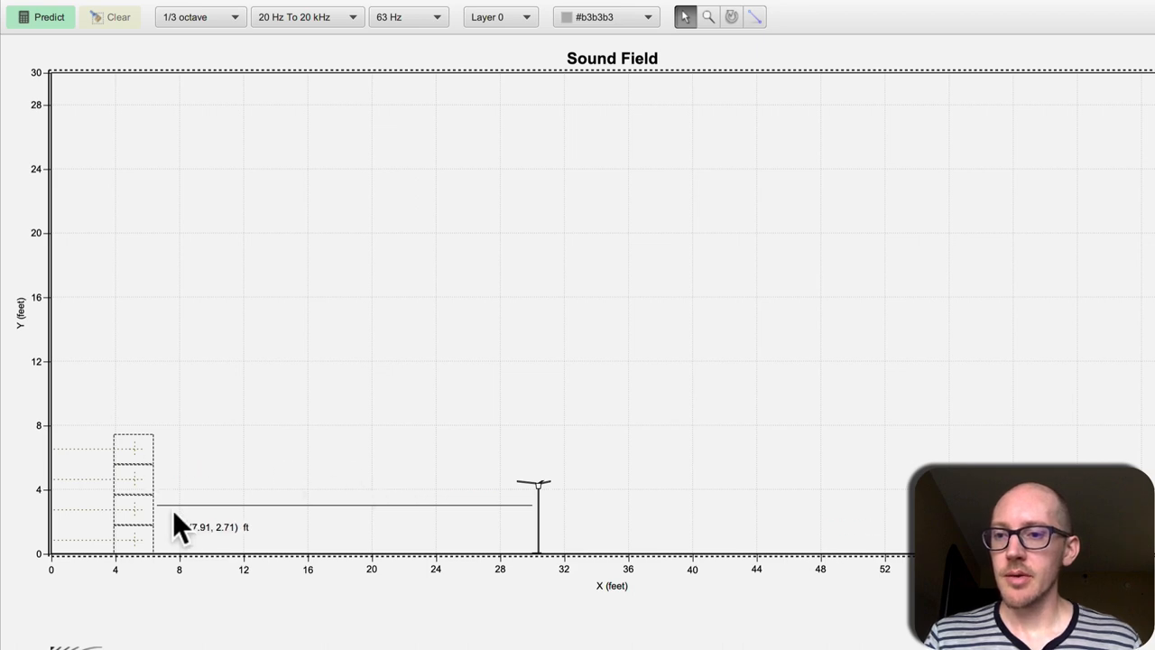
mouse_move(161, 514)
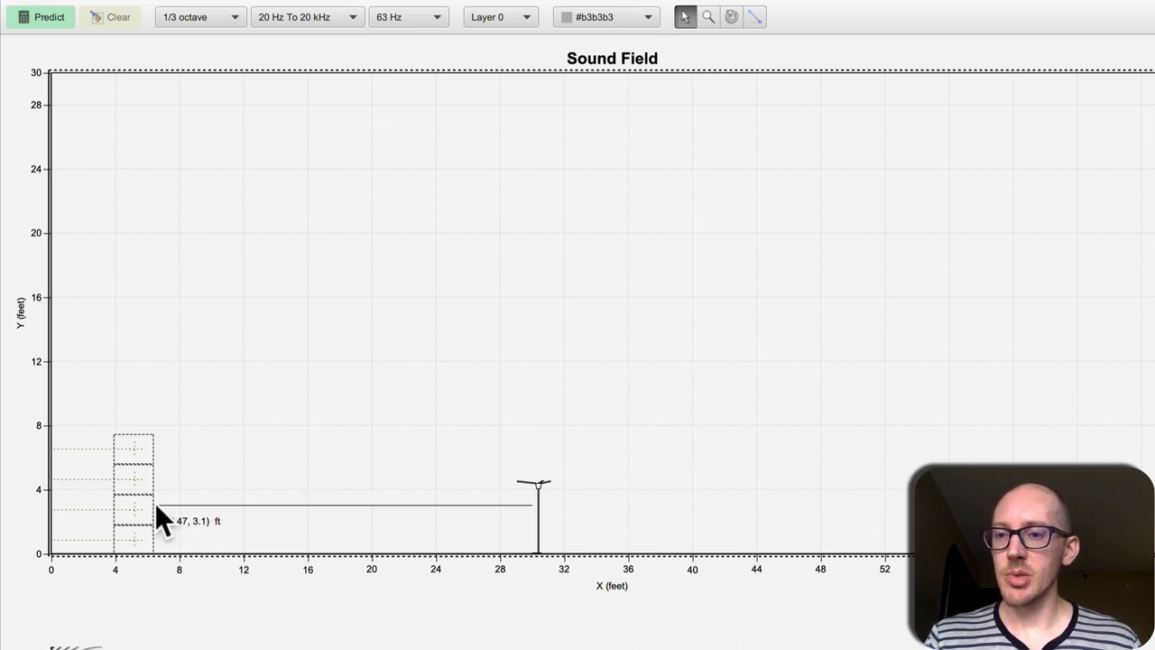
mouse_move(122, 520)
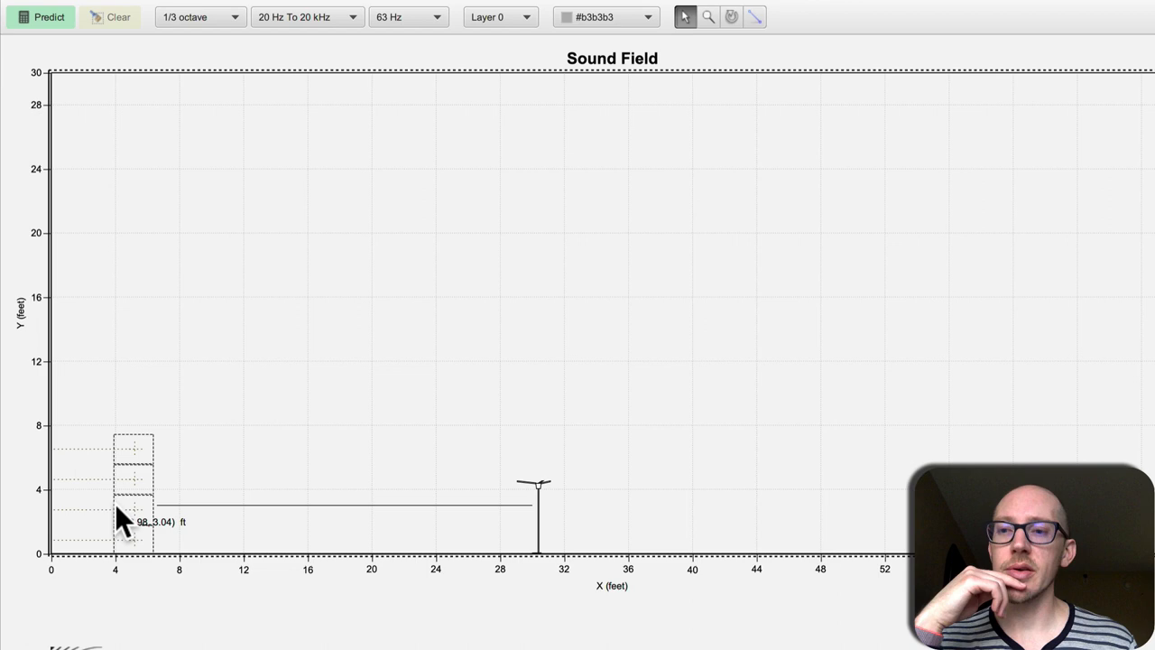
mouse_move(123, 469)
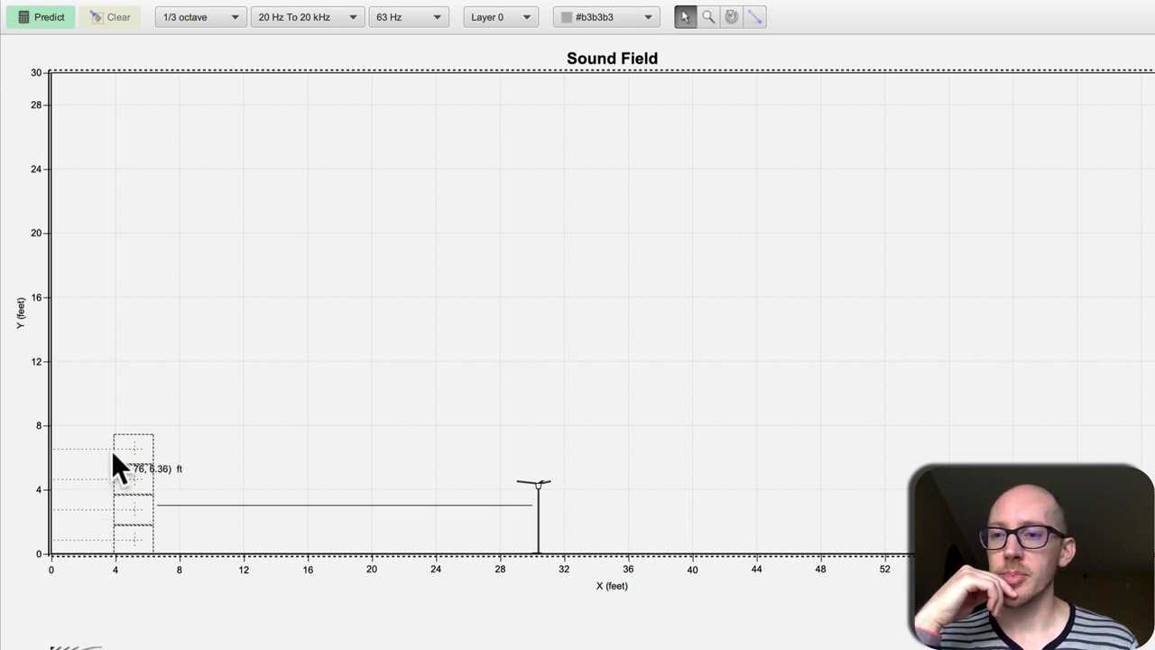
mouse_move(124, 471)
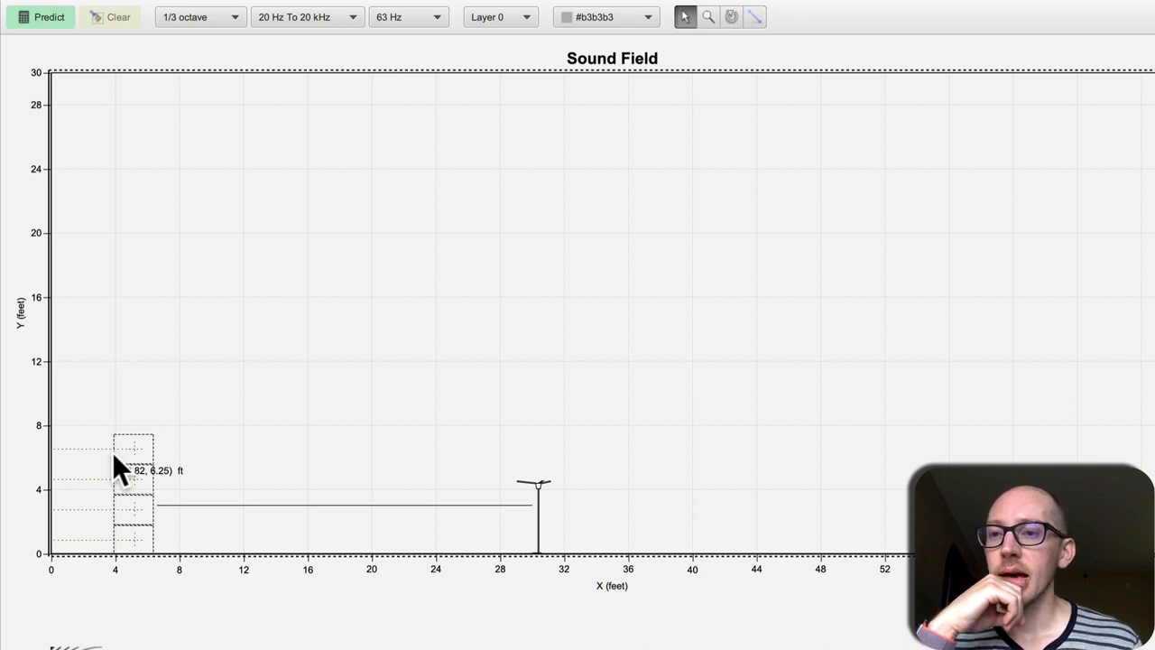
mouse_move(112, 469)
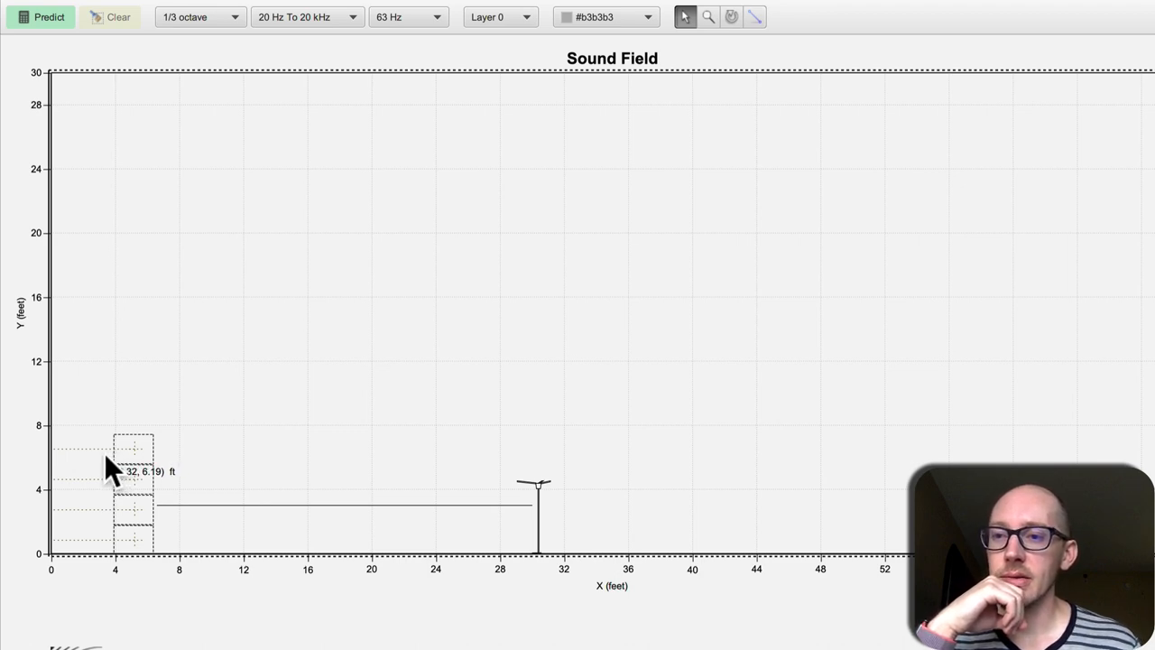
mouse_move(108, 473)
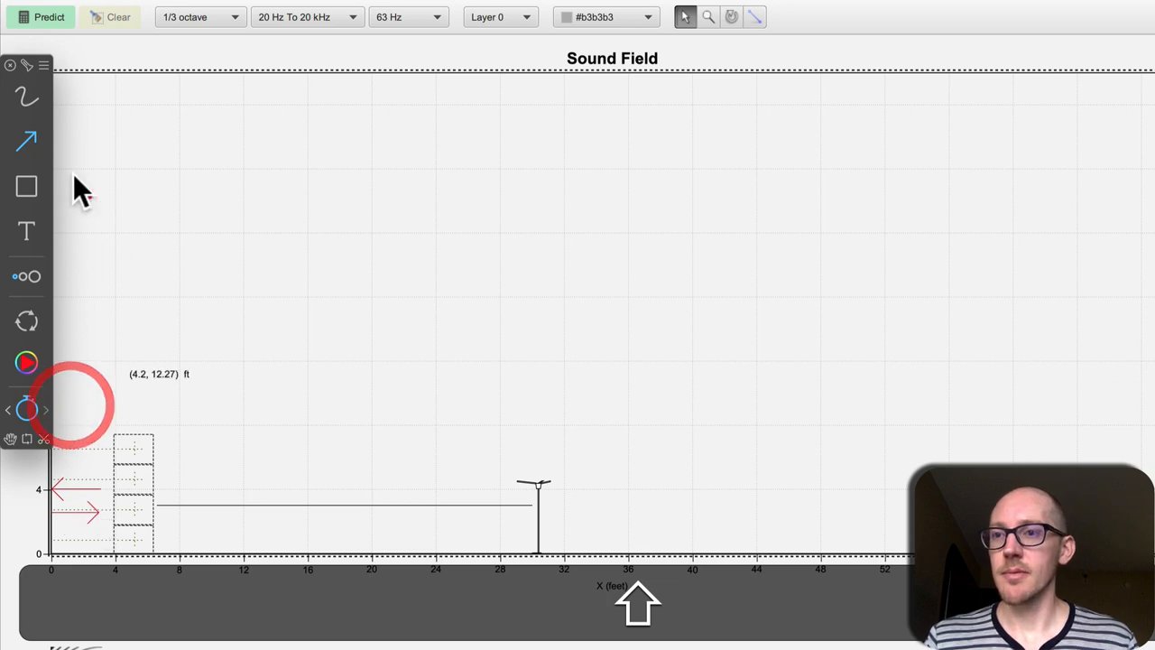
mouse_move(105, 321)
text(6)
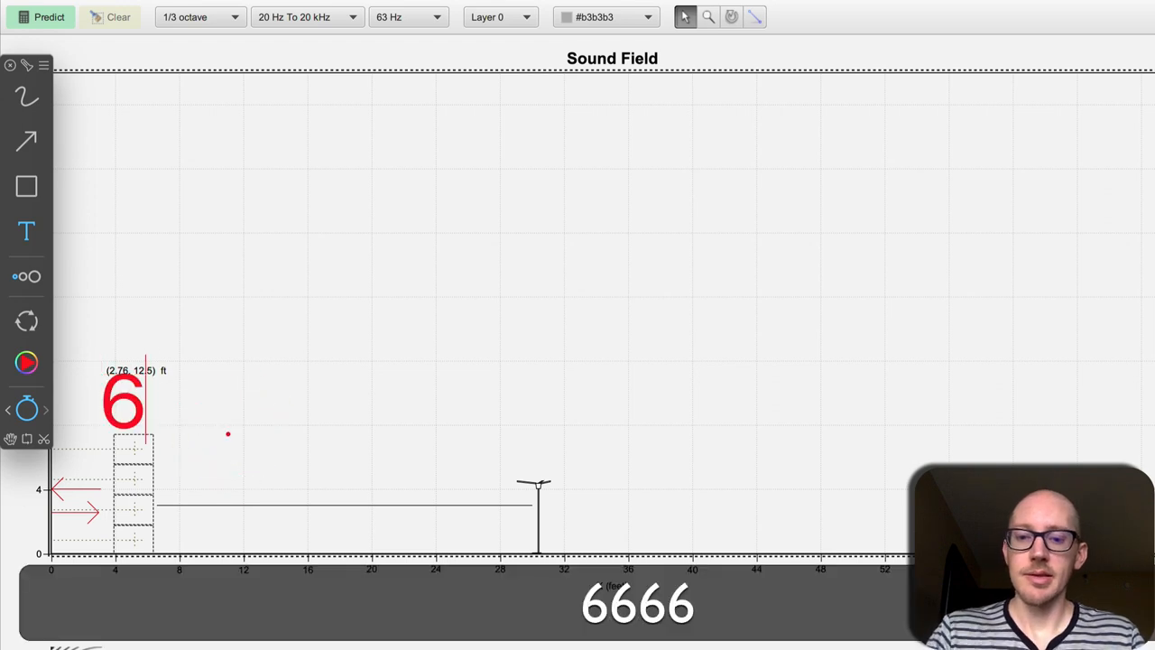
Label the gap above the subwoofer stack '6ft' in red.
text(ft)
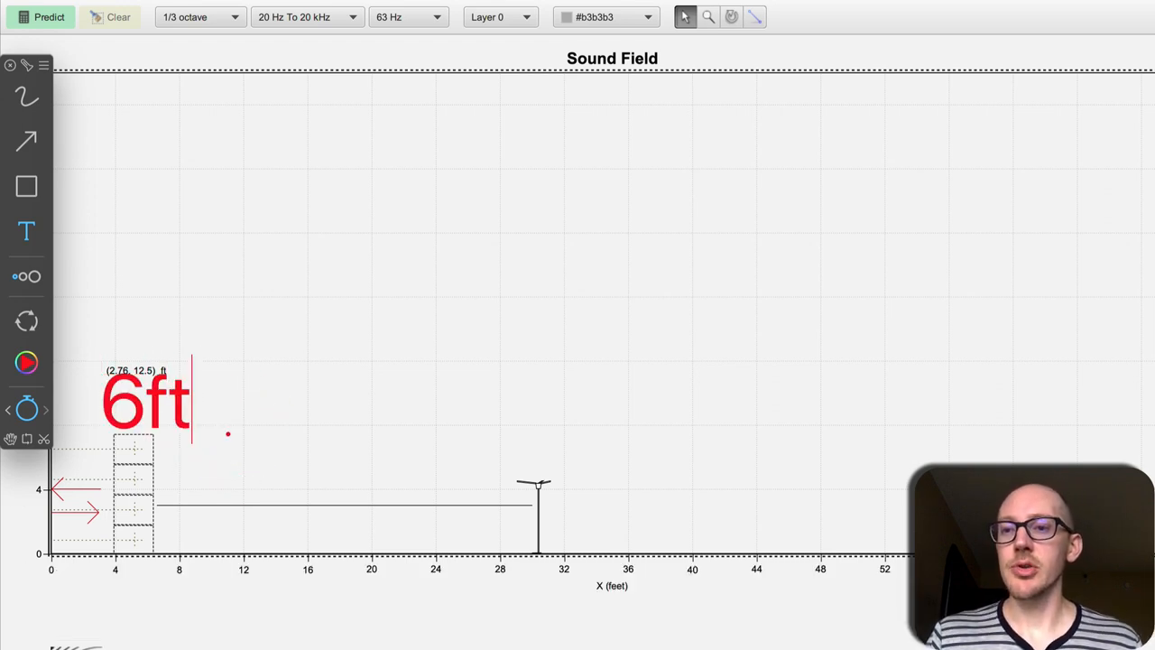
mouse_move(310, 249)
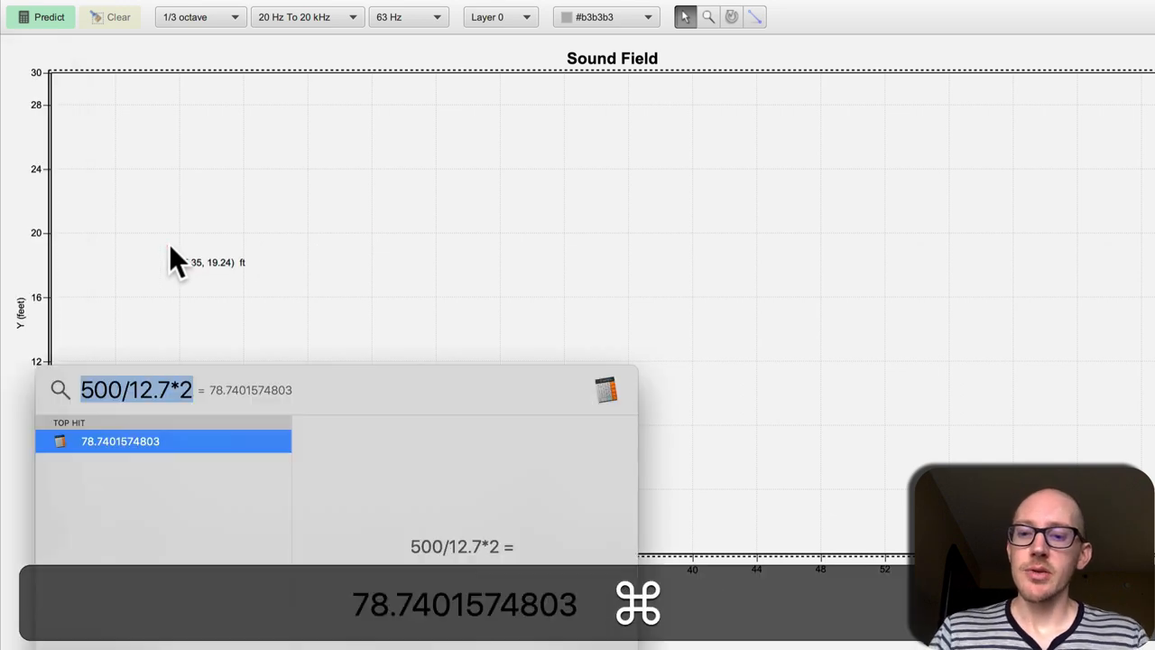
Work out 1130/6 ≈ 188.3 Hz peak and 1130/6/2 ≈ 94.2 Hz dip in Spotlight.
text(1130/)
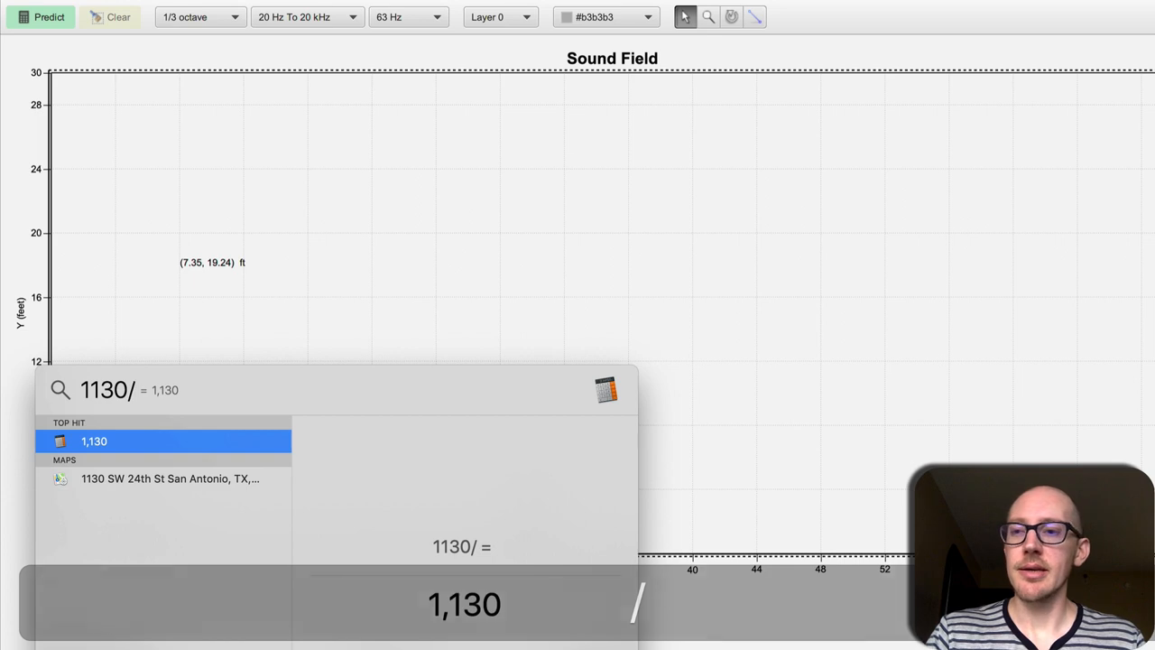
text(6)
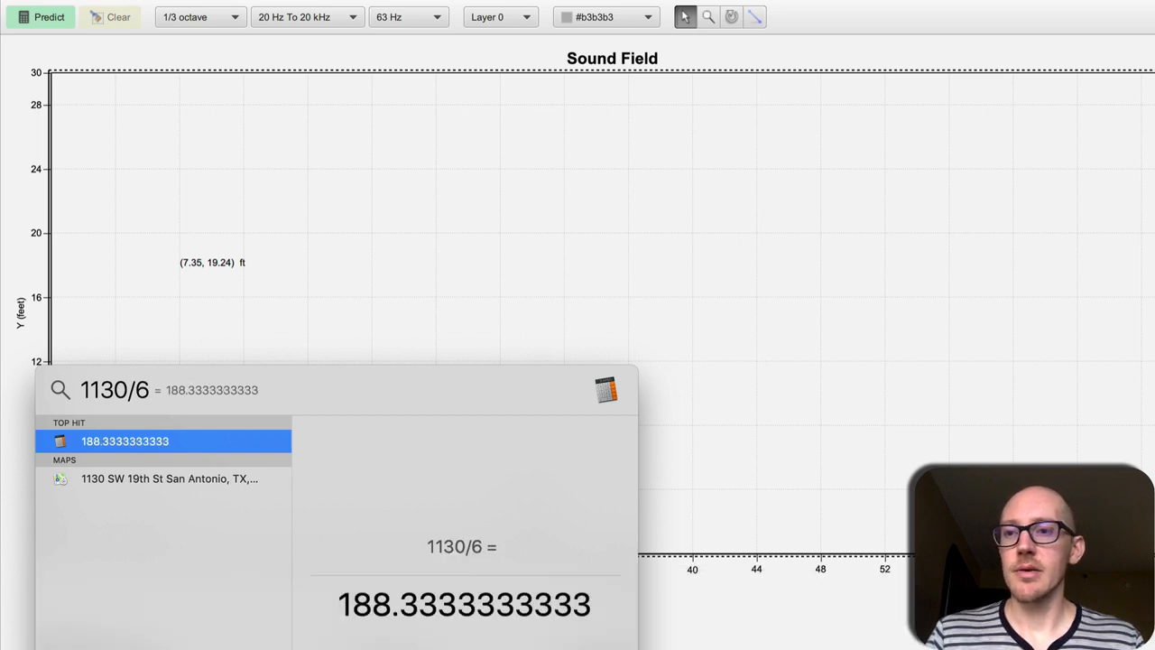
text(/2)
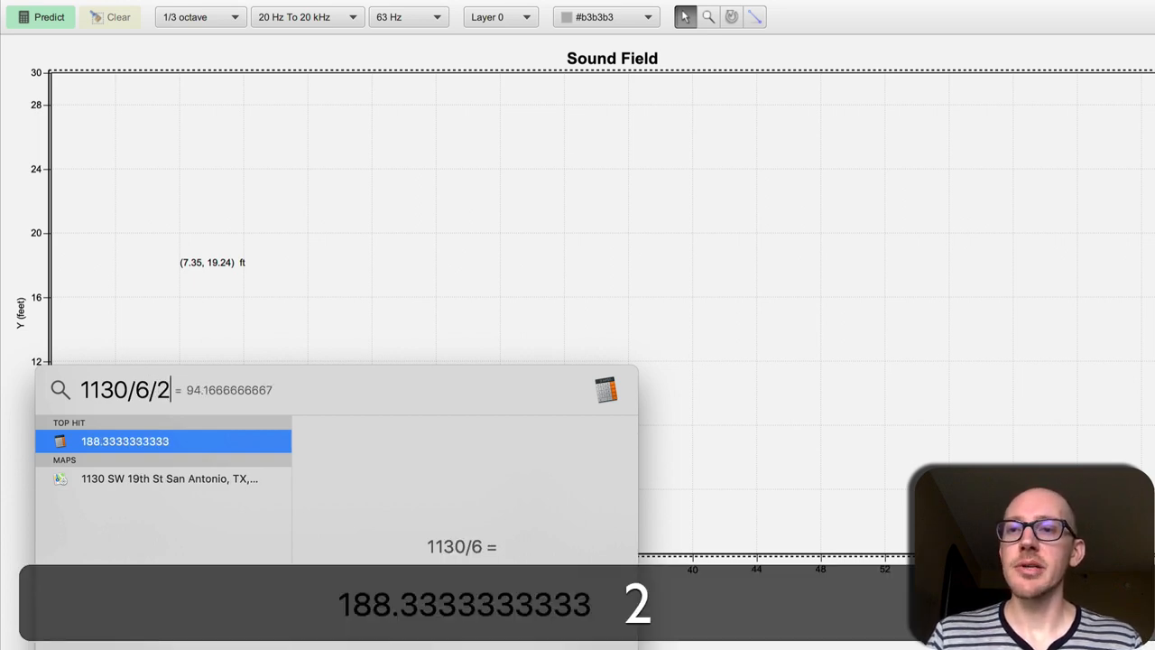
text(/2)
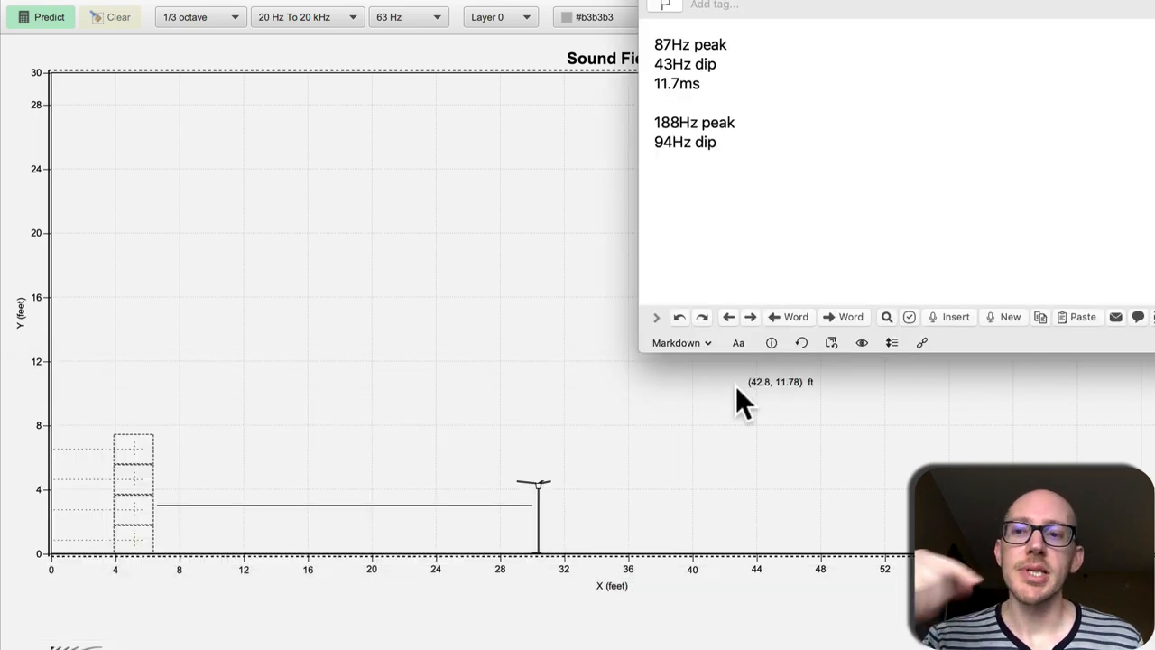
mouse_move(725, 145)
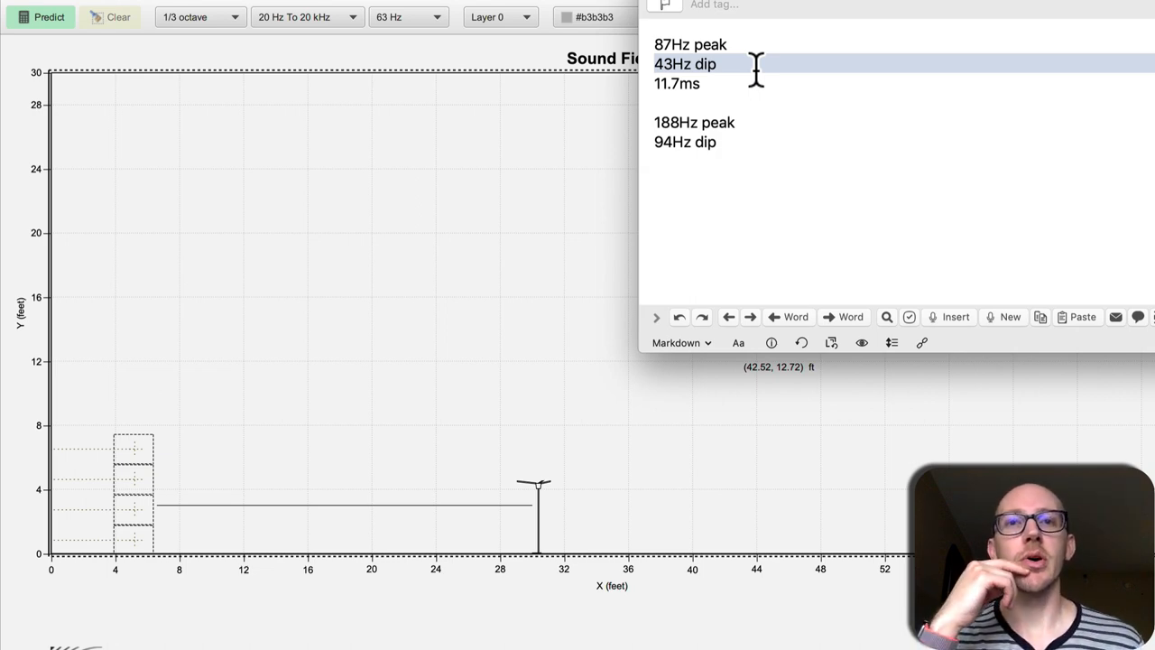
mouse_move(667, 148)
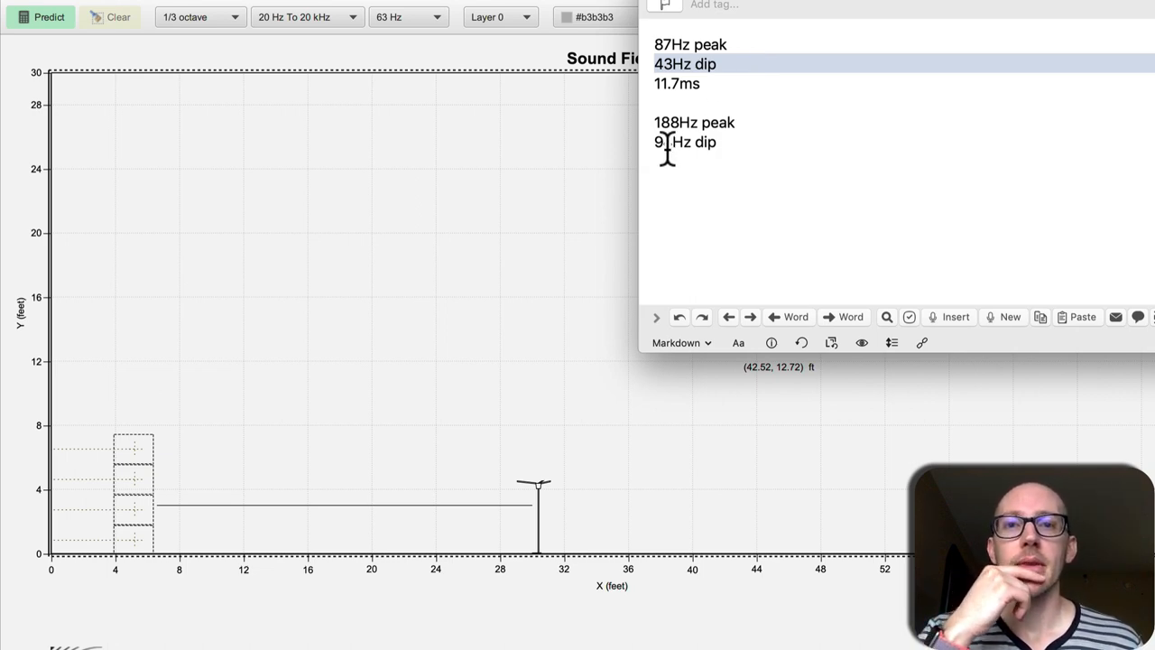
Correct the '94Hz dip' line in the Drafts notes below the 188Hz peak.
text(4)
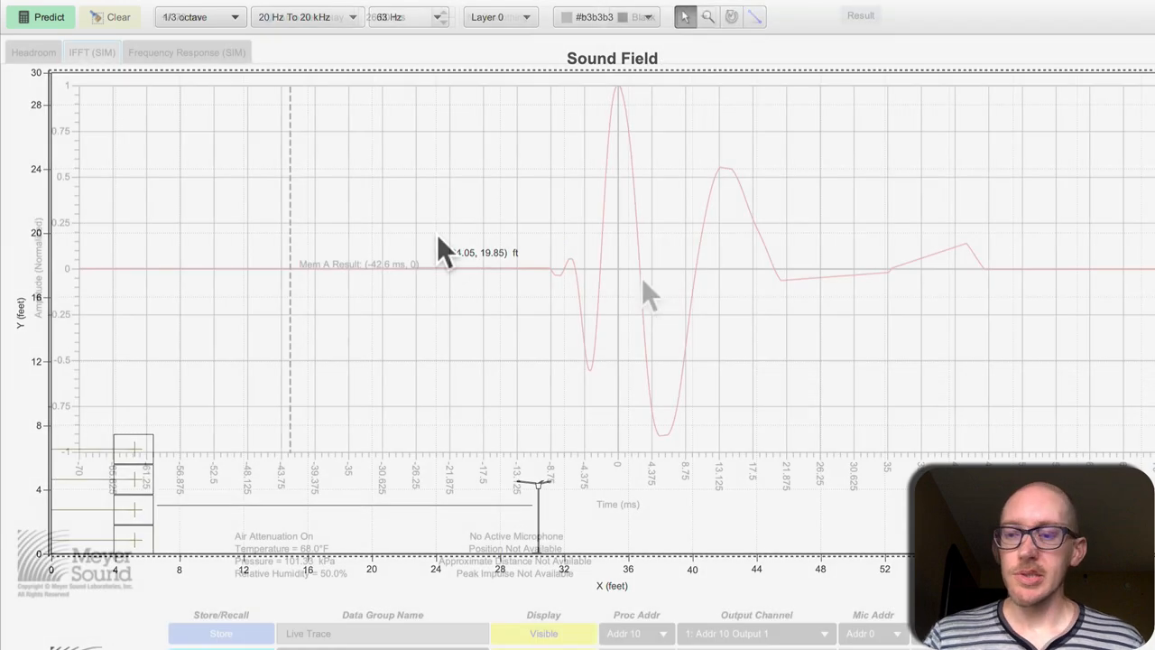
Read the main impulse peak, then move the cursor to the following dip at about 5.88 ms.
click(90, 51)
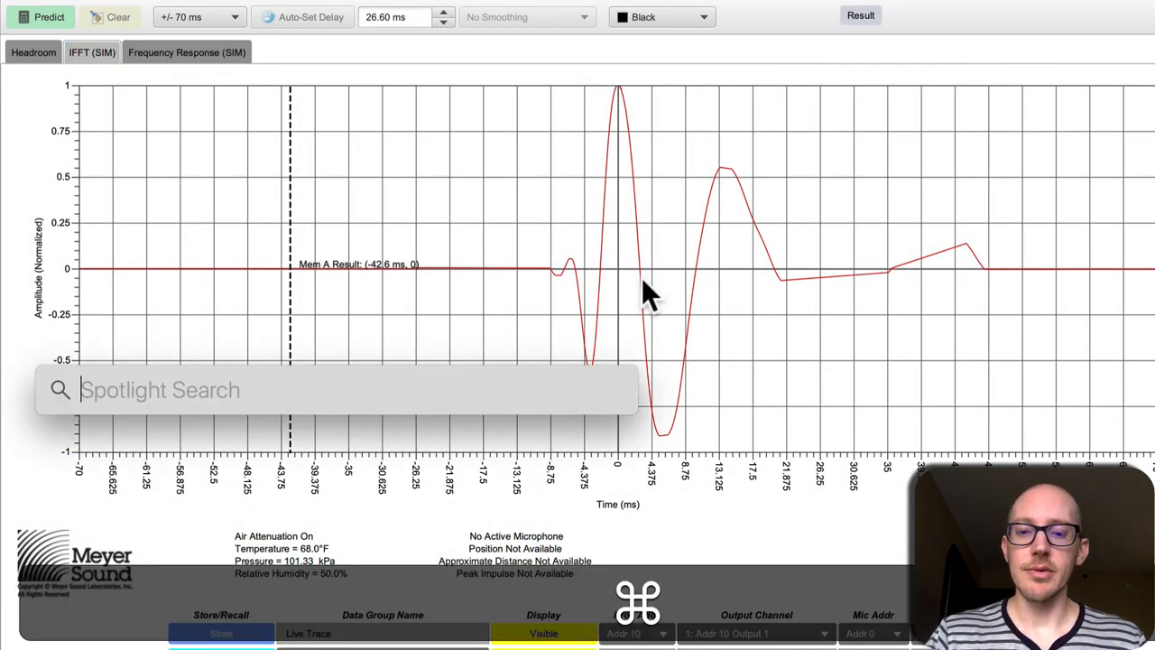
text(6)
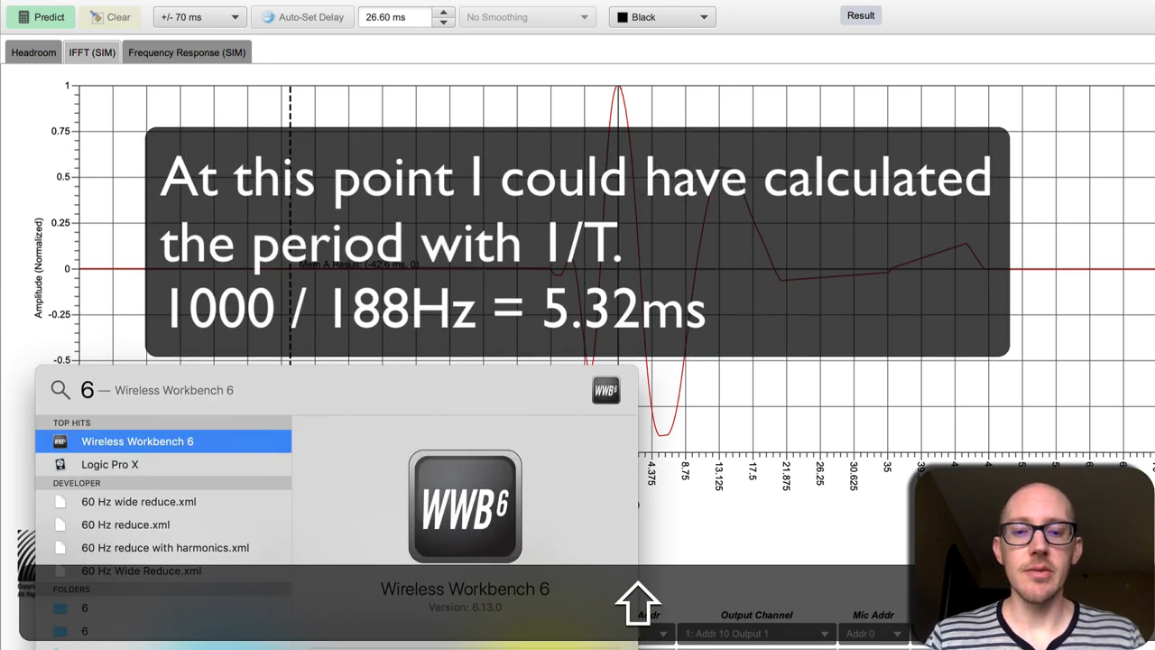
text(*0.9)
click(404, 16)
text(20.6)
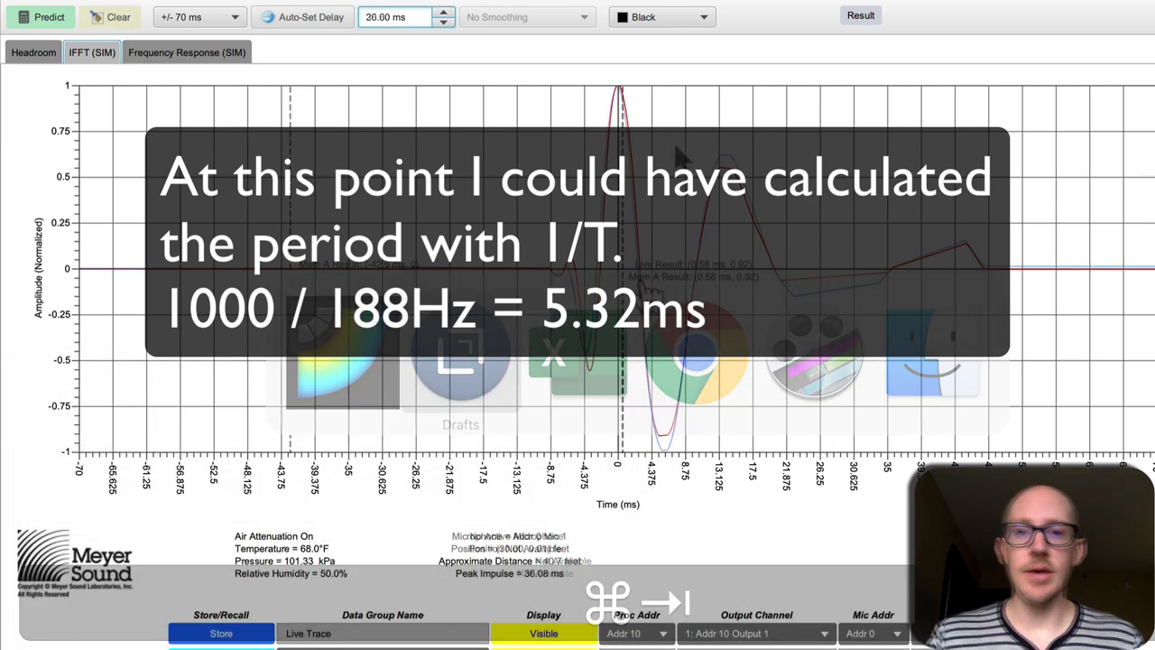
click(444, 10)
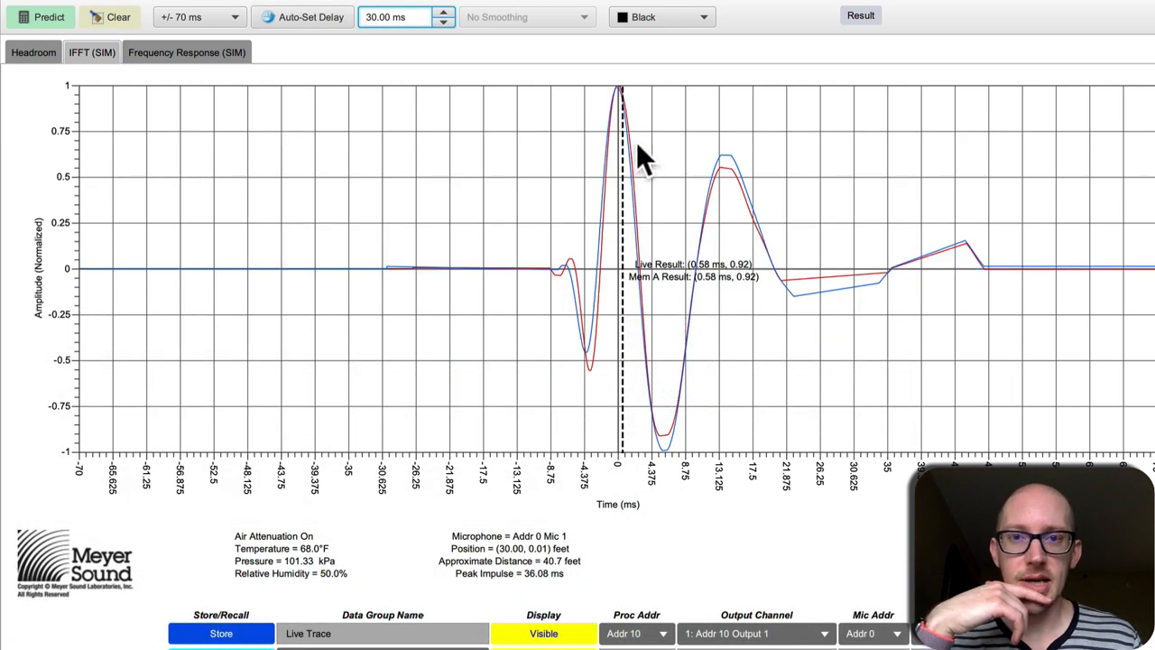
mouse_move(622, 102)
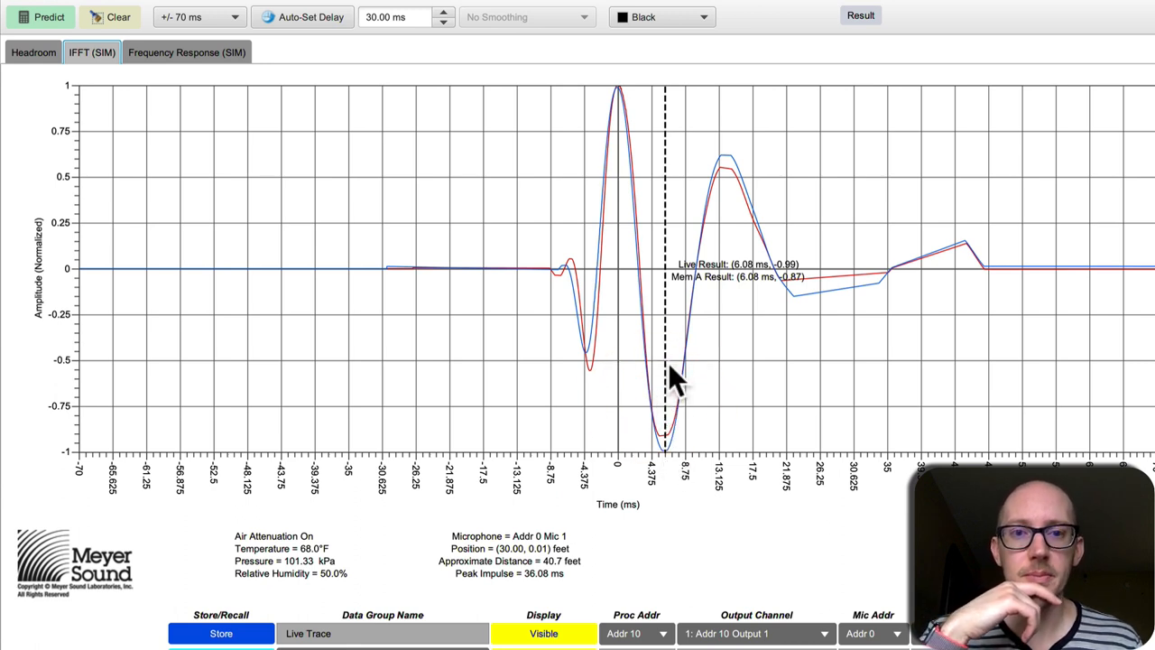
key(cmd)
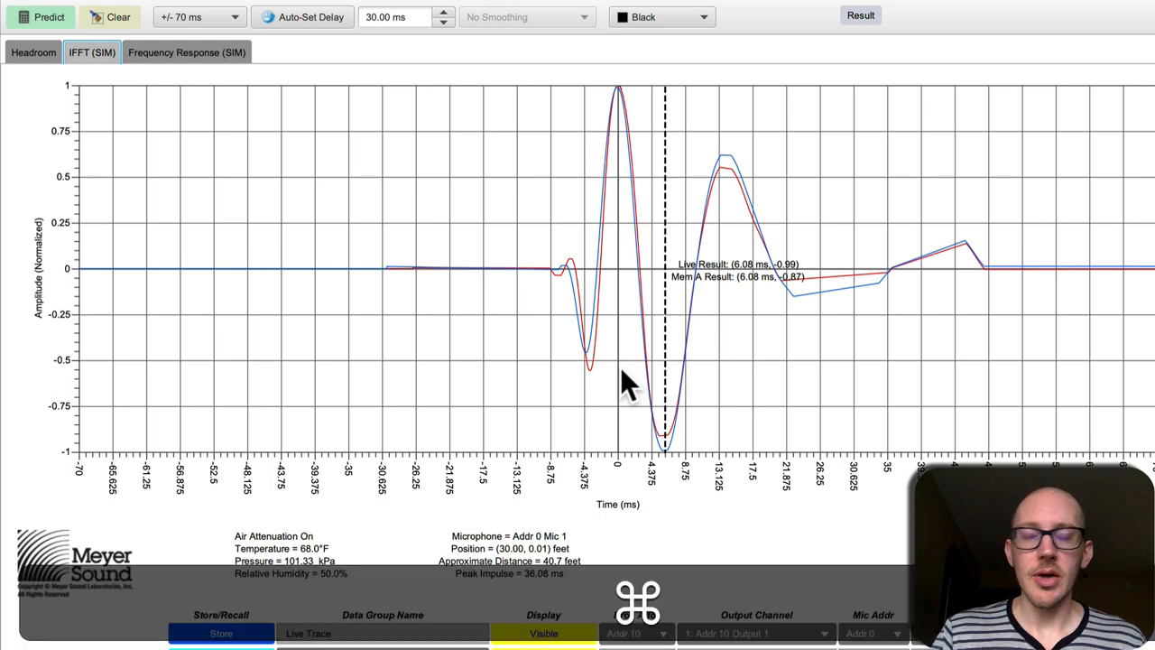
key(cmd+right)
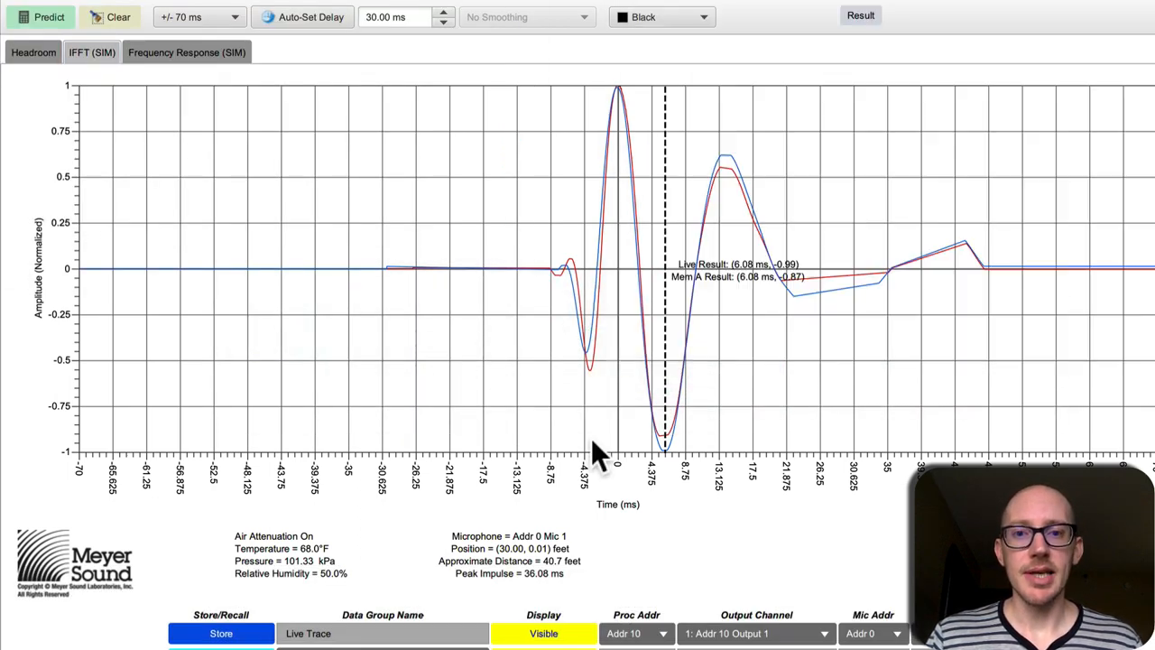
mouse_move(664, 382)
text(500)
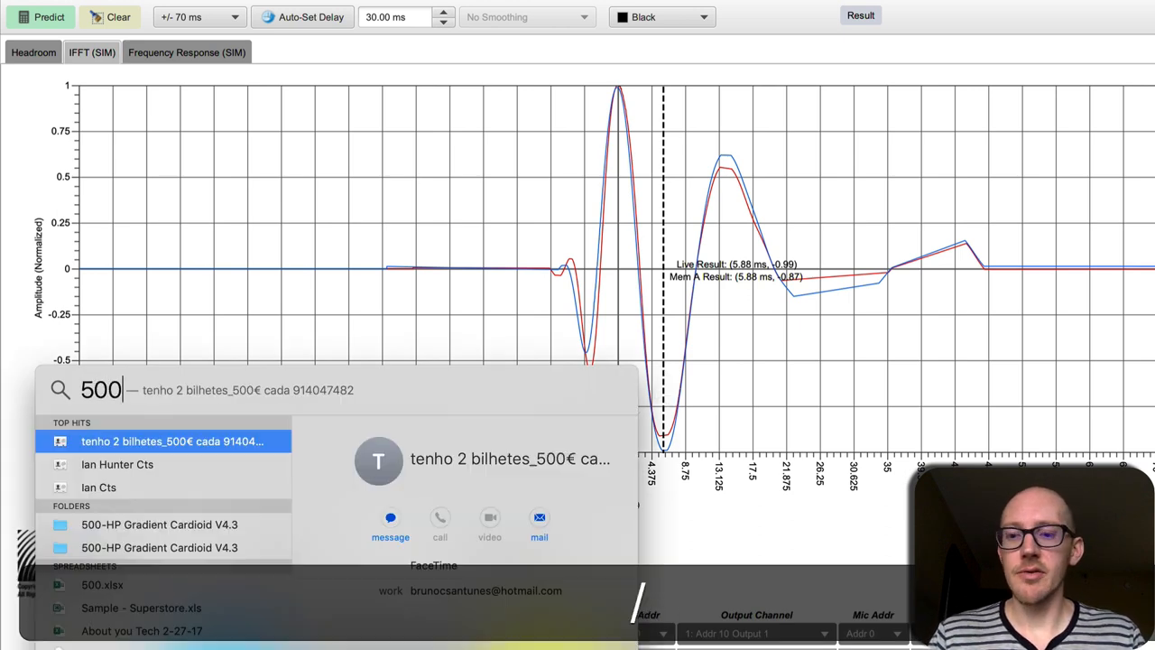
text(/5.88)
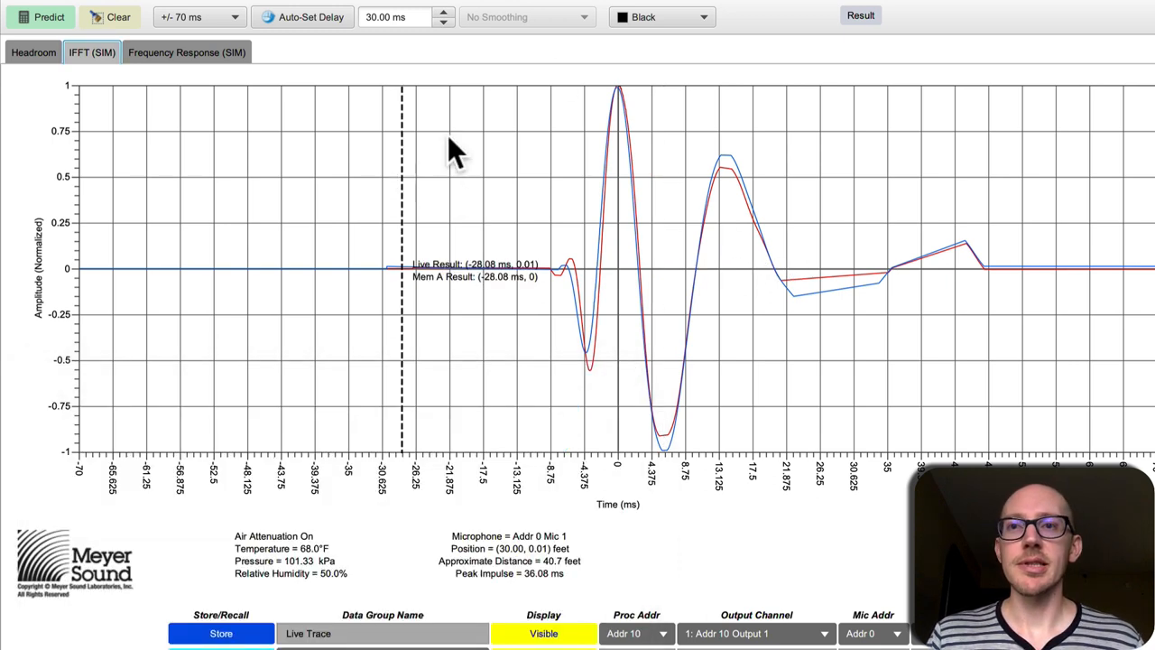
mouse_move(180, 58)
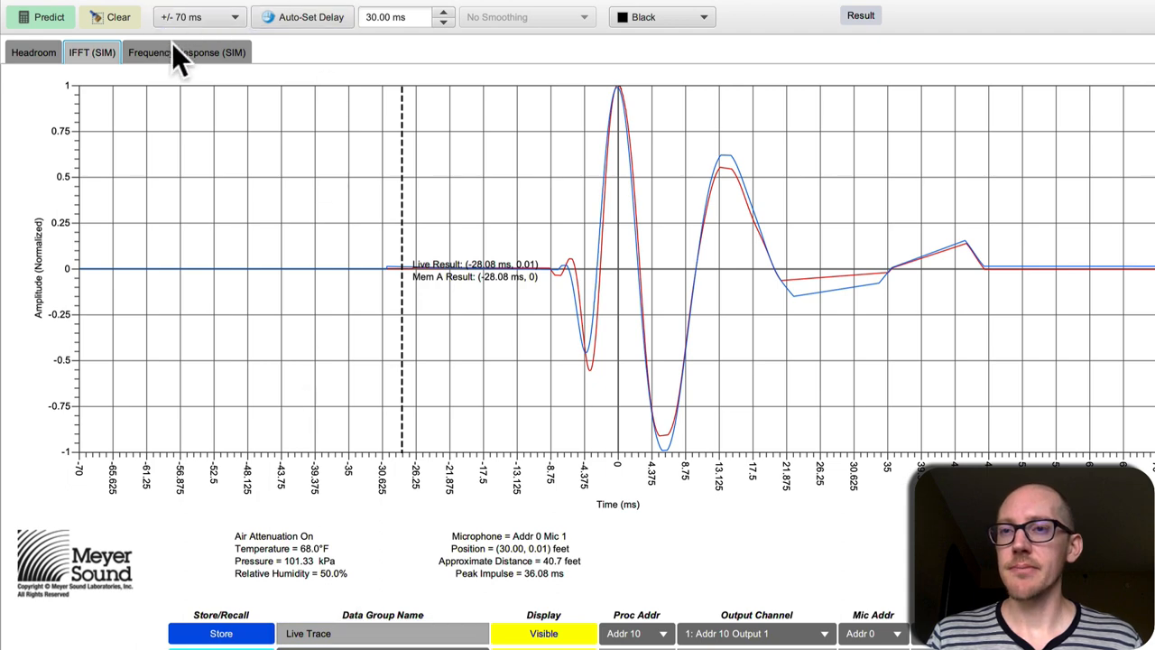
Show the Frequency Response (SIM) traces and locate the gain notch near 85 Hz.
click(188, 51)
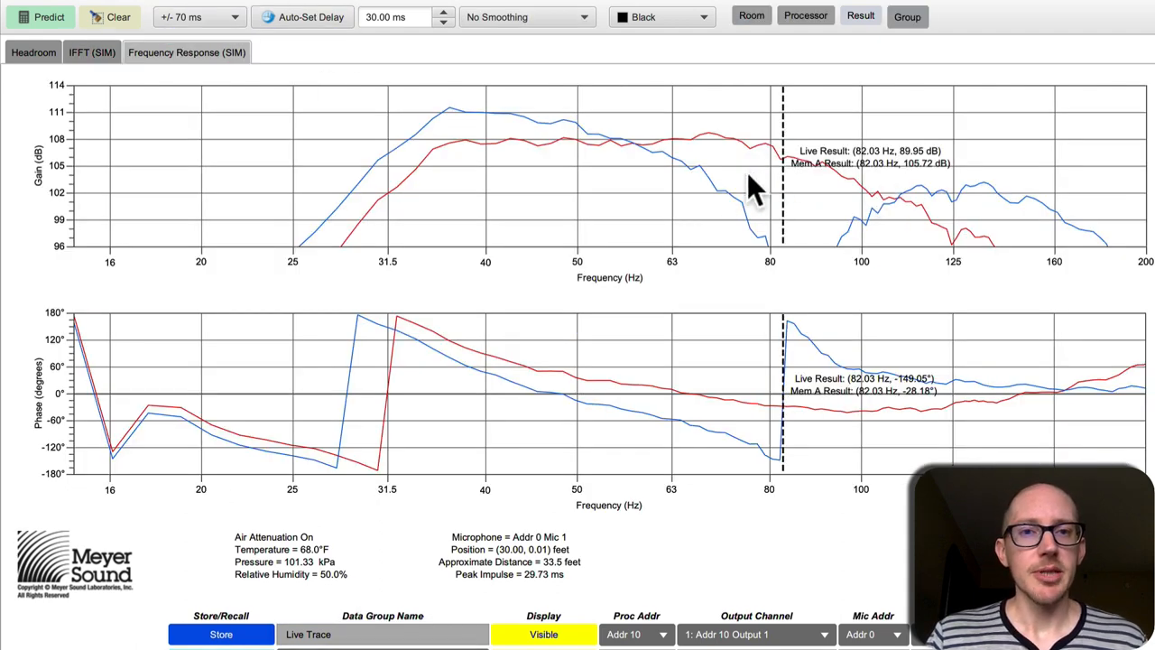
mouse_move(798, 192)
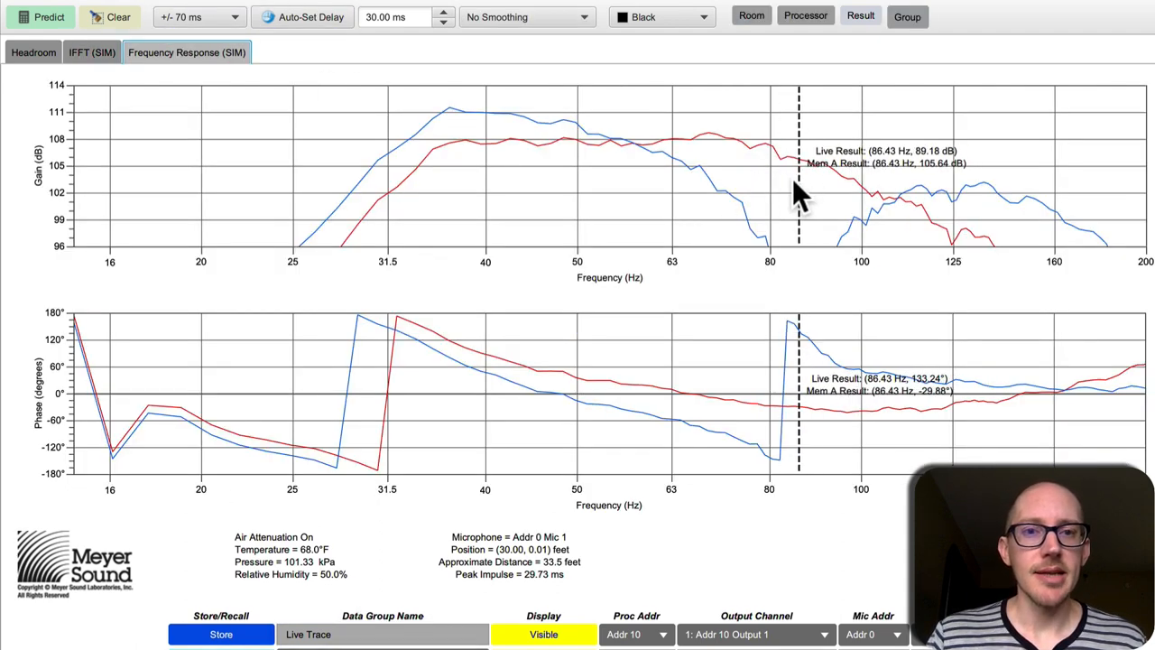
mouse_move(798, 190)
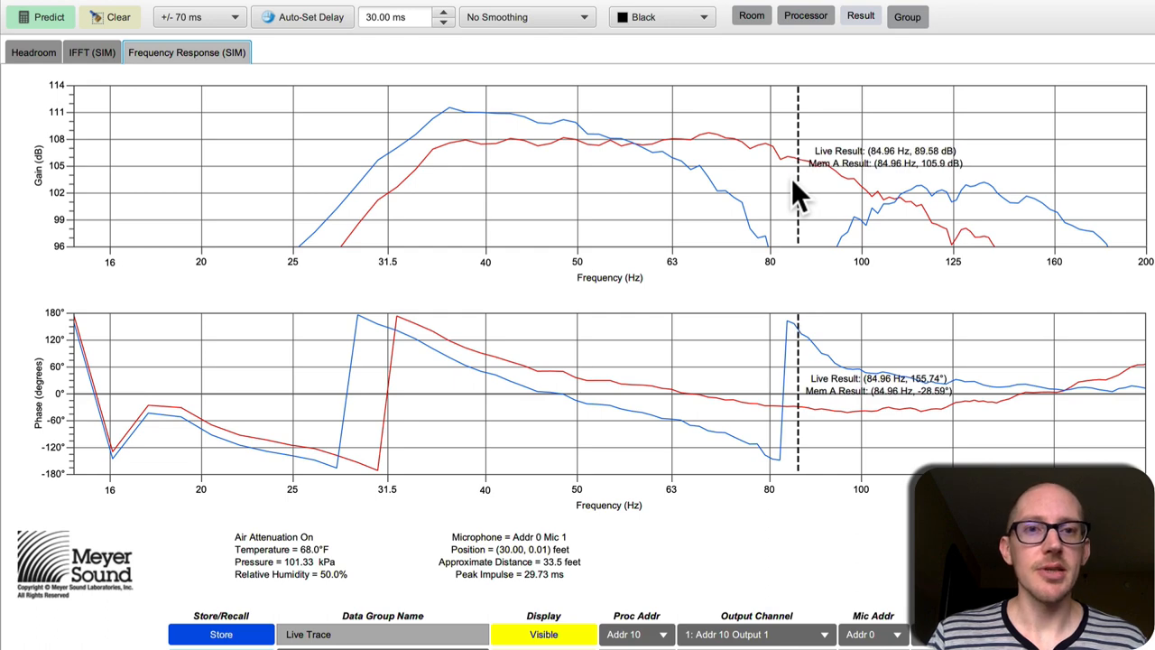
key(cmd+tab)
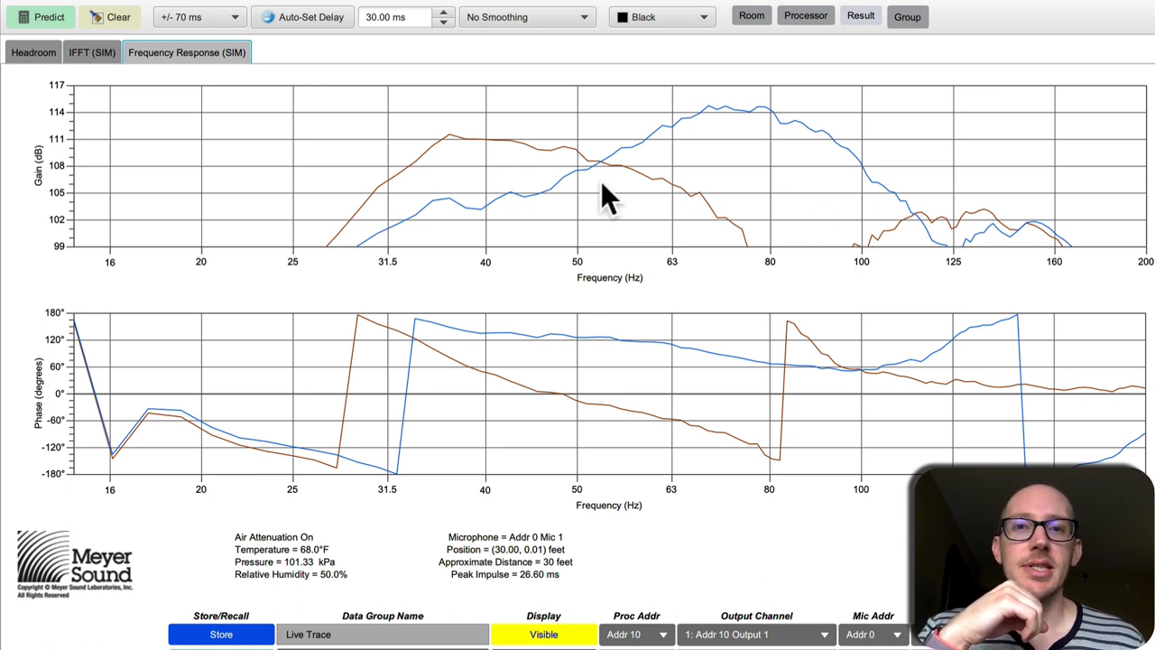
mouse_move(754, 118)
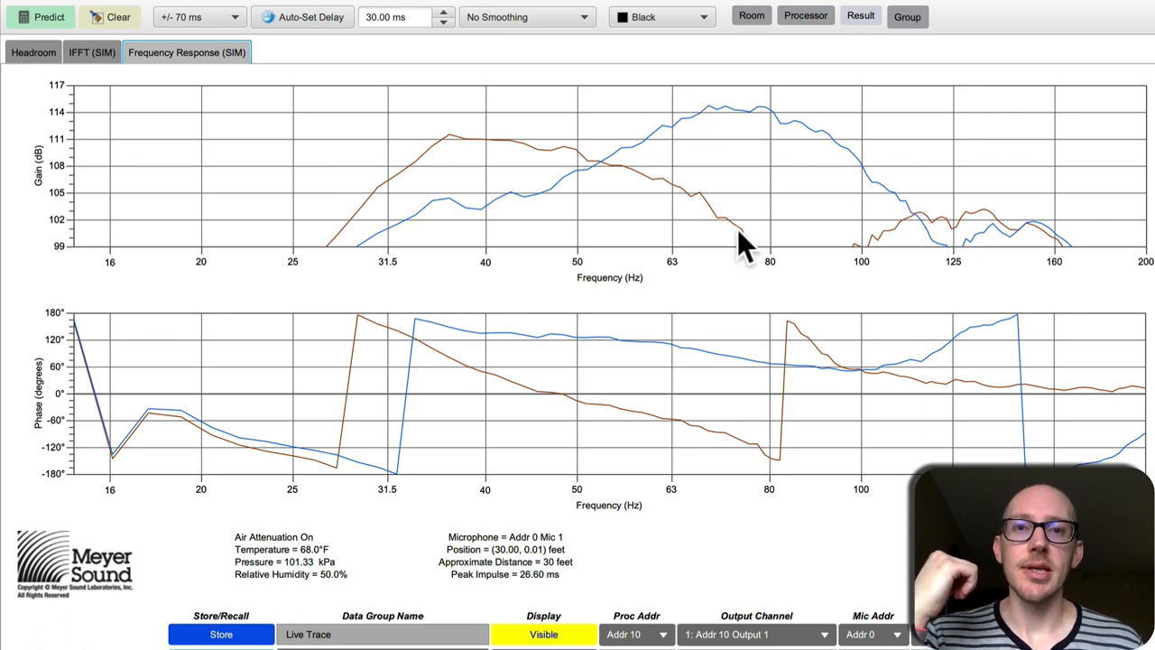
mouse_move(719, 195)
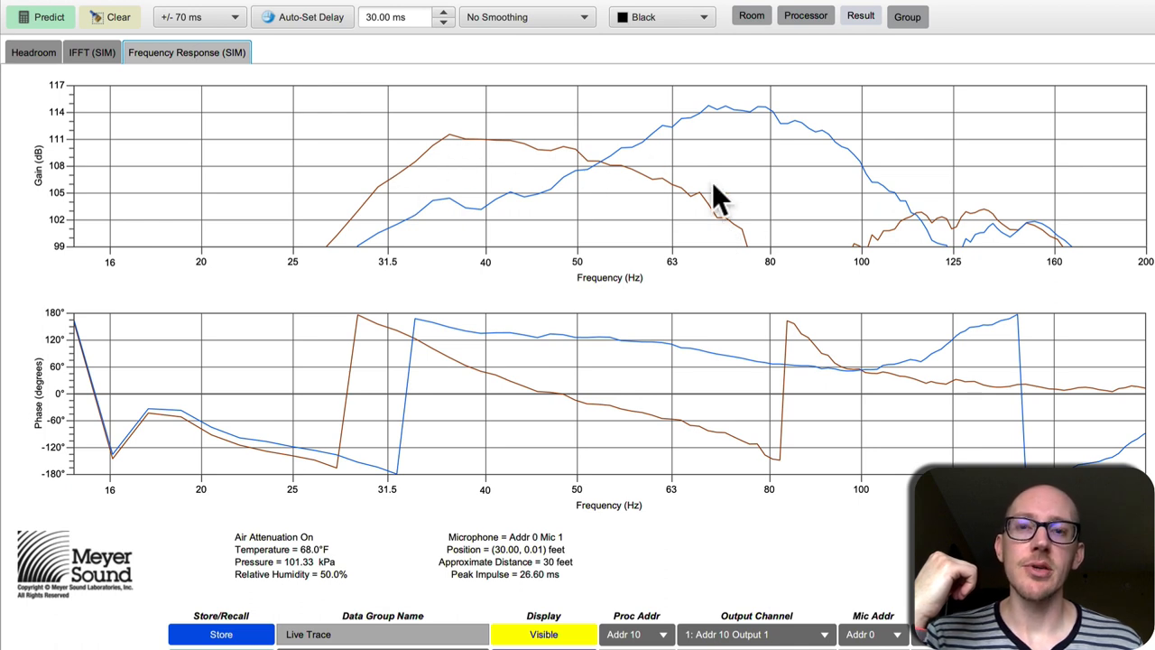
mouse_move(815, 293)
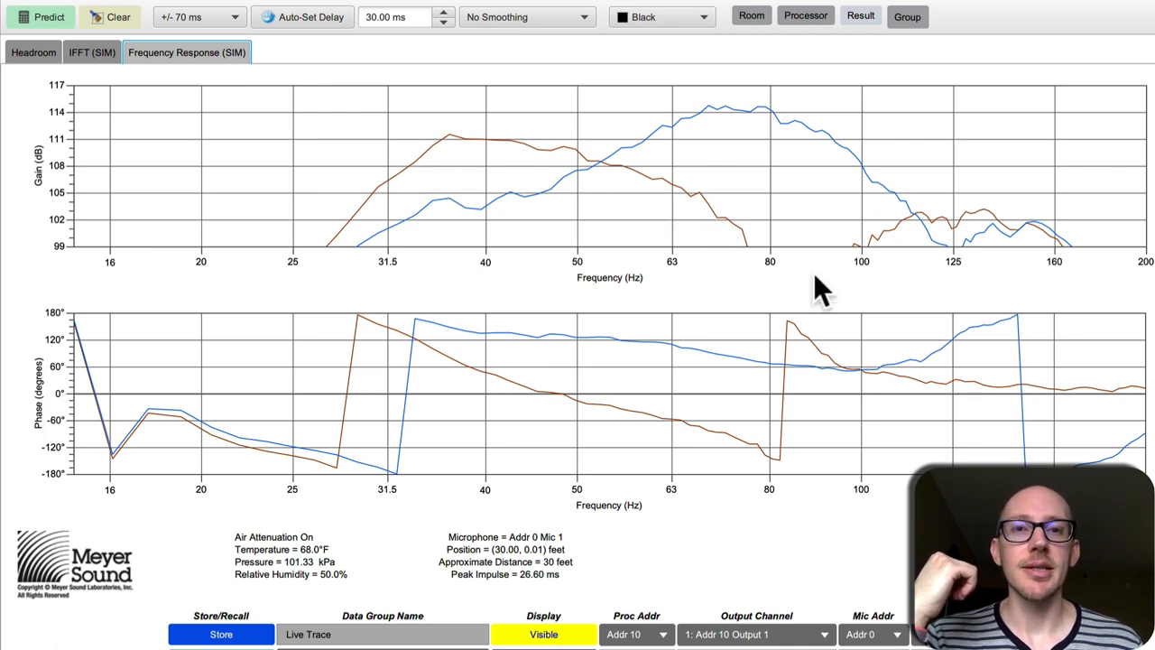
mouse_move(731, 126)
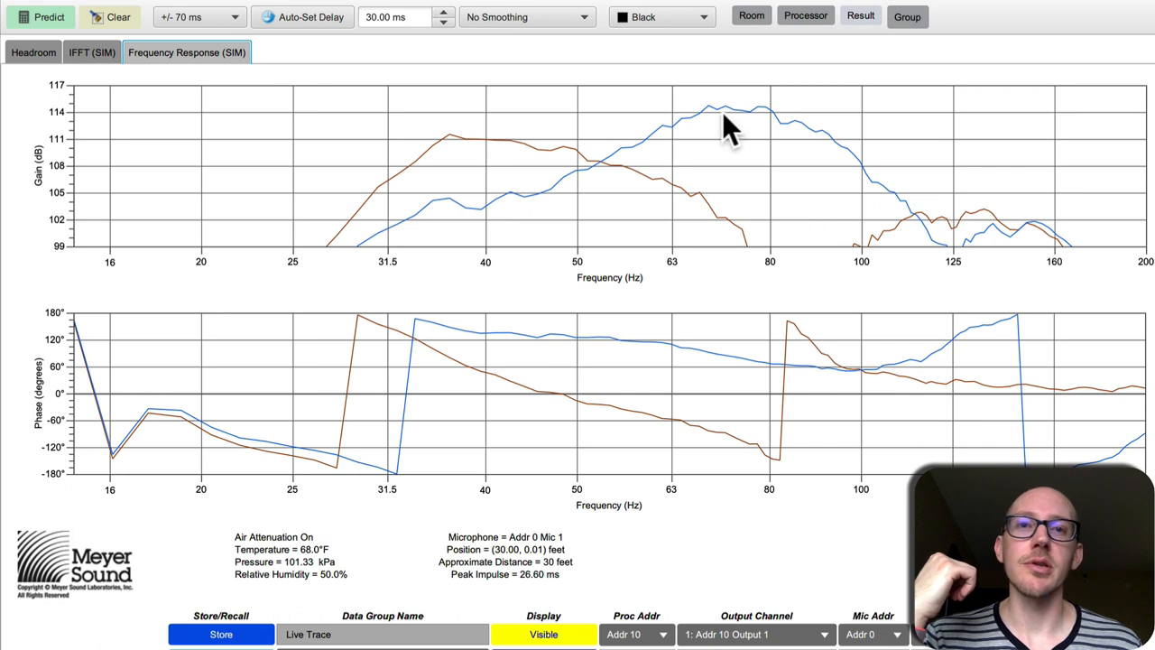
mouse_move(487, 184)
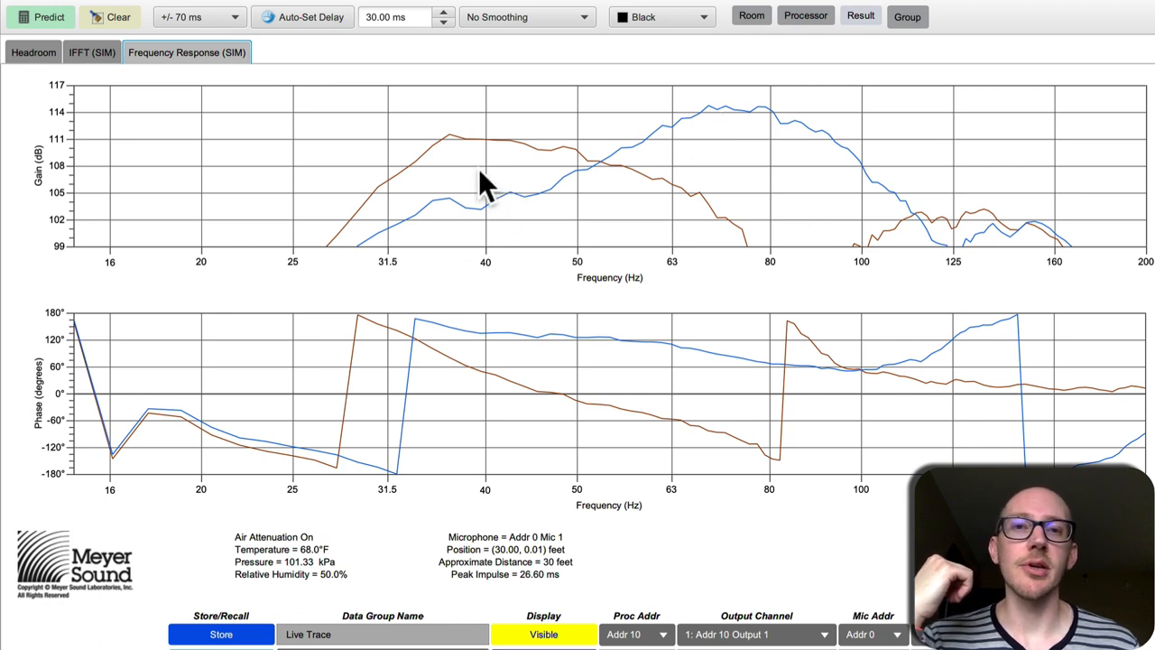
mouse_move(516, 152)
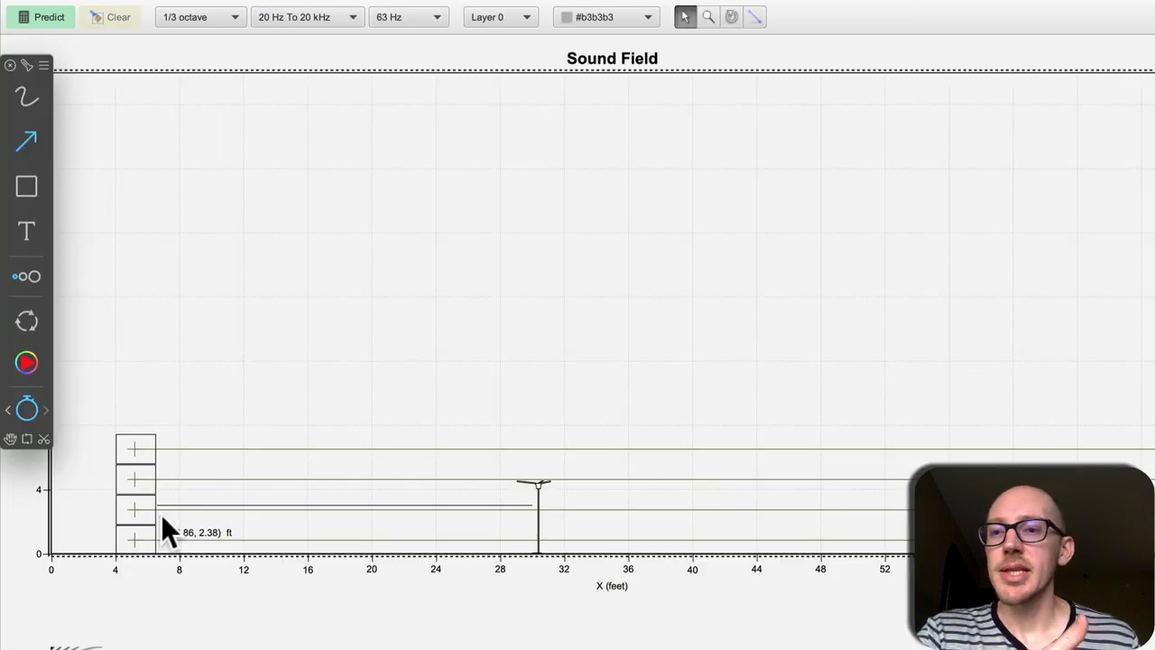
mouse_move(166, 509)
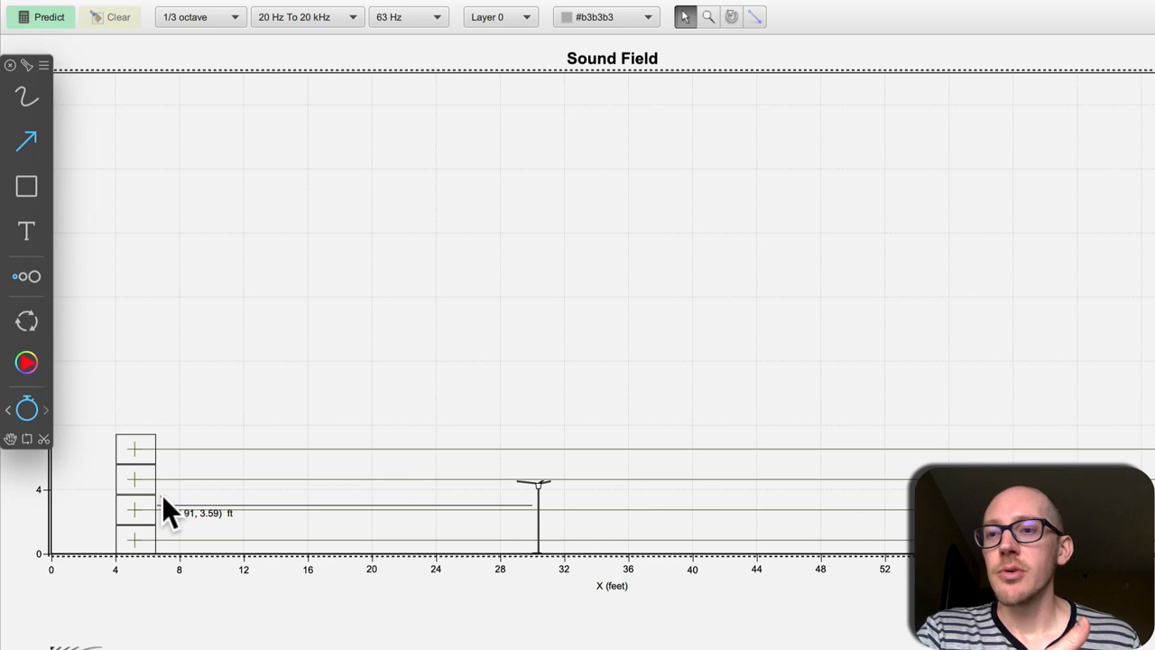
mouse_move(135, 508)
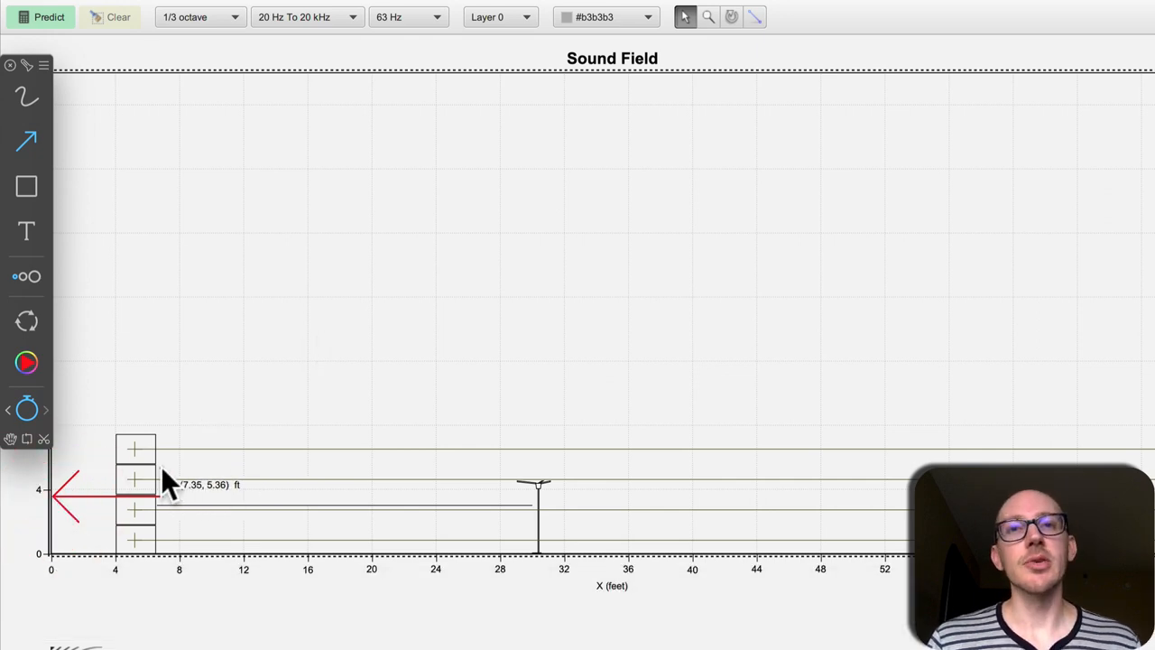
mouse_move(429, 375)
text(1130)
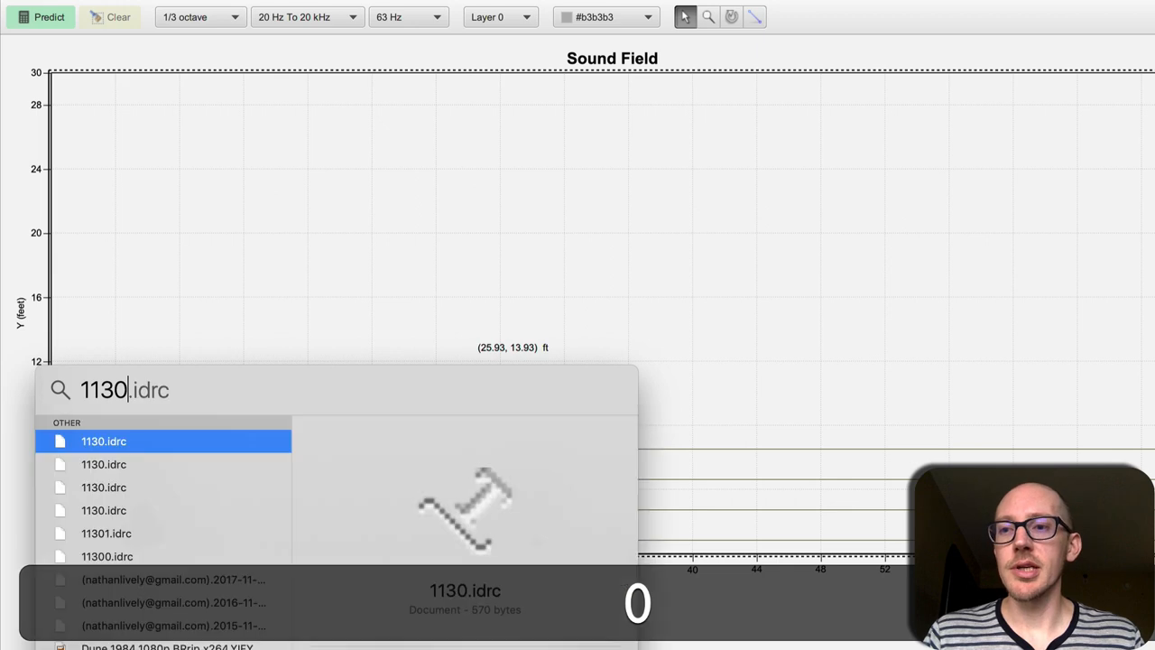
Compute 1130/13/2 ≈ 43.46 Hz in Spotlight as the wall-reflection dip frequency.
text(/)
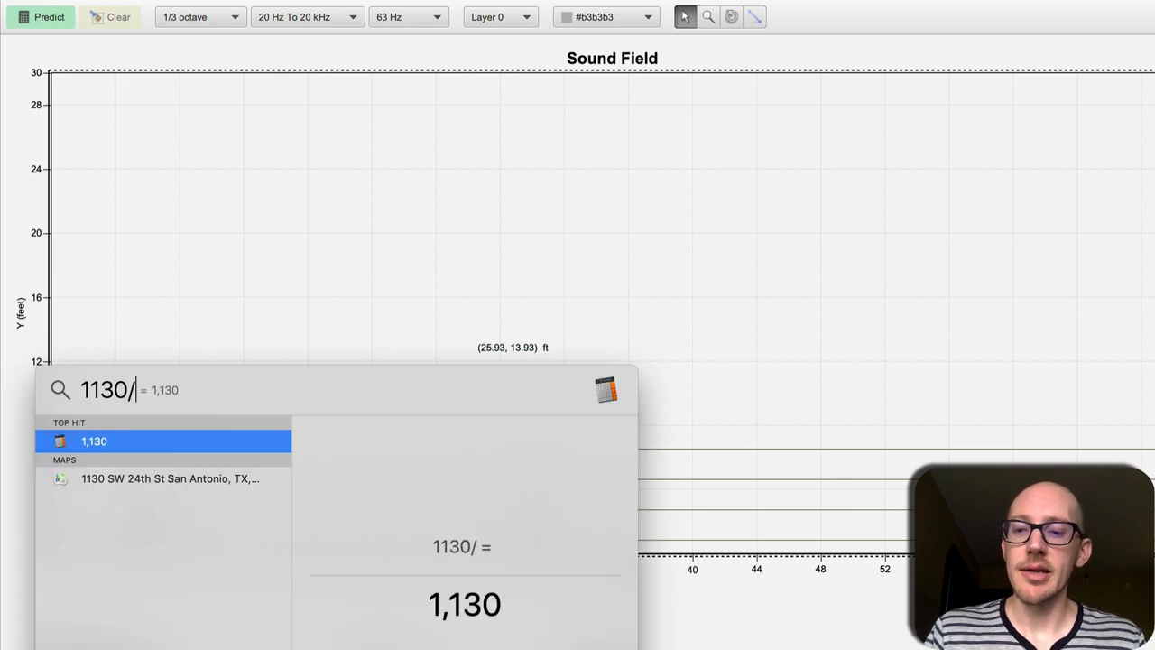
text(13)
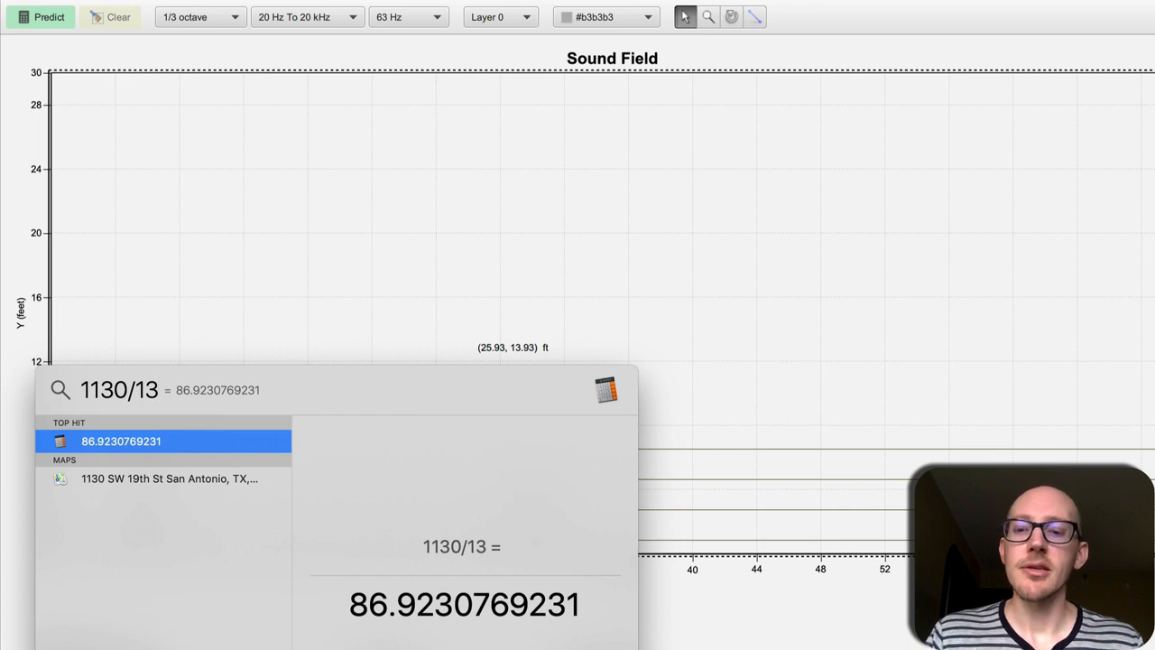
text(/2)
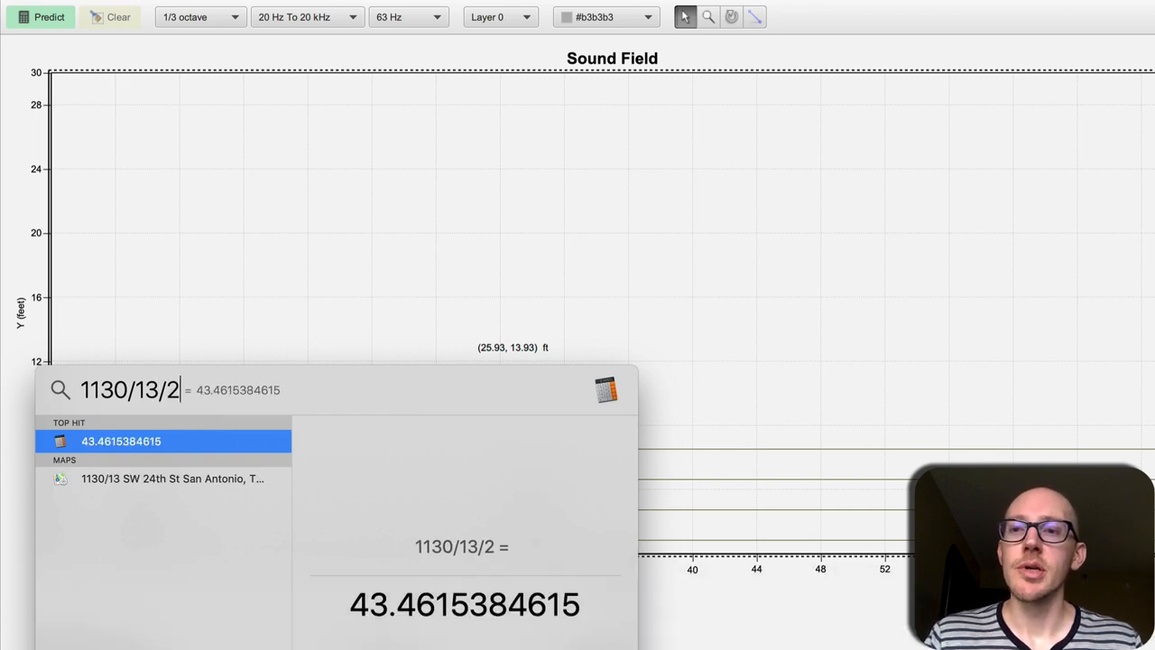